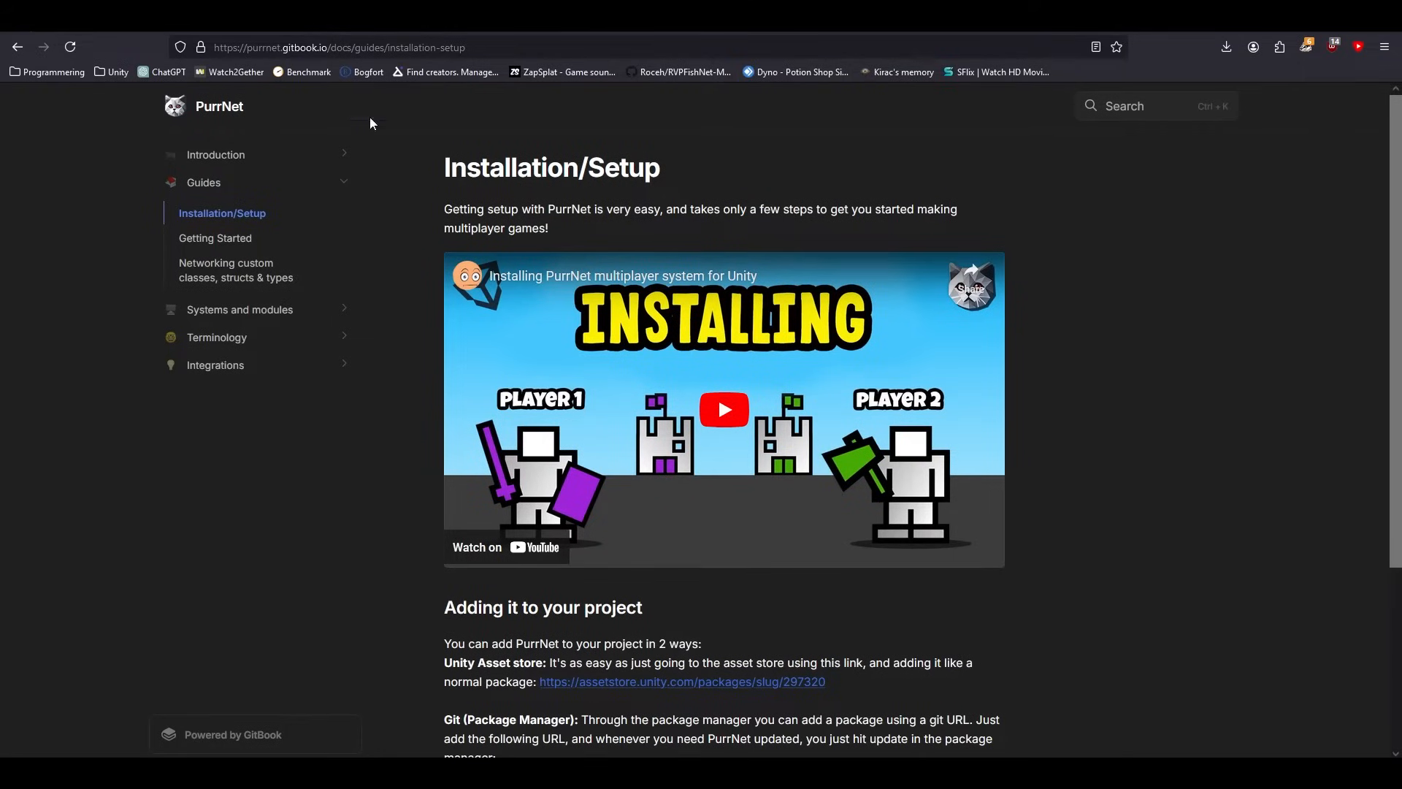
# Read through the PurrNet installation guide in the GitBook docs.
pyautogui.click(338, 47)
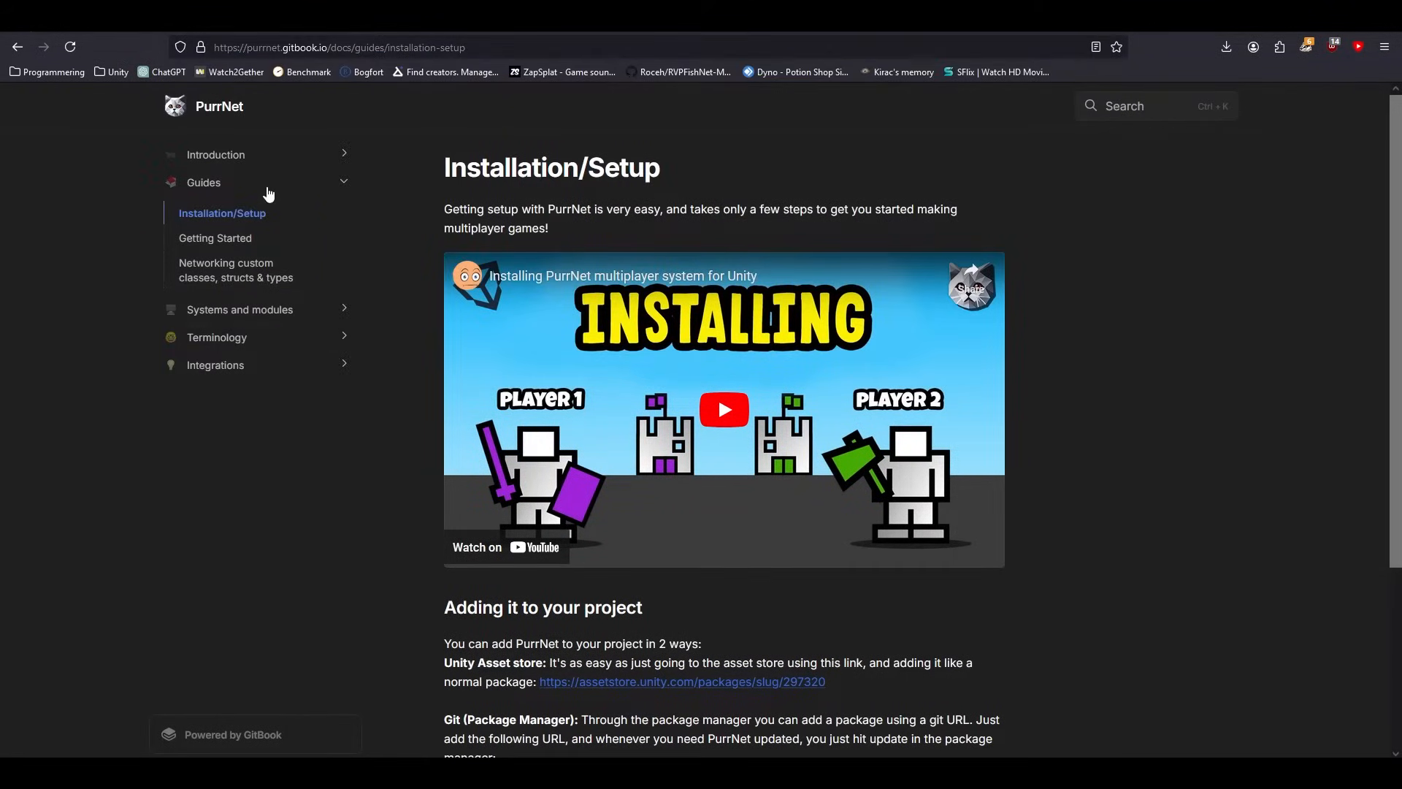
pyautogui.scroll(-3)
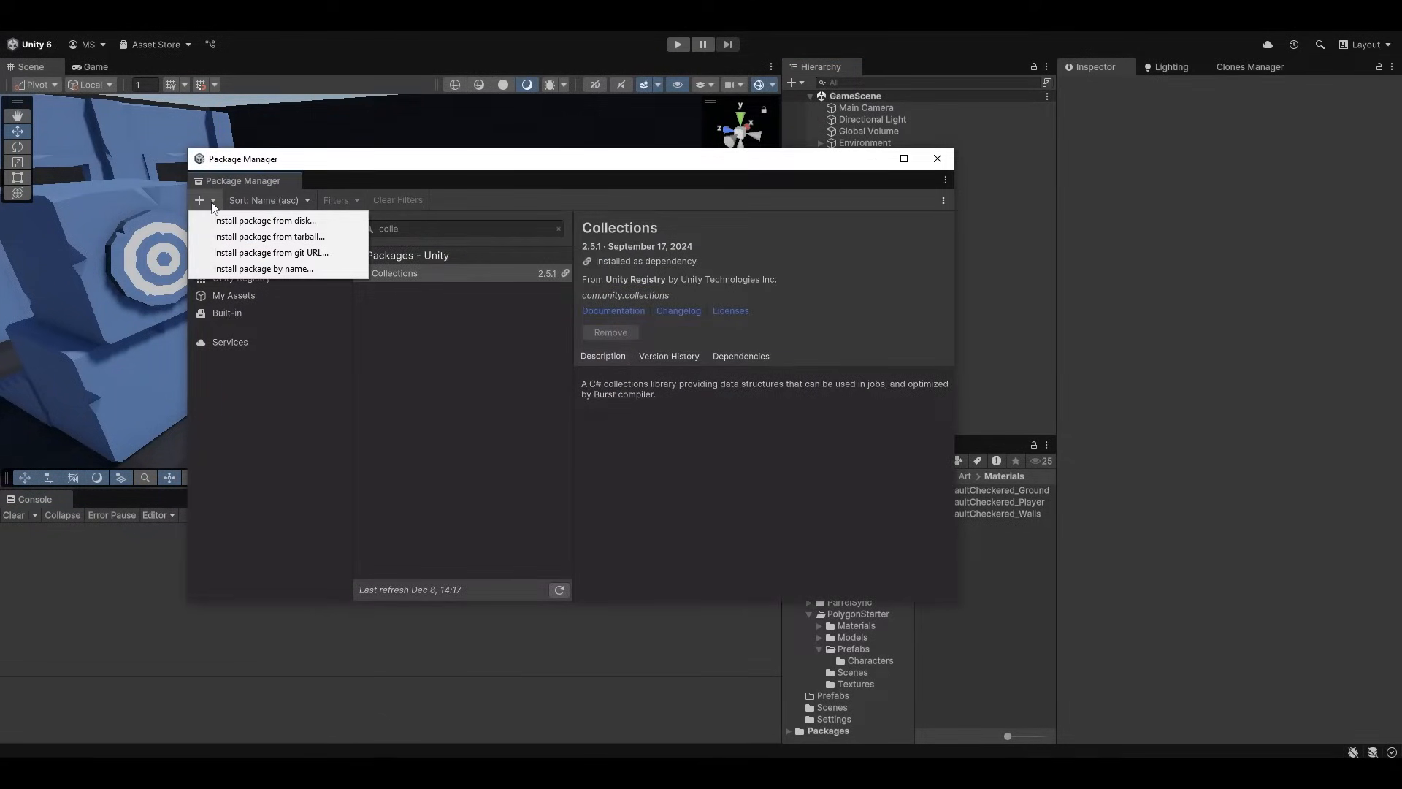
pyautogui.click(272, 253)
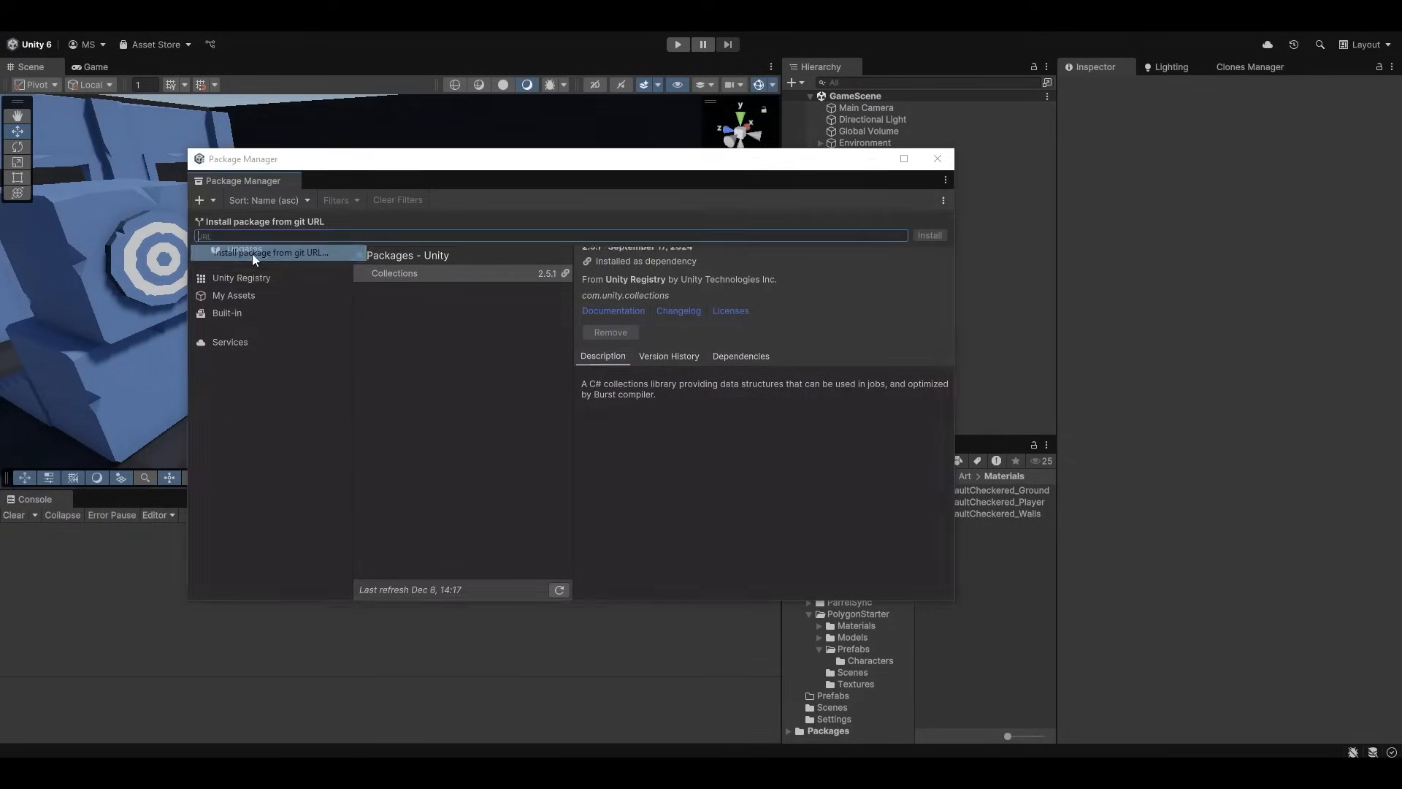
pyautogui.write('https://github.com/BlenMiner/PurrNet.git?path=/Assets/PurrNet#release')
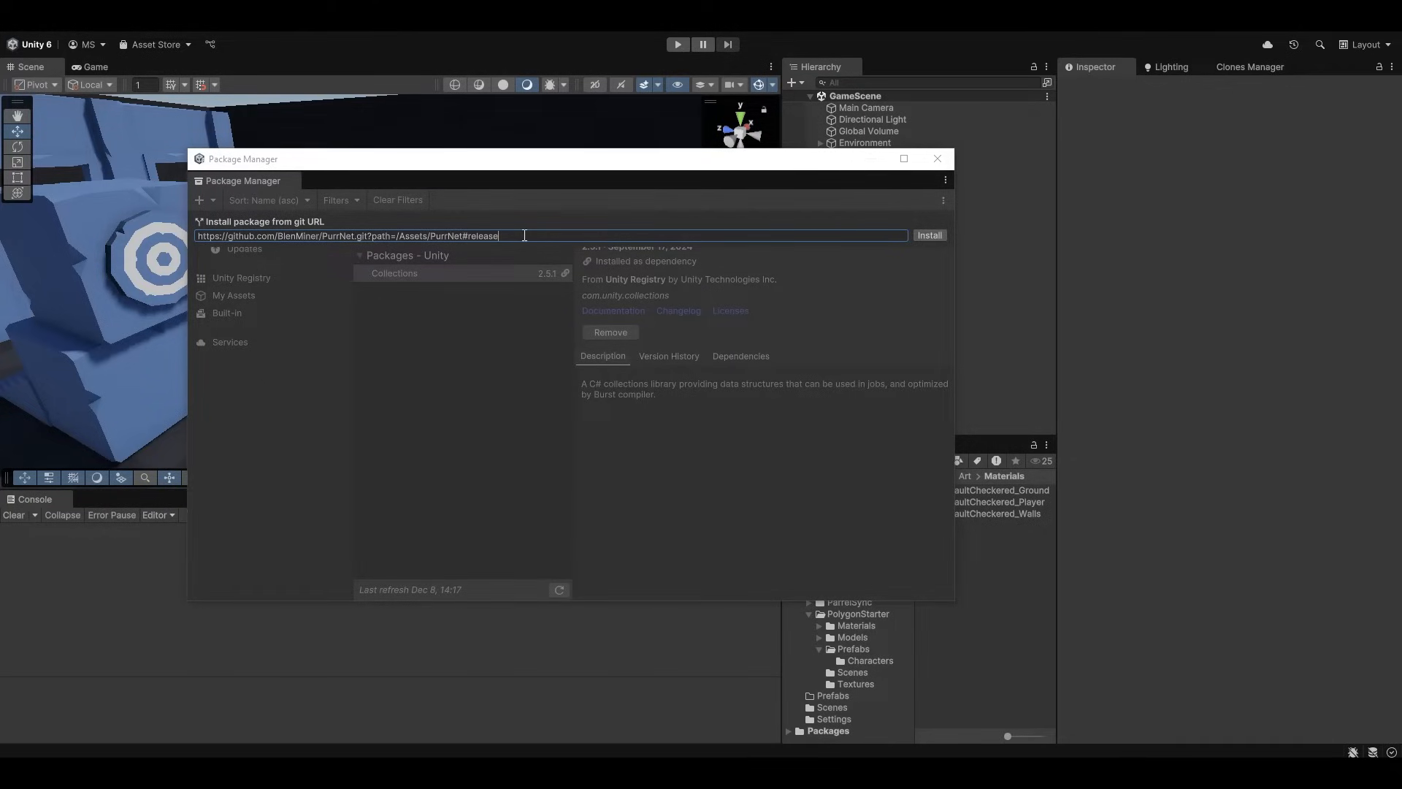
pyautogui.click(929, 235)
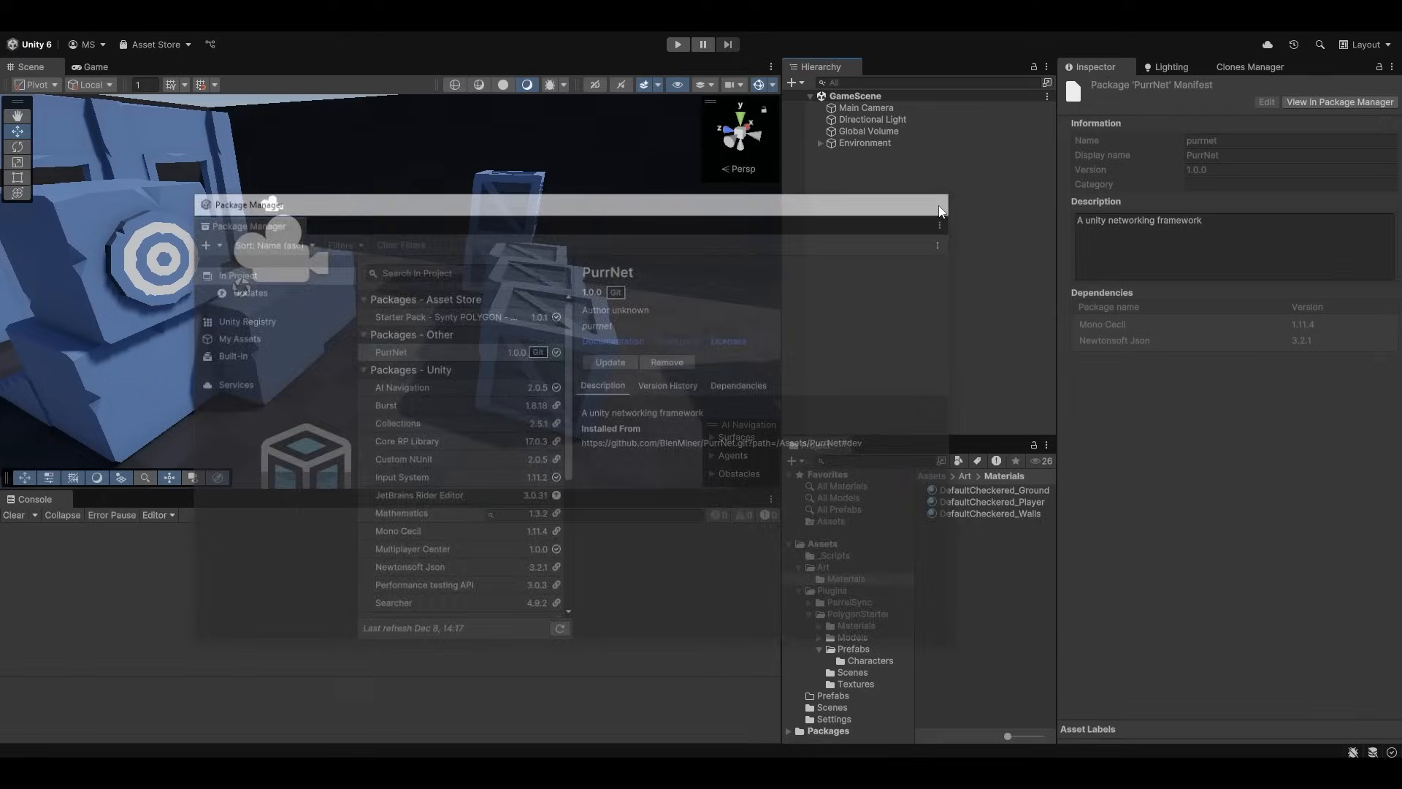
pyautogui.click(939, 206)
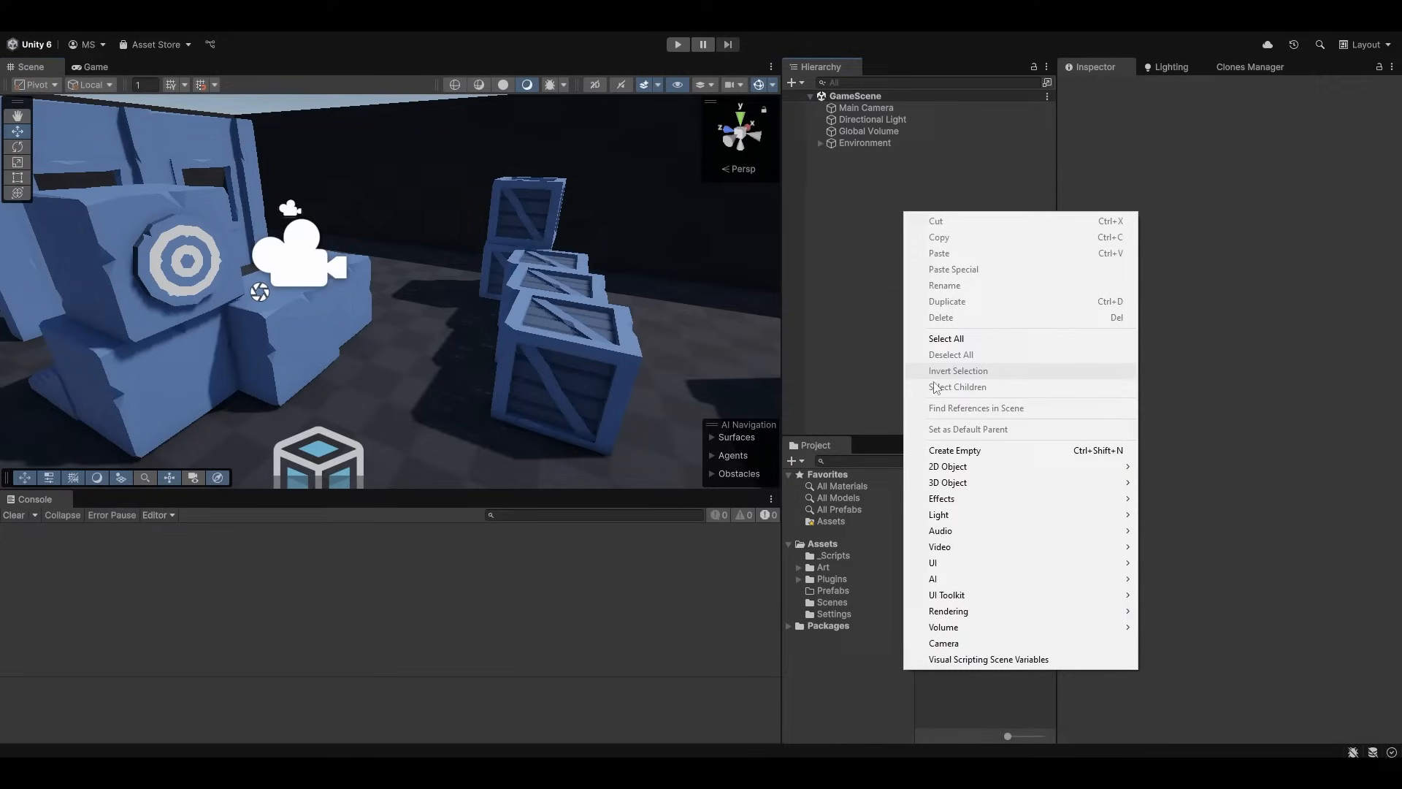
pyautogui.moveTo(955, 451)
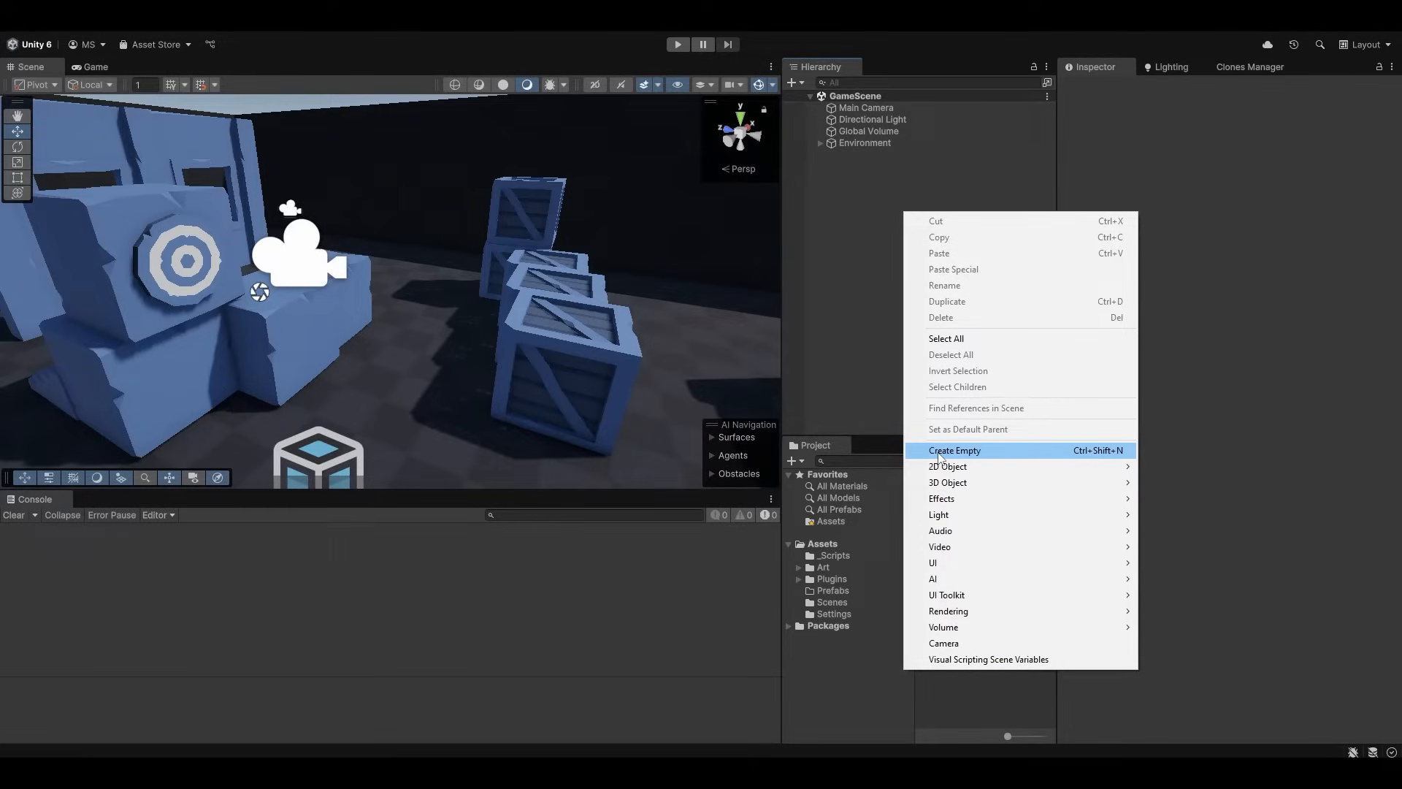
# Create an empty Player with a capsule child Body scaled to 0.5 on X and Z.
pyautogui.click(953, 450)
pyautogui.write('Player')
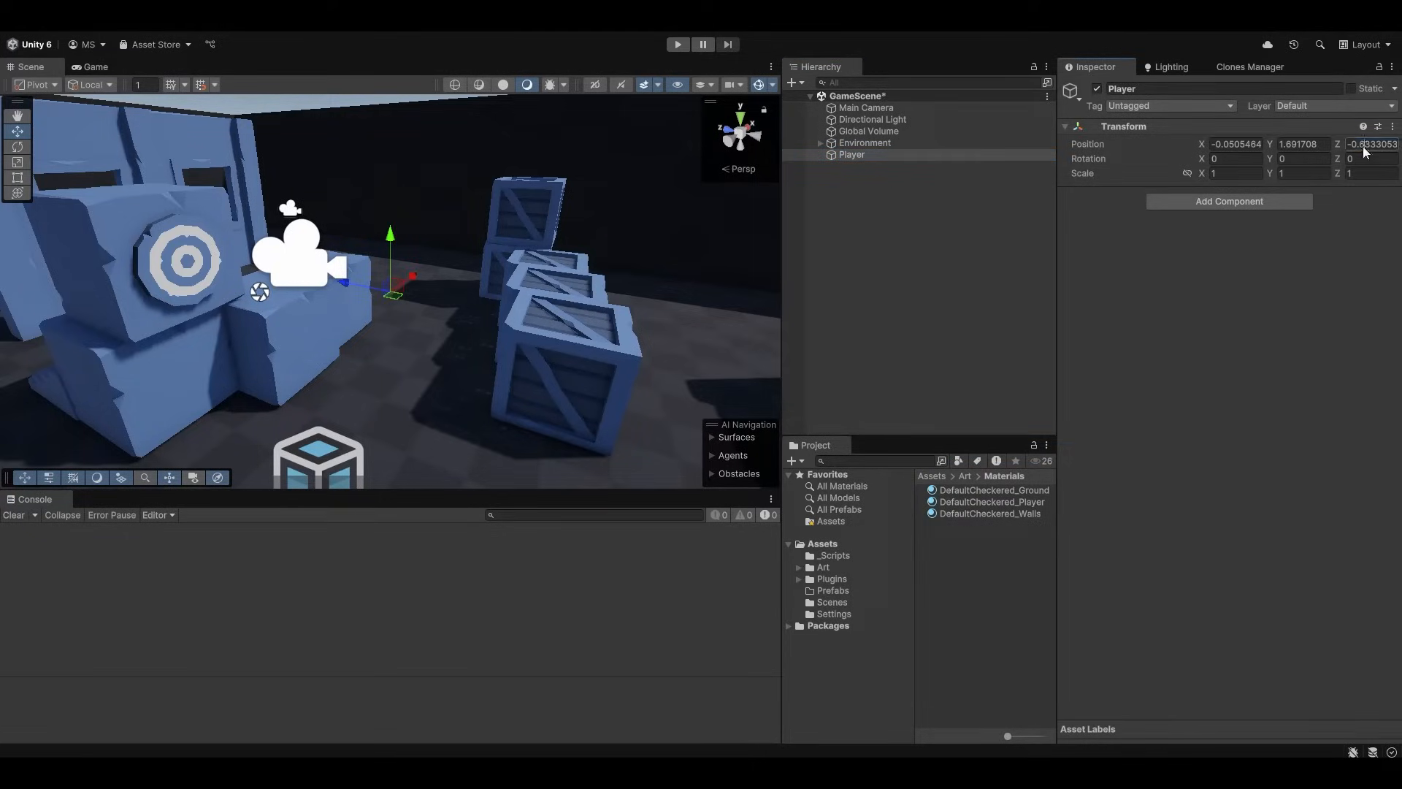
pyautogui.rightClick(851, 153)
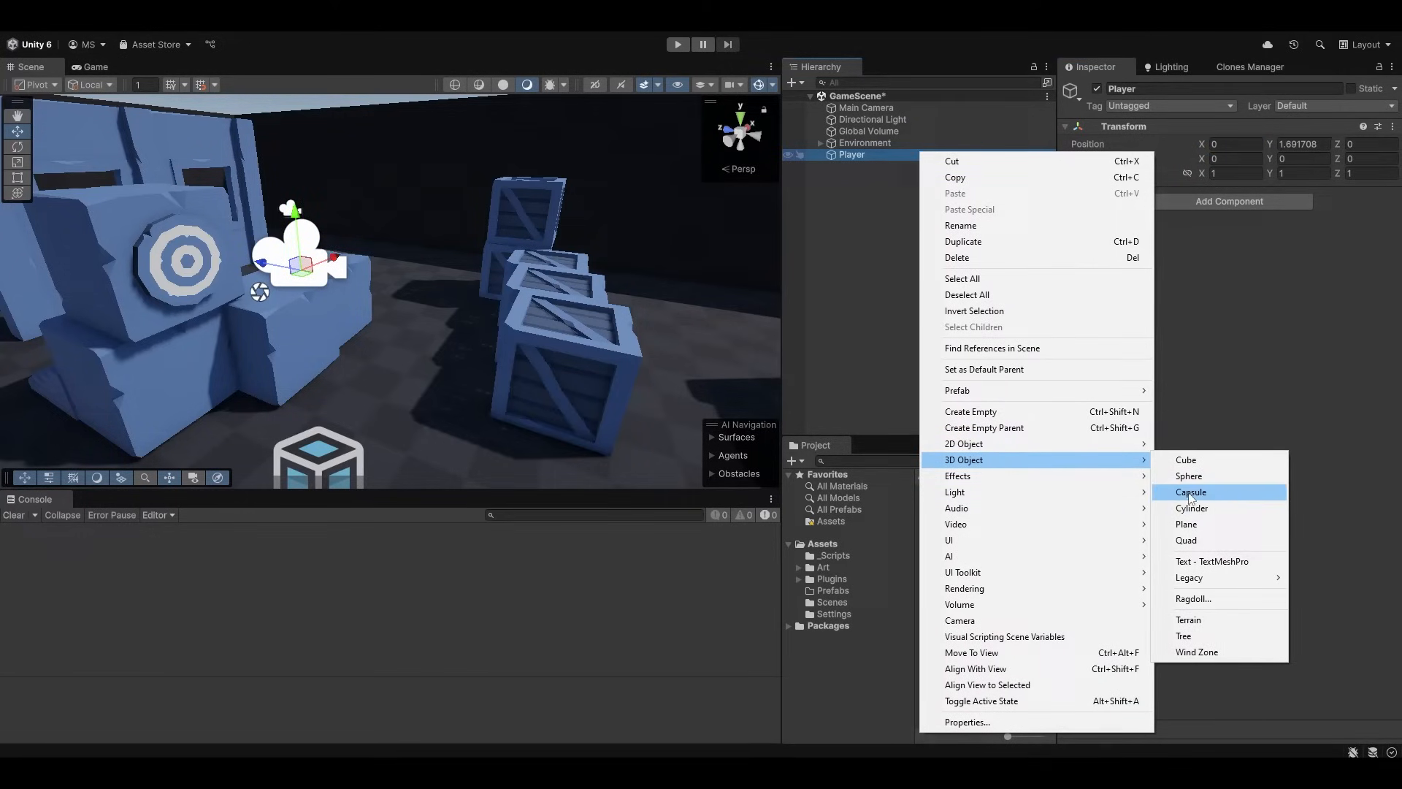
pyautogui.click(1192, 492)
pyautogui.write('0')
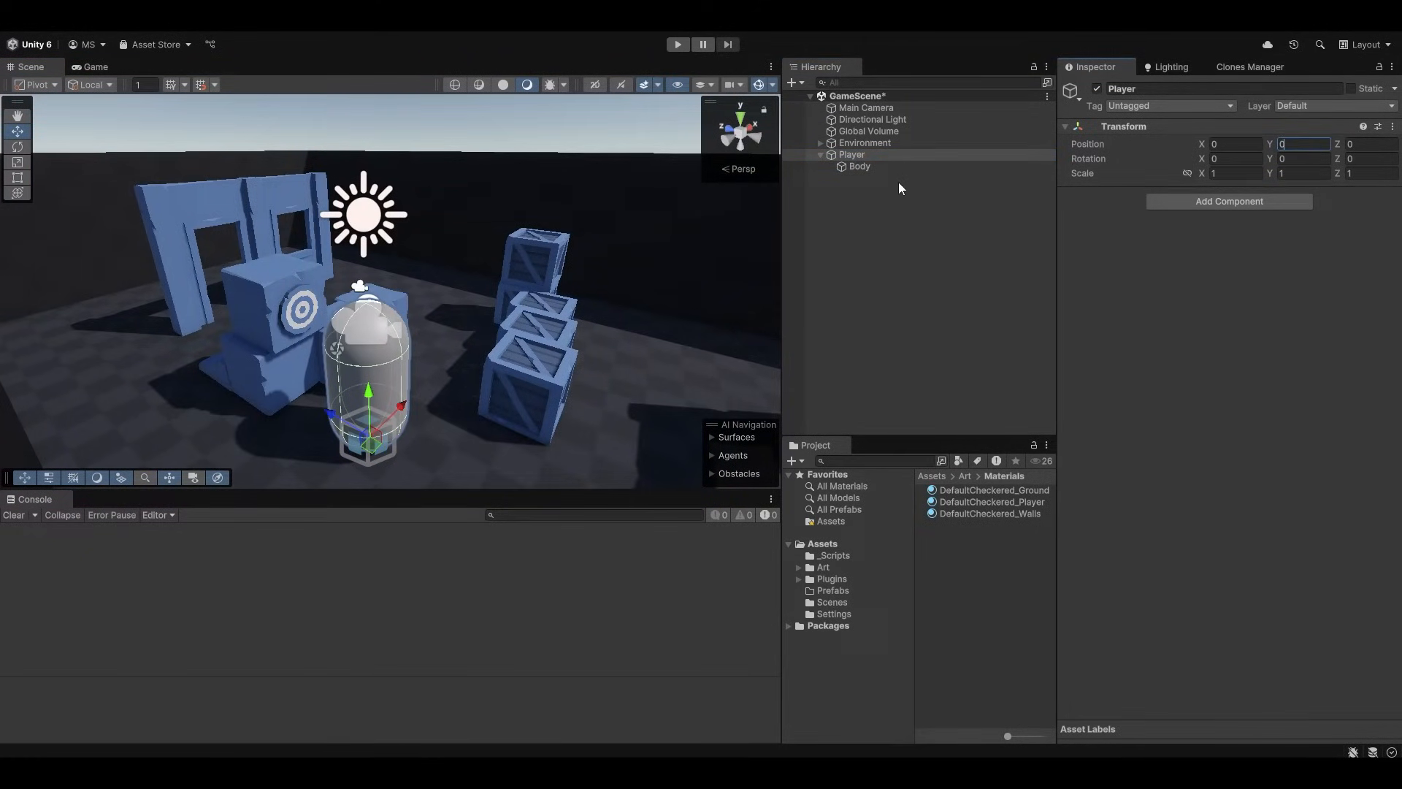
pyautogui.click(858, 166)
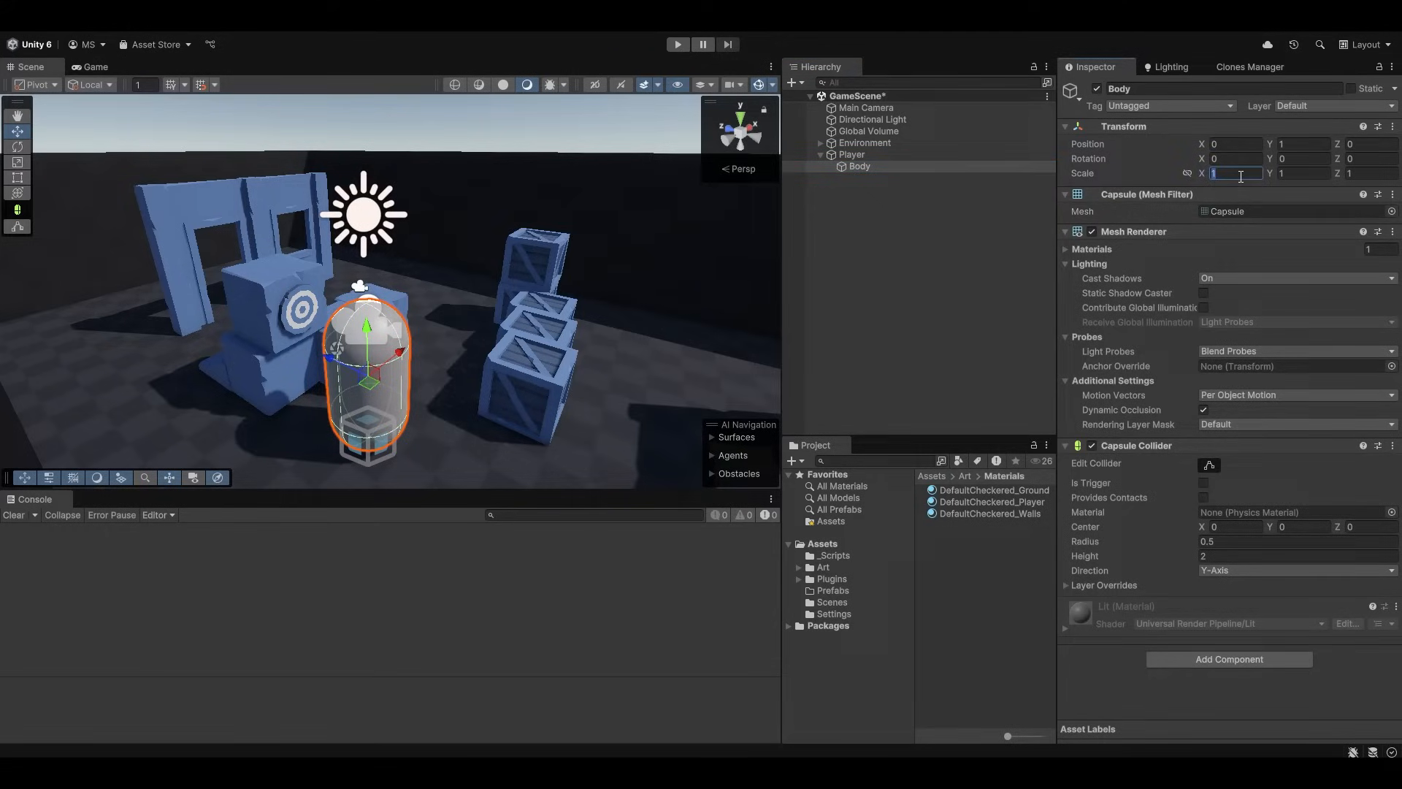
pyautogui.write('0.5')
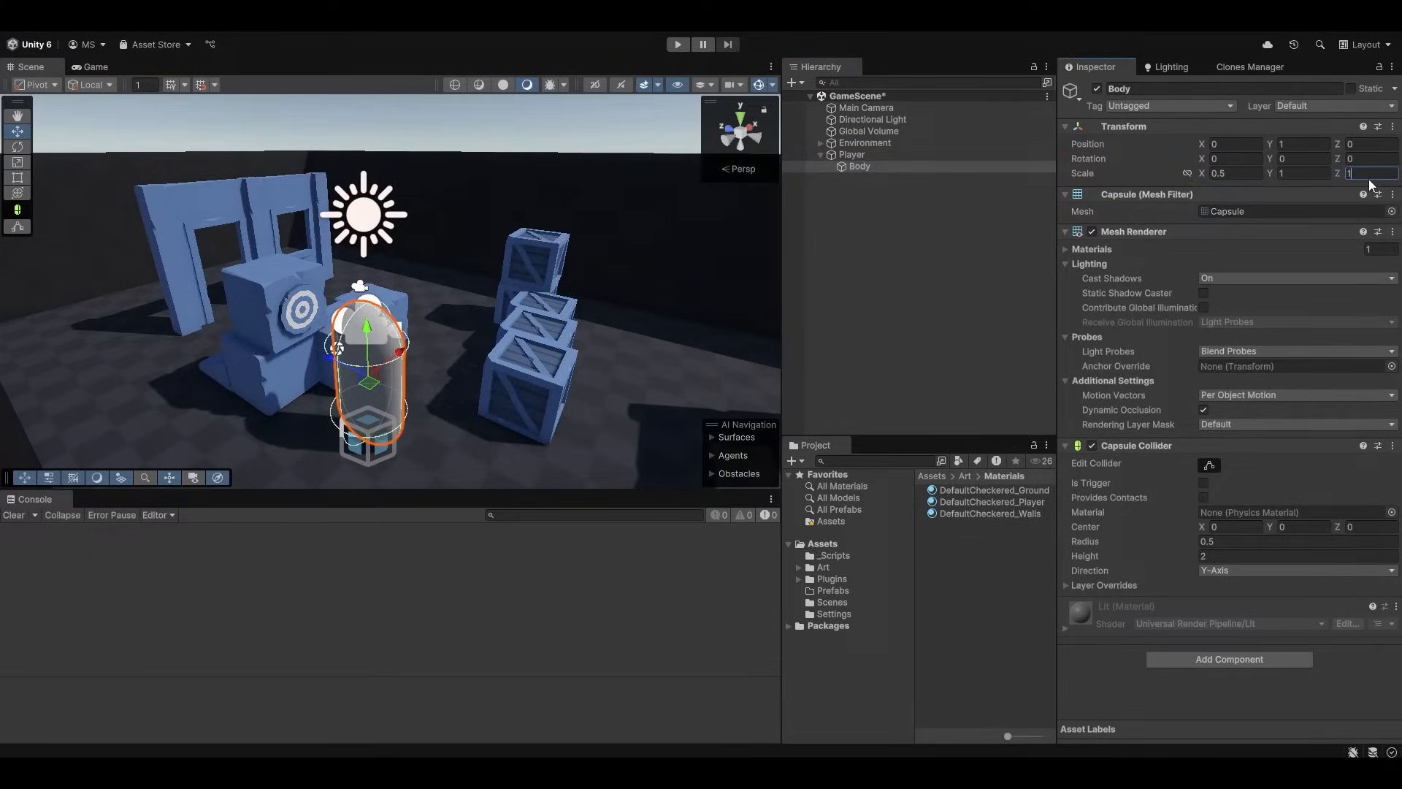
pyautogui.write('0.5')
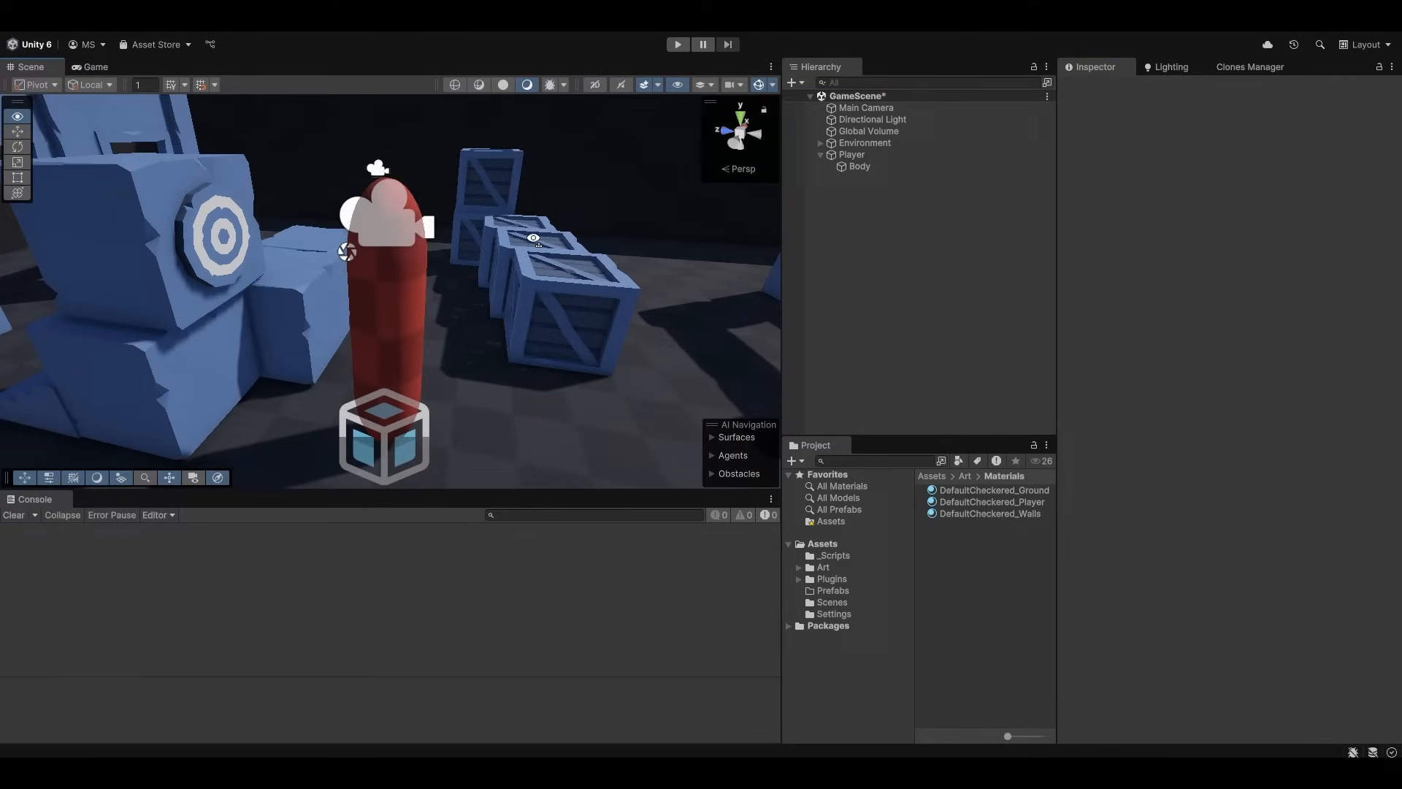
# Nest Main Camera under Player and add the Player Controller script with its Character Controller.
pyautogui.click(866, 106)
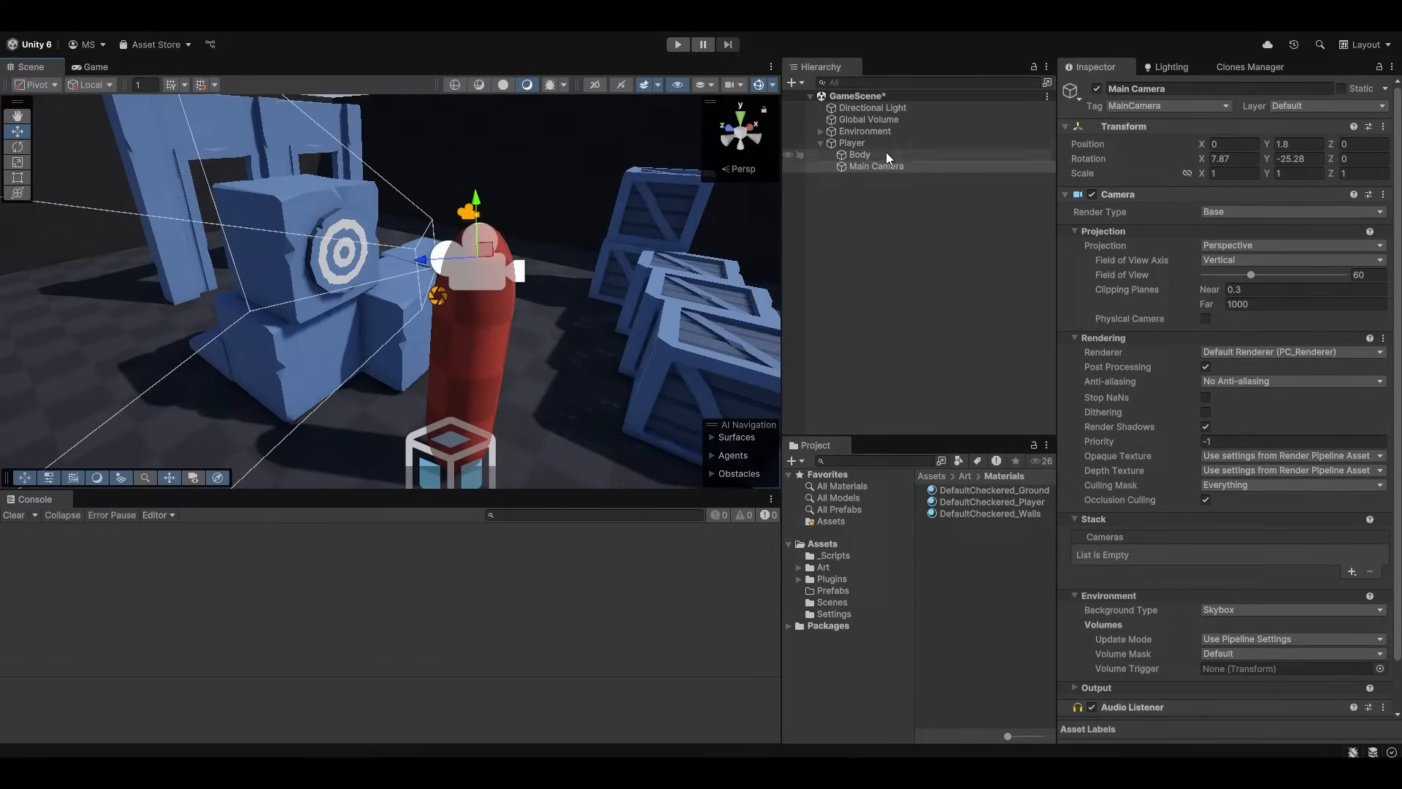
pyautogui.click(850, 142)
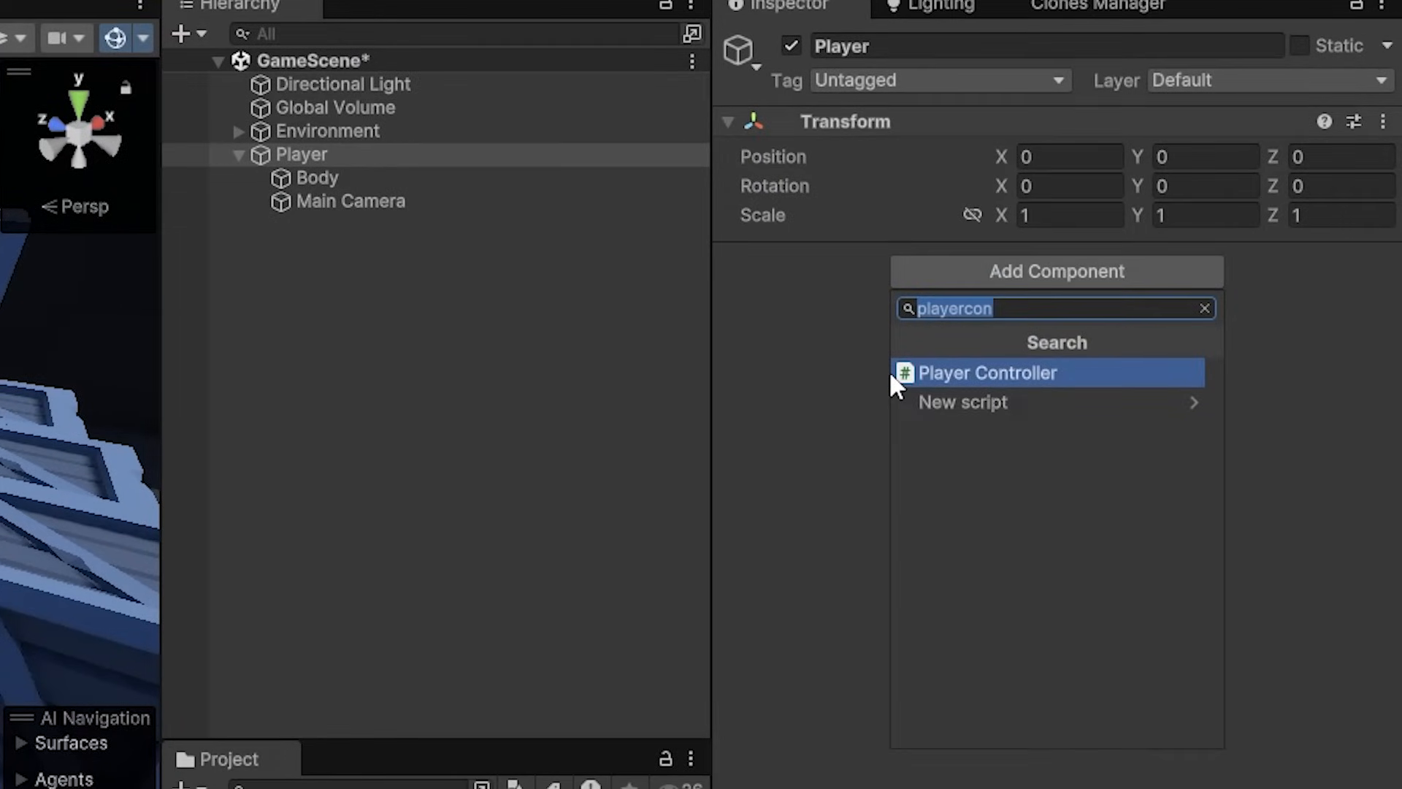
pyautogui.click(987, 372)
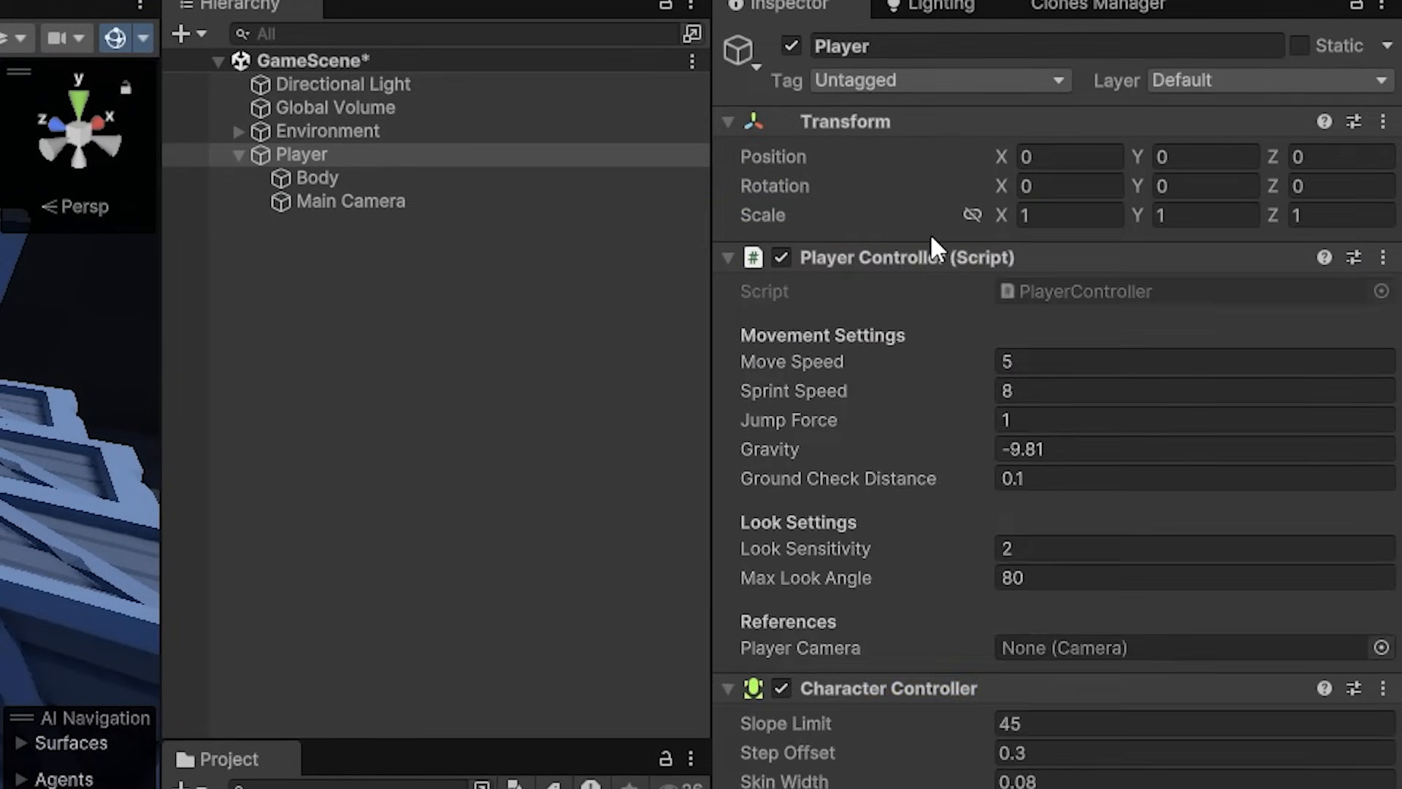
pyautogui.scroll(-3)
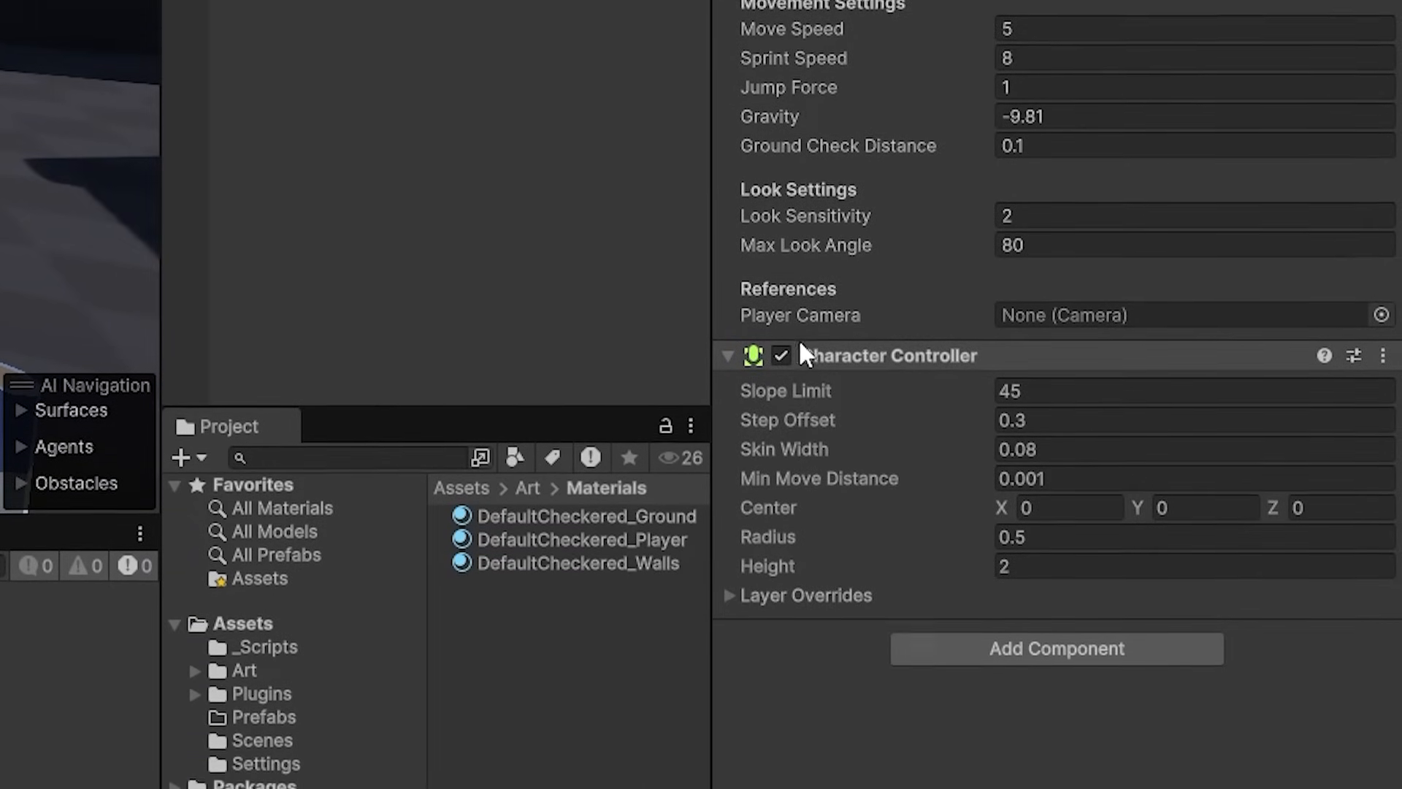
pyautogui.scroll(-3)
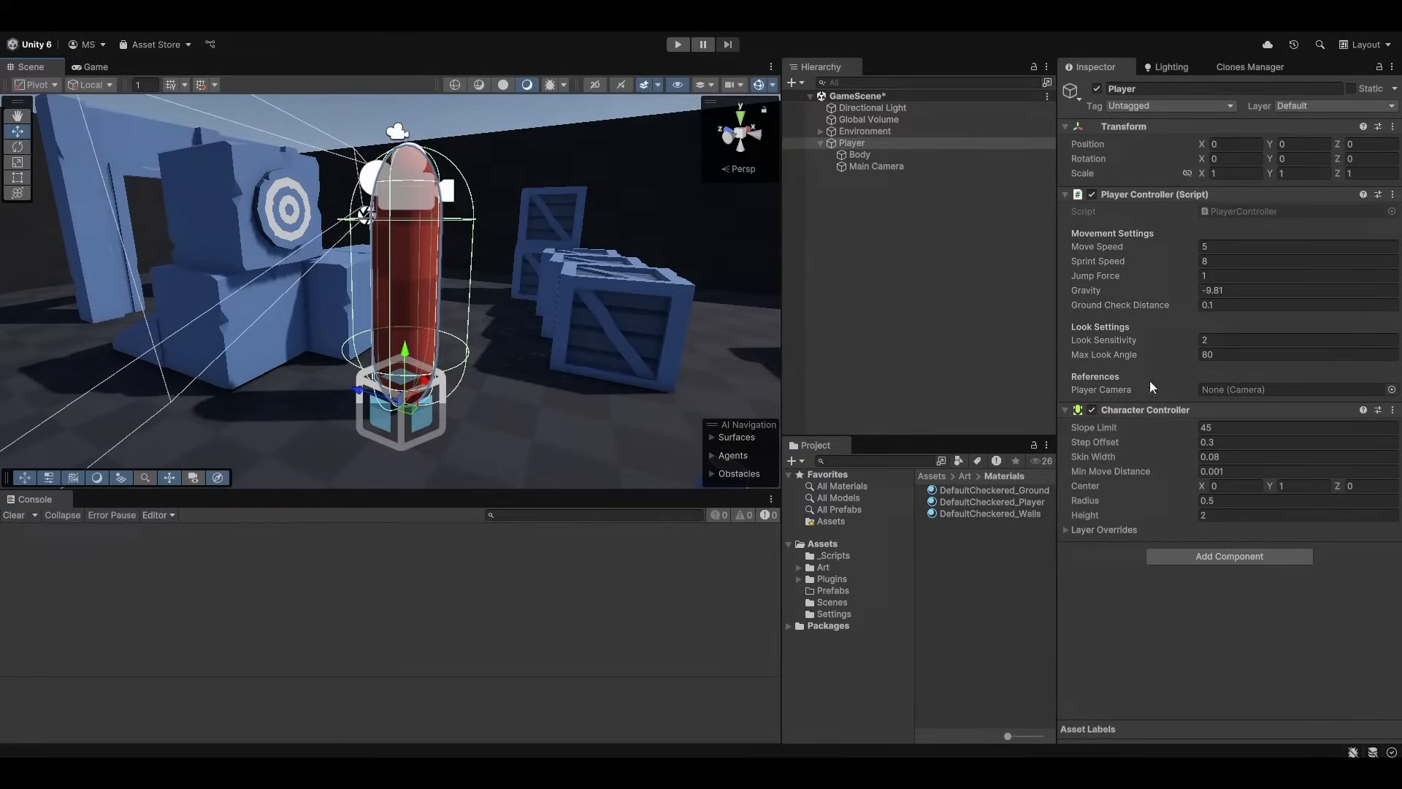
pyautogui.rightClick(1145, 446)
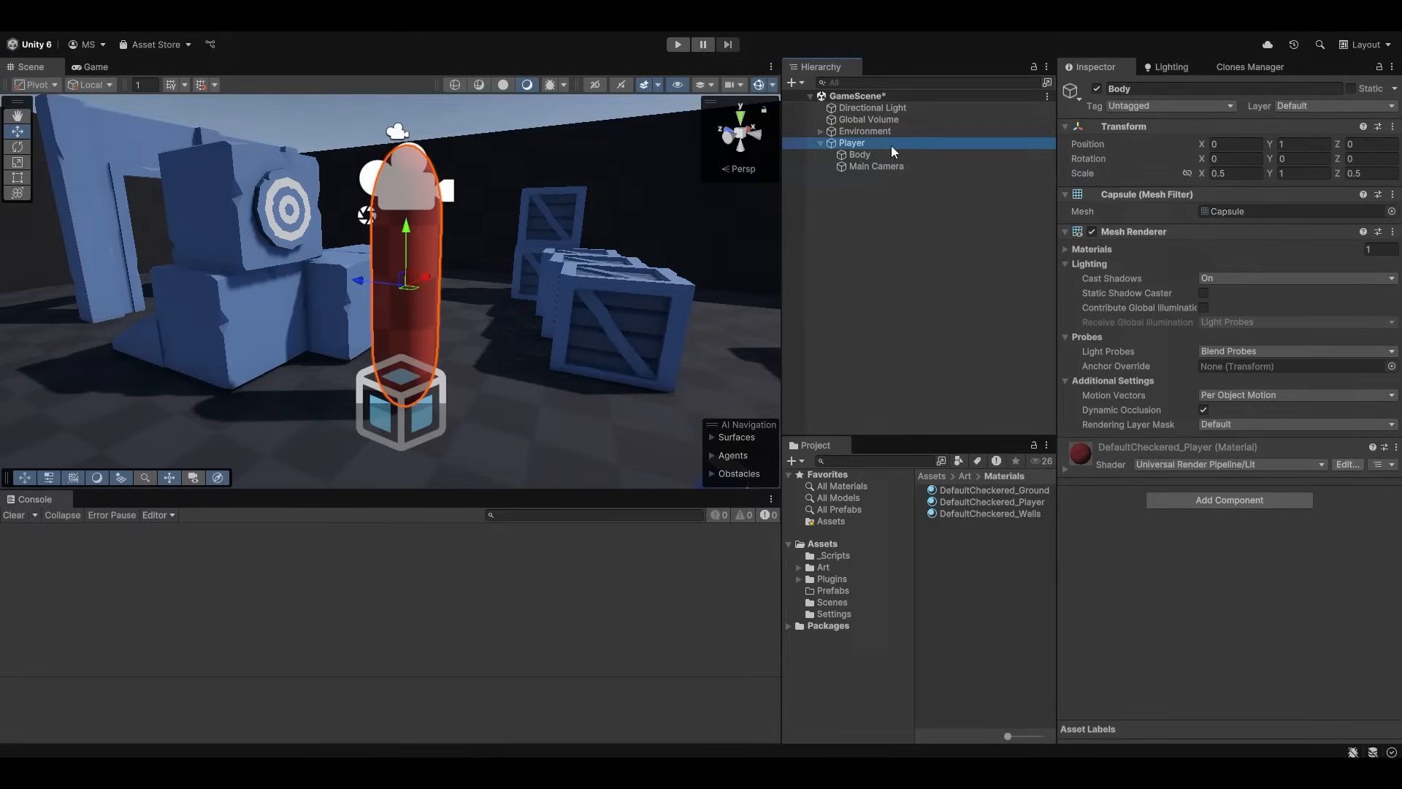
pyautogui.click(850, 142)
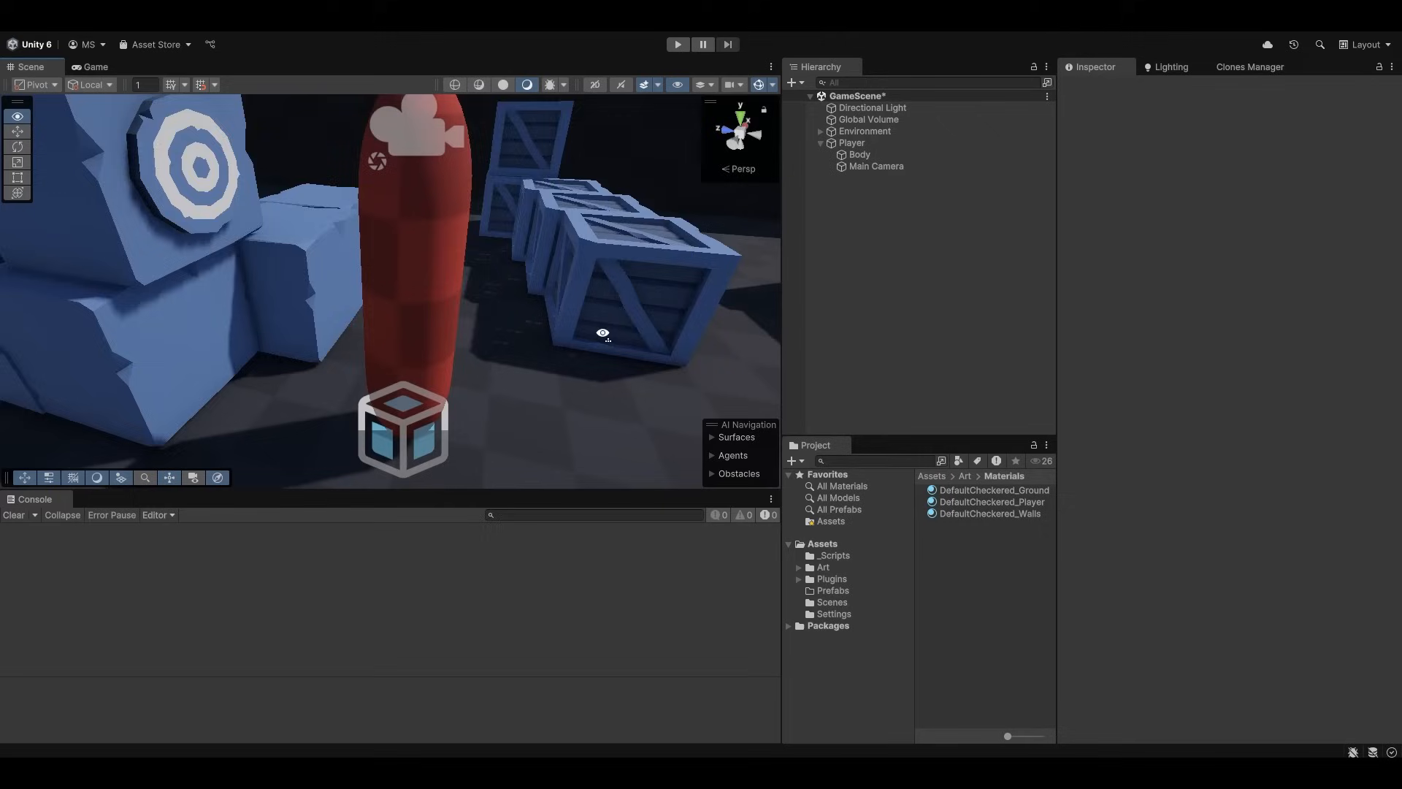
pyautogui.click(849, 142)
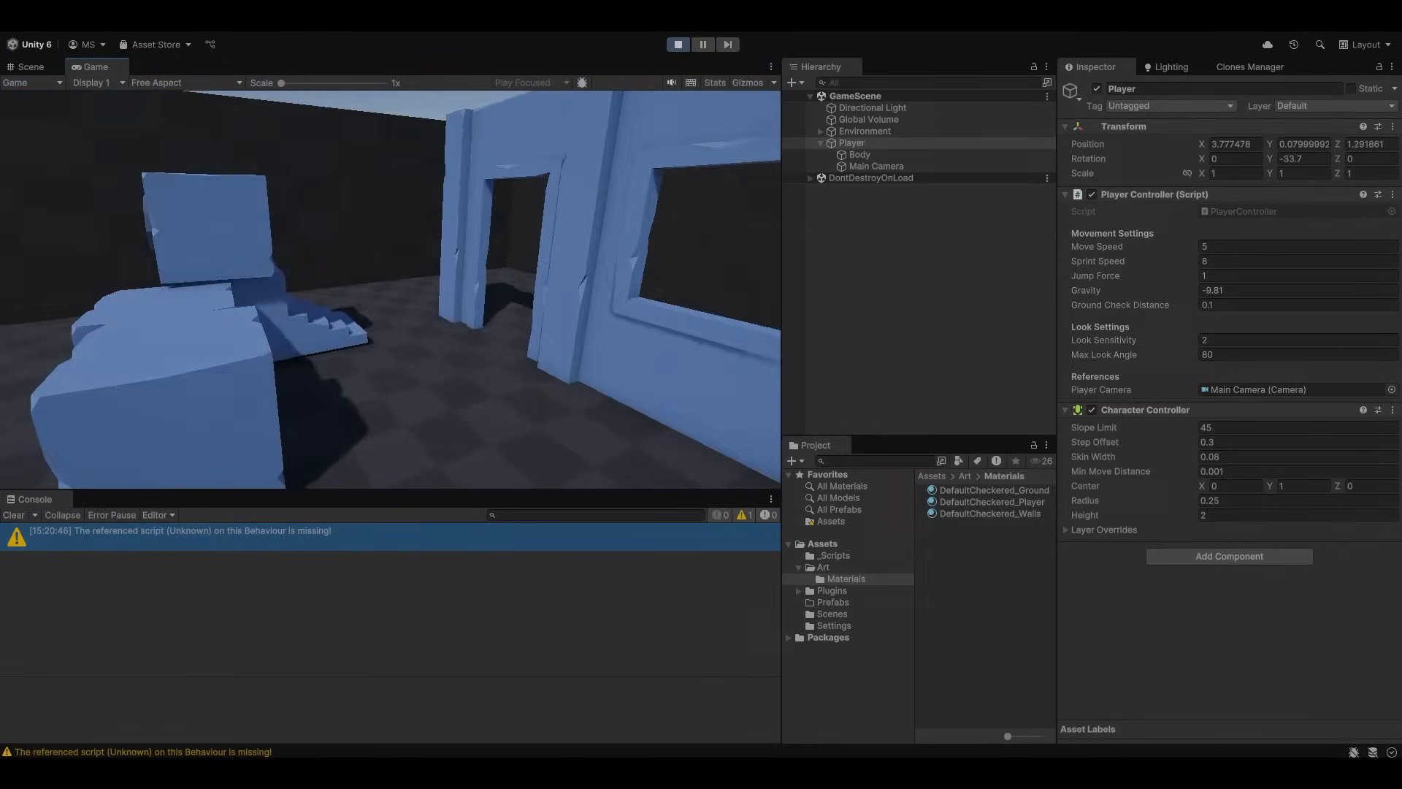
# Playtest the Player with Main Camera linked, radius 0.25 and ground check distance 0.2.
pyautogui.click(676, 44)
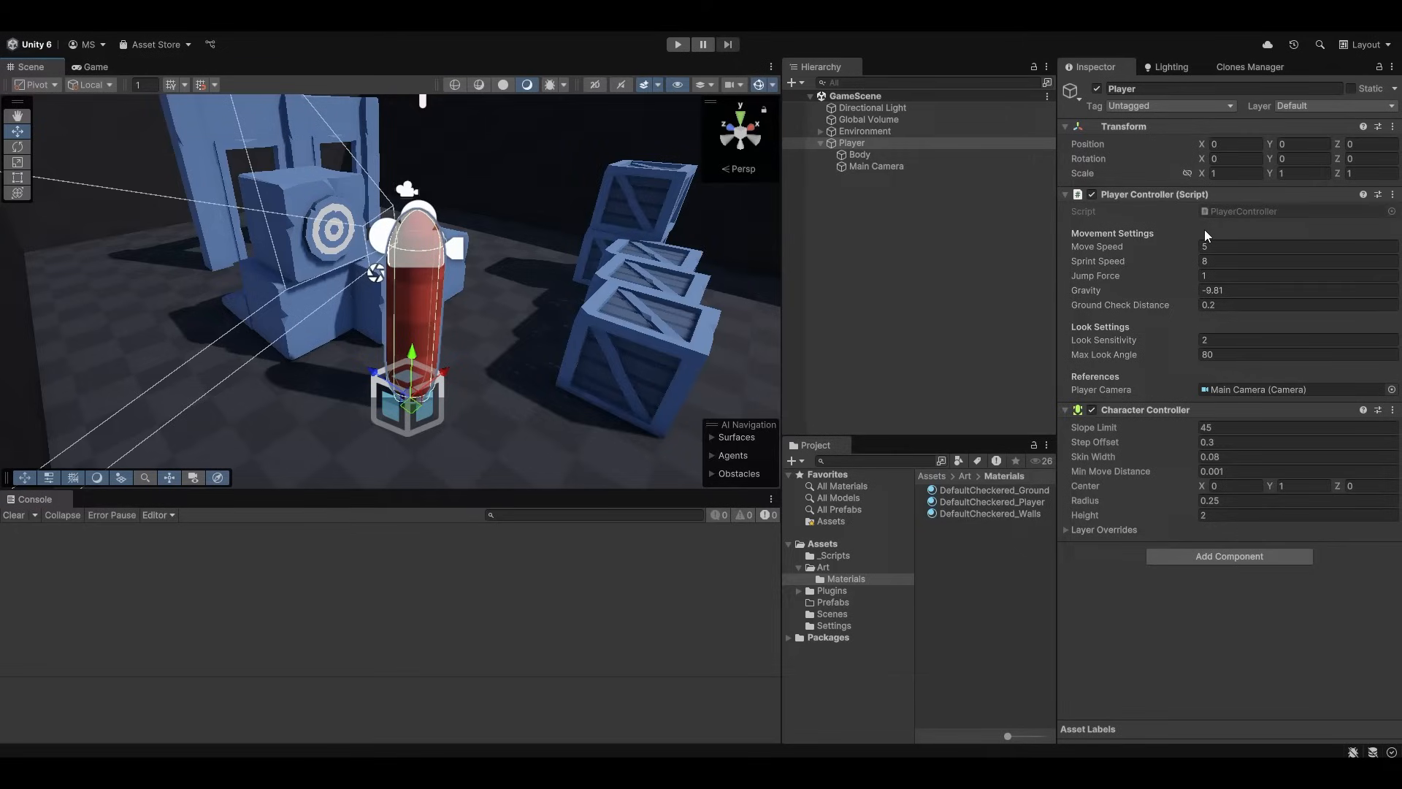
# Create an empty NetworkManager object in the scene.
pyautogui.rightClick(851, 142)
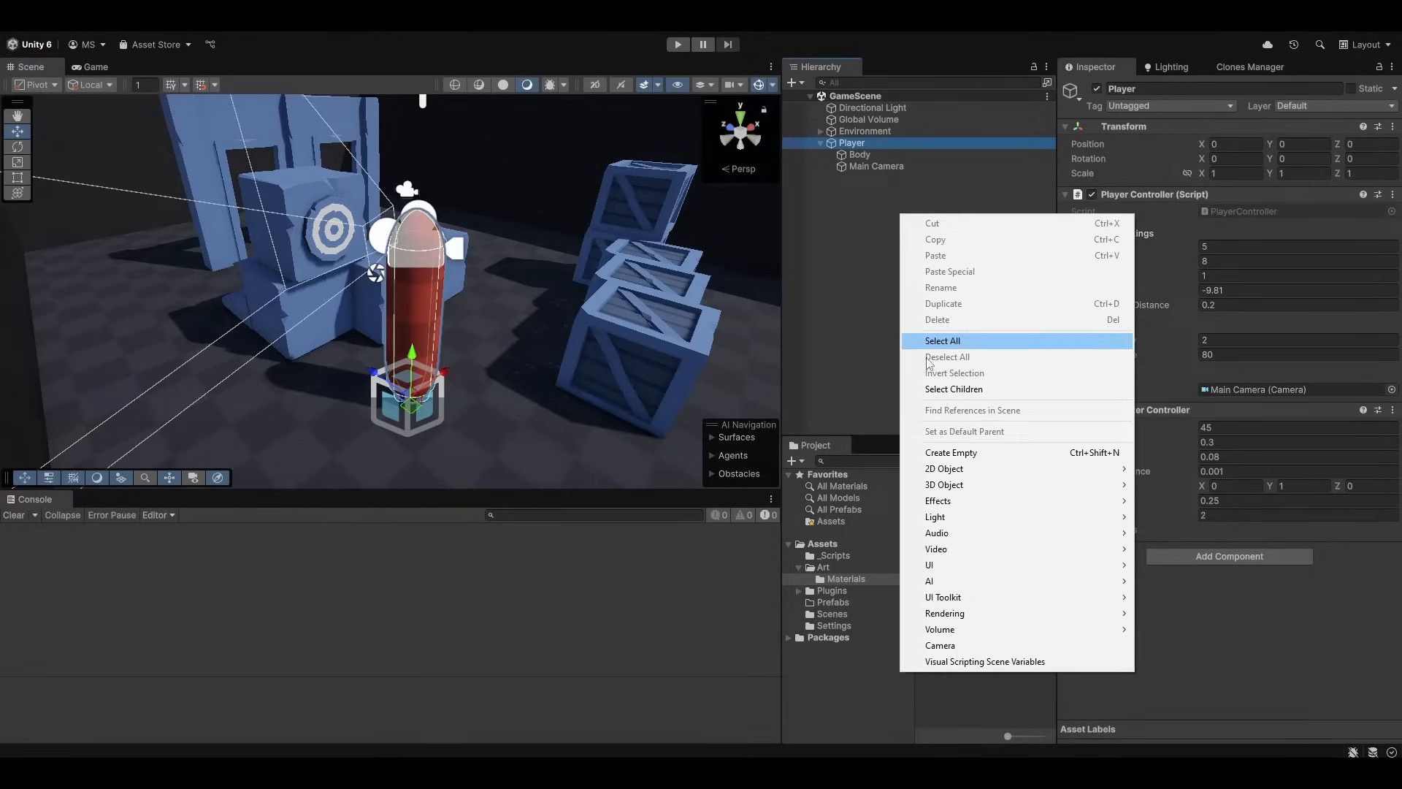
pyautogui.click(951, 451)
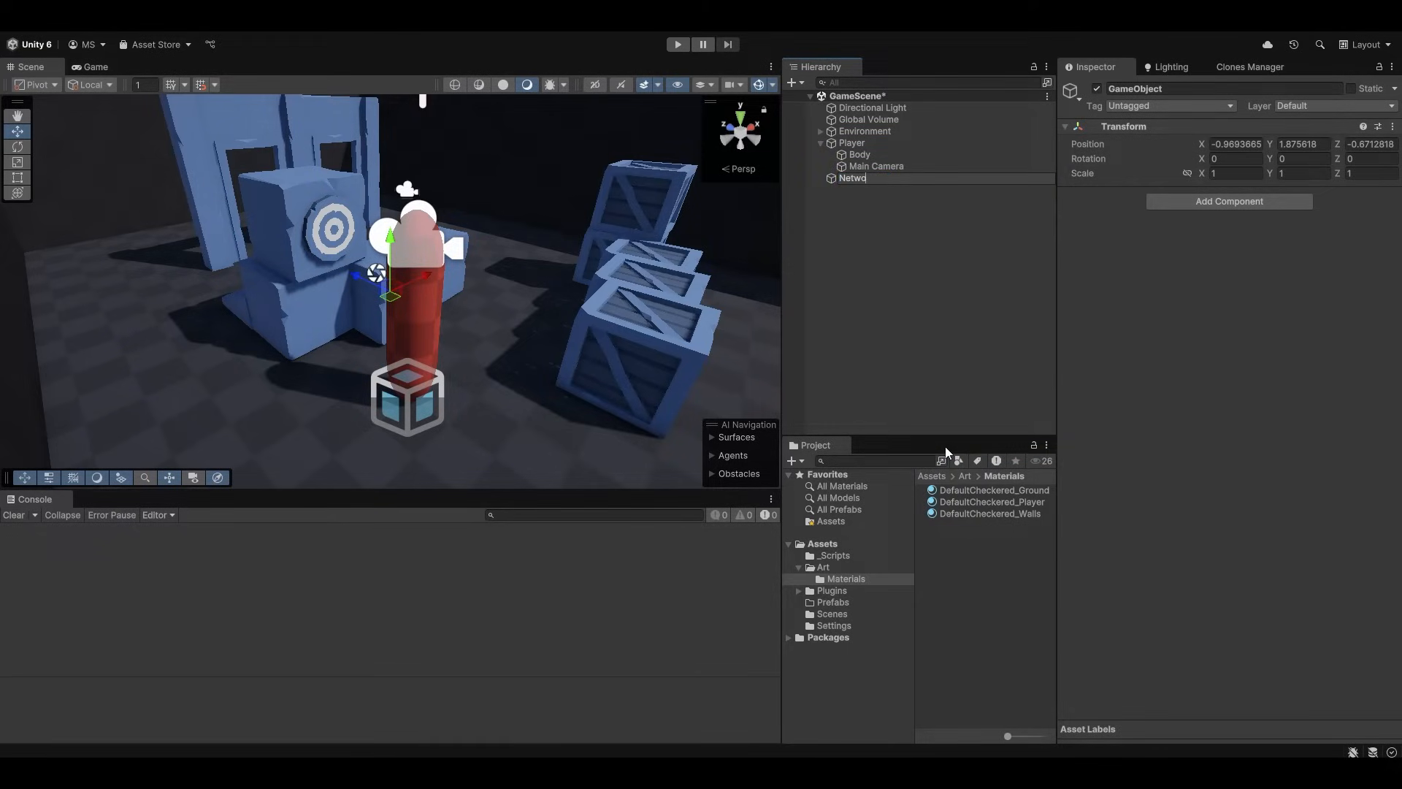
pyautogui.click(873, 178)
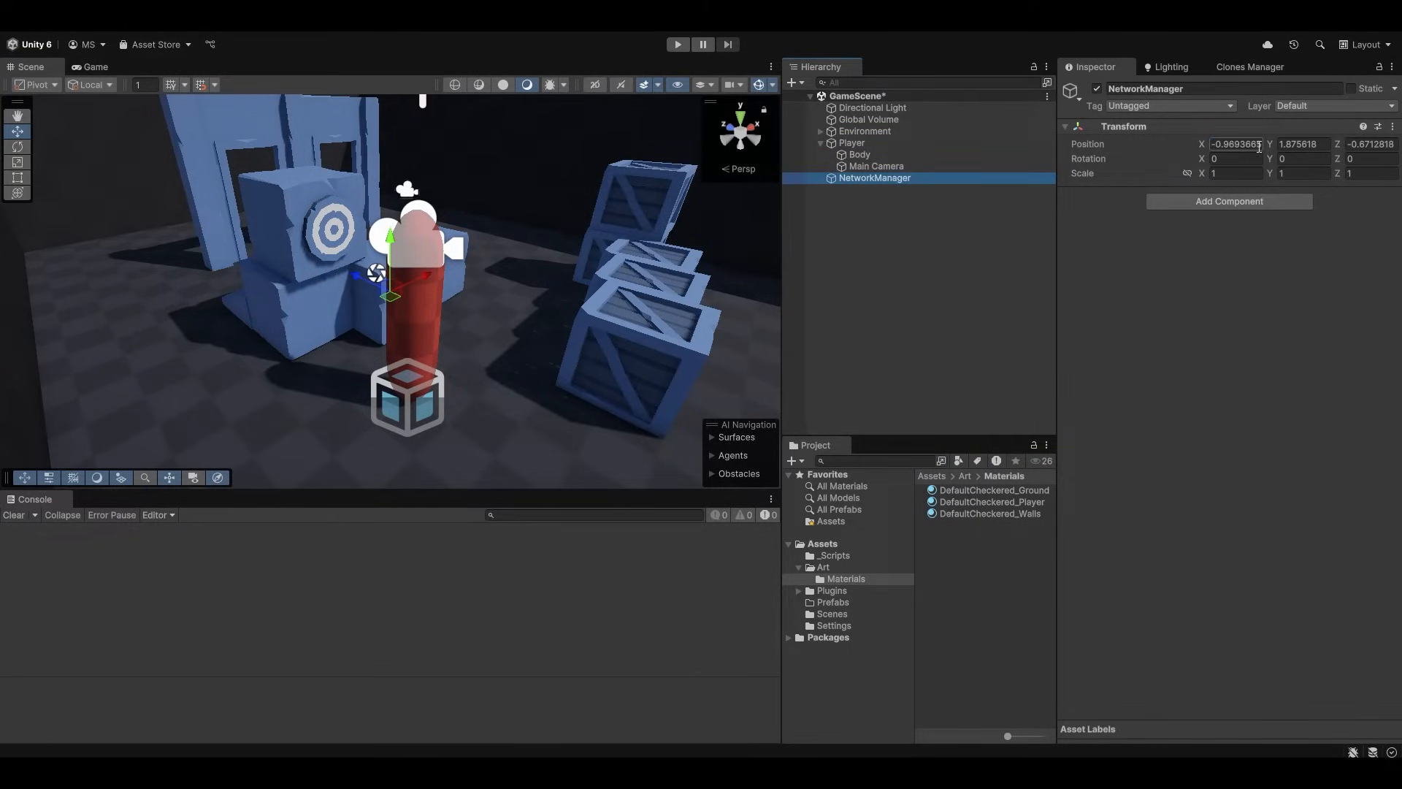
# Add PurrNet's Network Manager component to it with Unsafe network rules.
pyautogui.write('playercon')
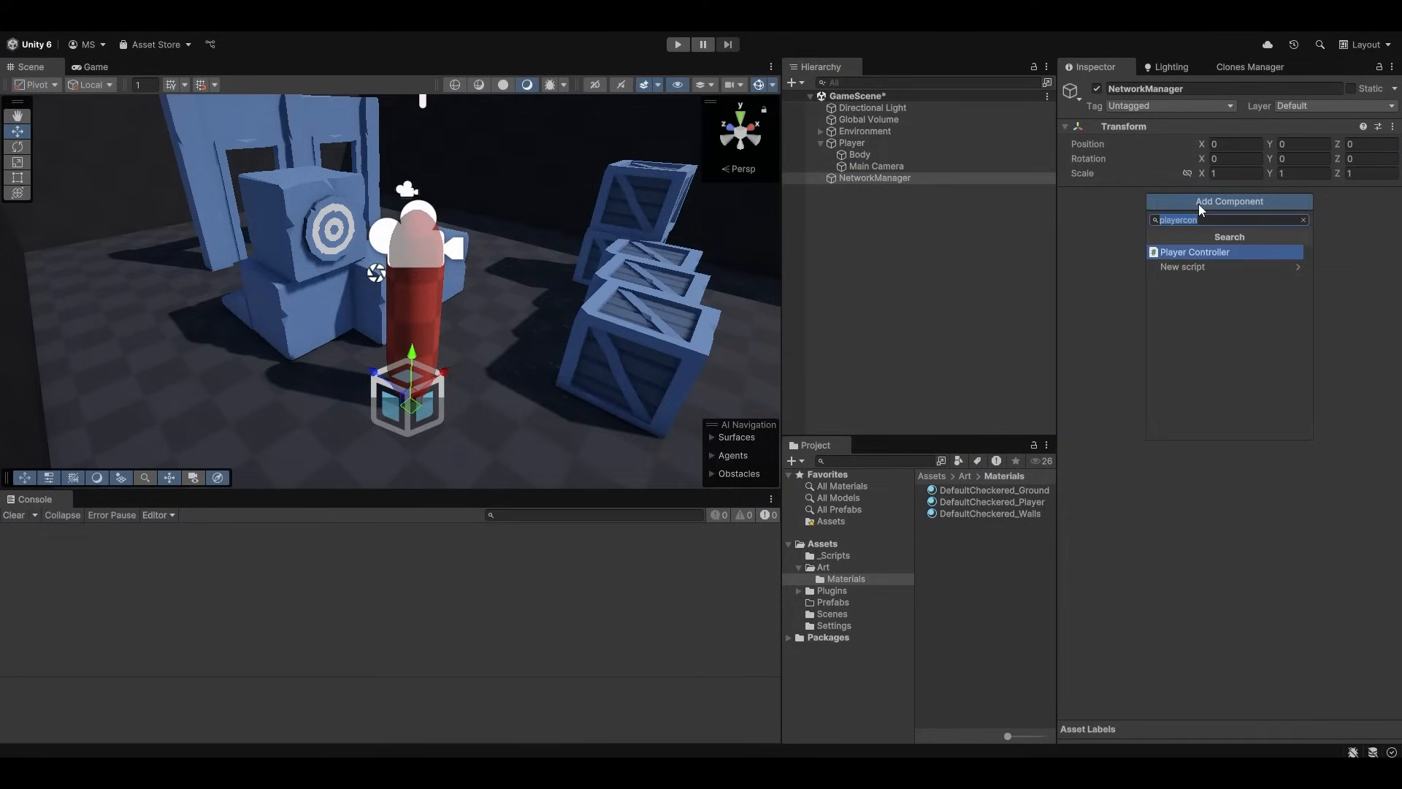
pyautogui.write('netowrk')
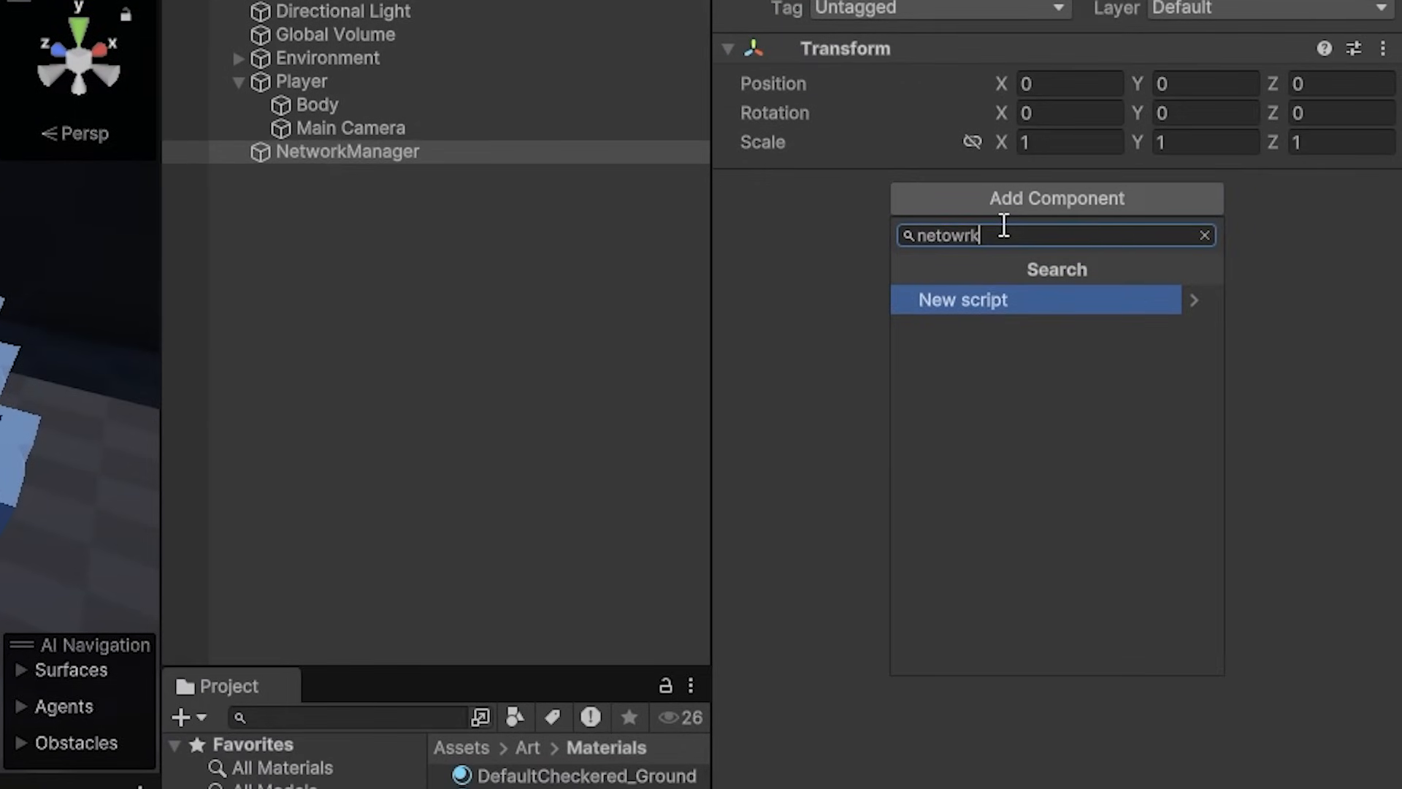
pyautogui.write('networkmana')
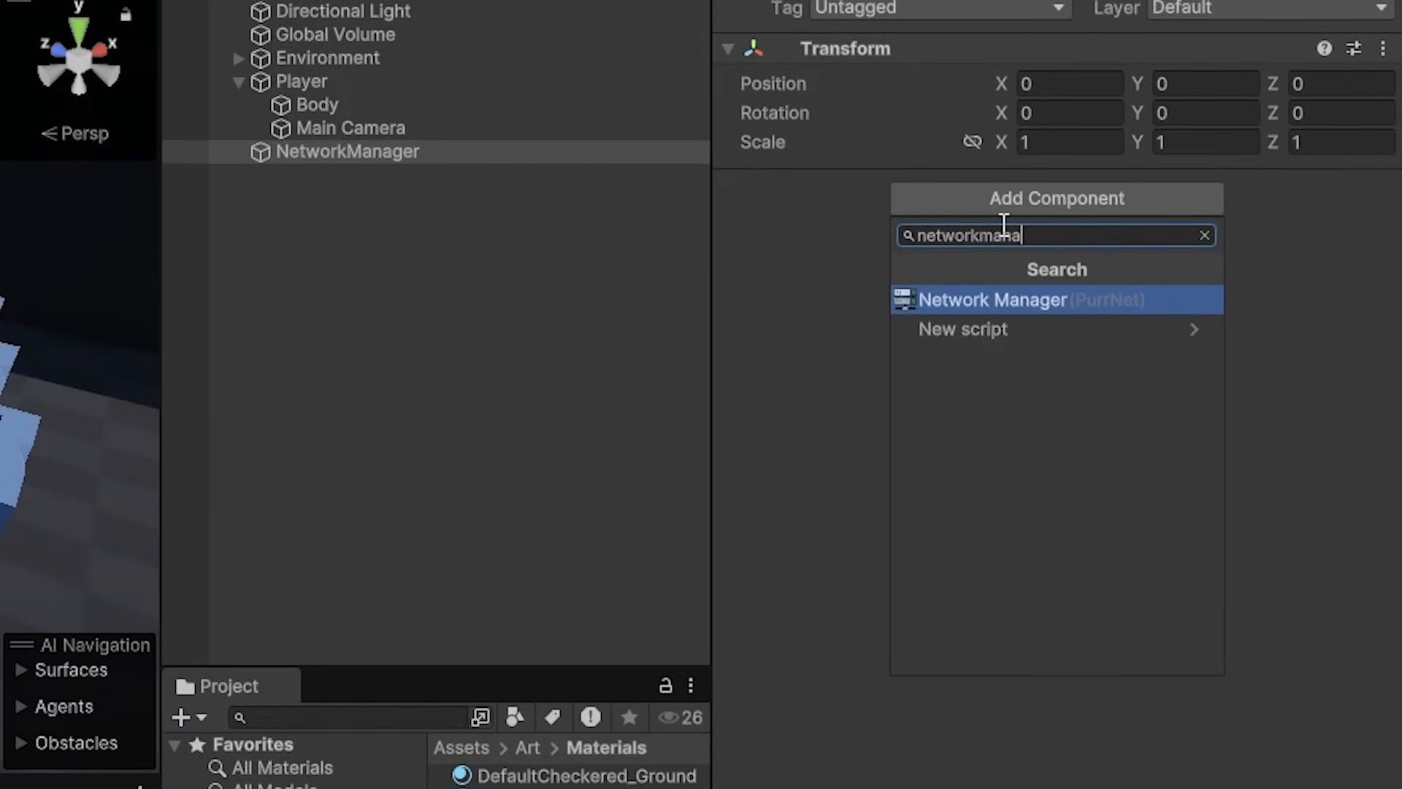
pyautogui.click(993, 299)
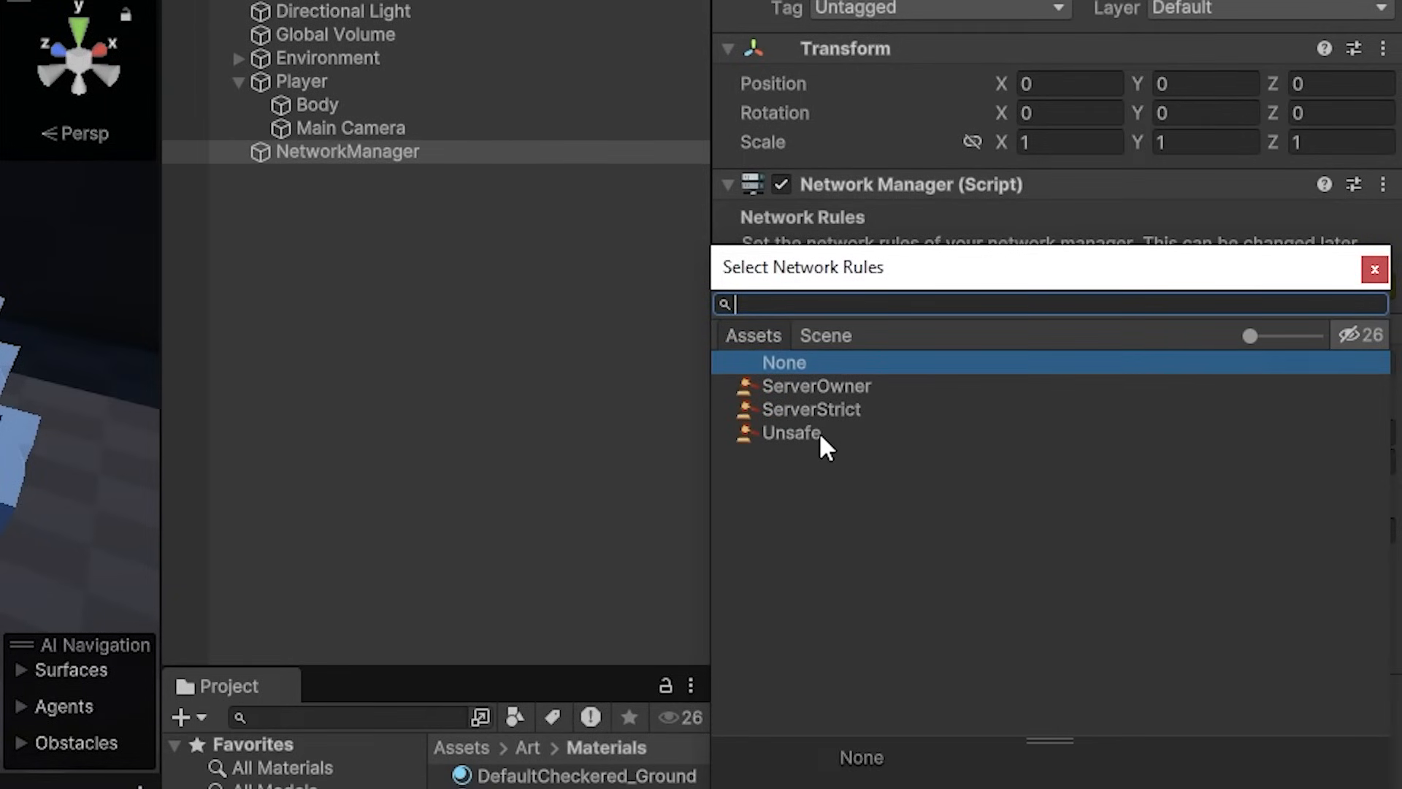
pyautogui.click(790, 433)
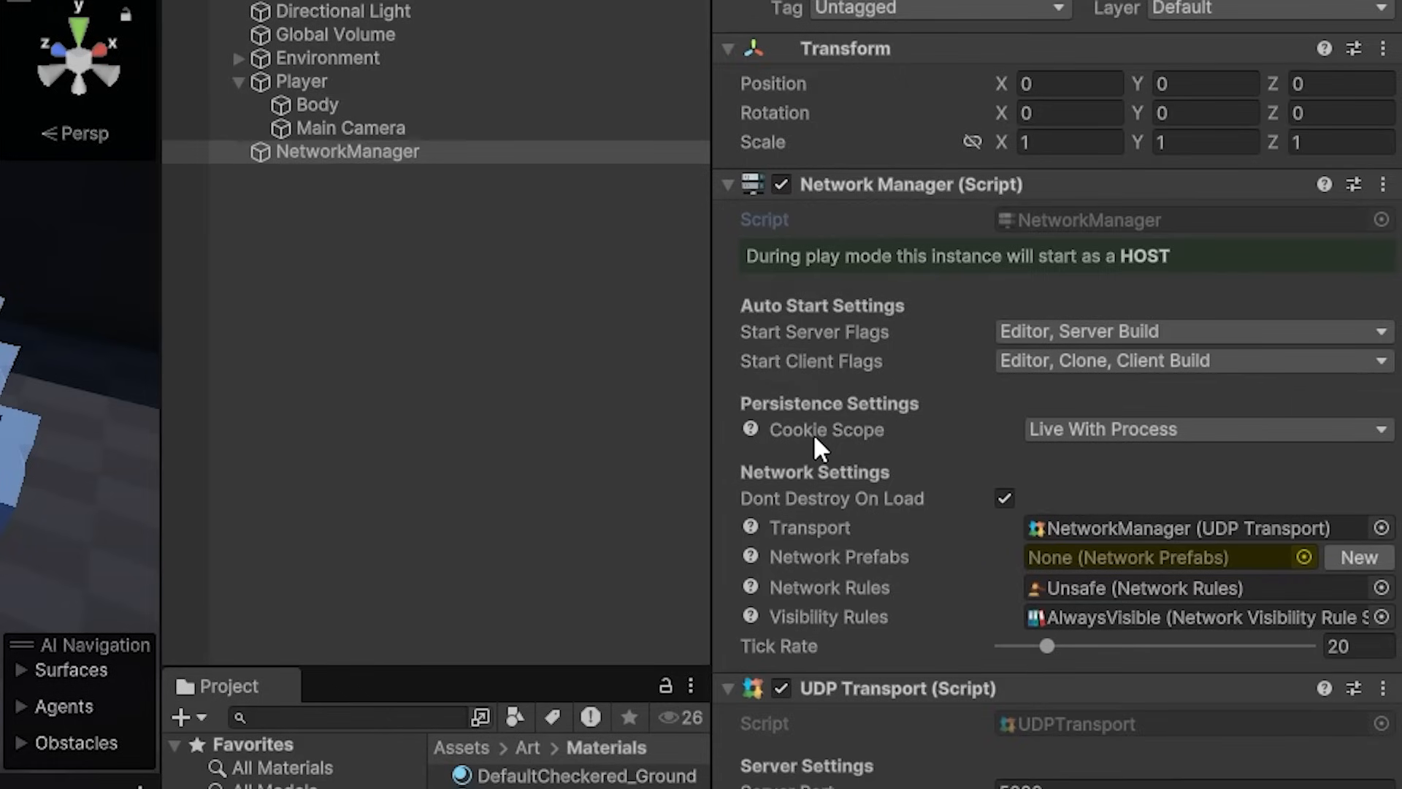
pyautogui.moveTo(1318, 501)
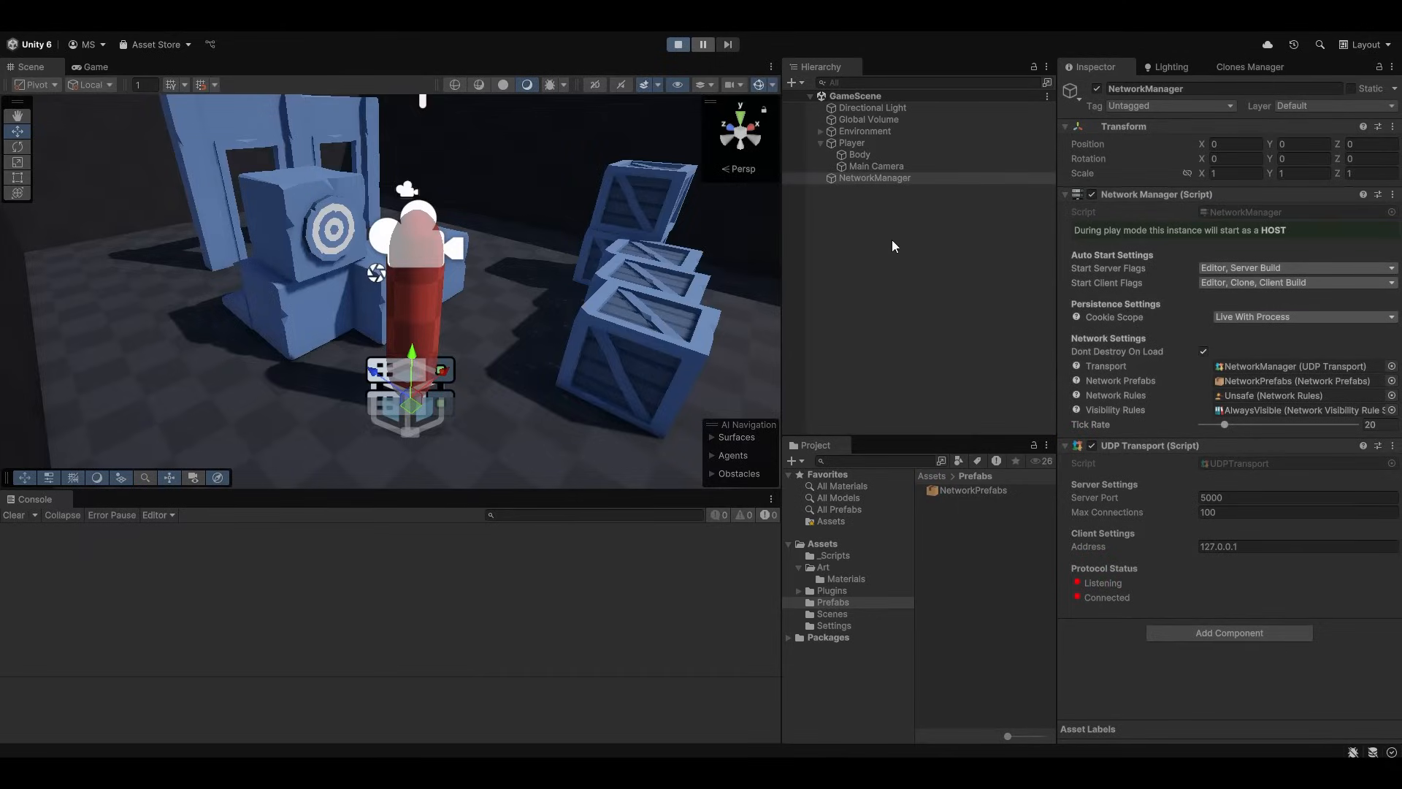
pyautogui.click(677, 43)
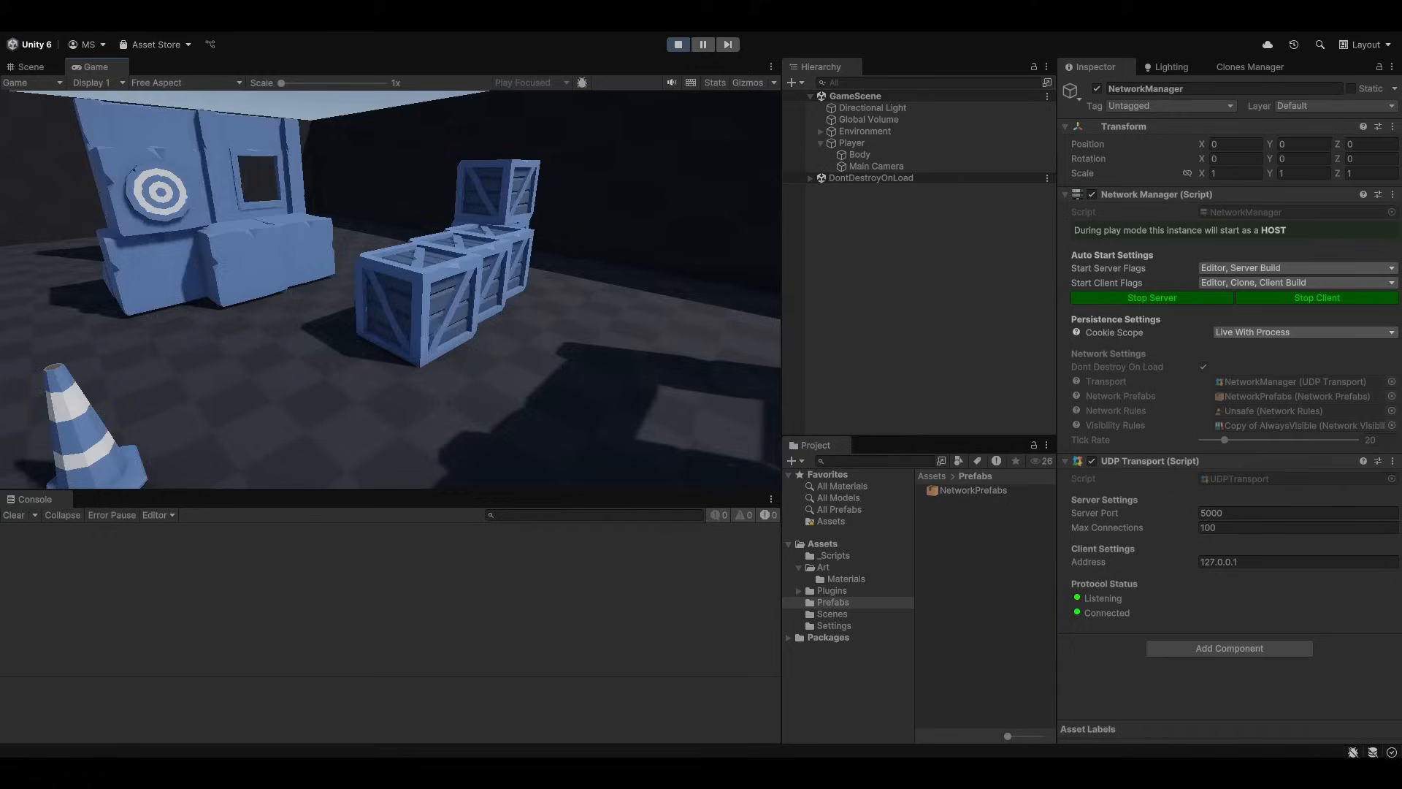
pyautogui.click(676, 44)
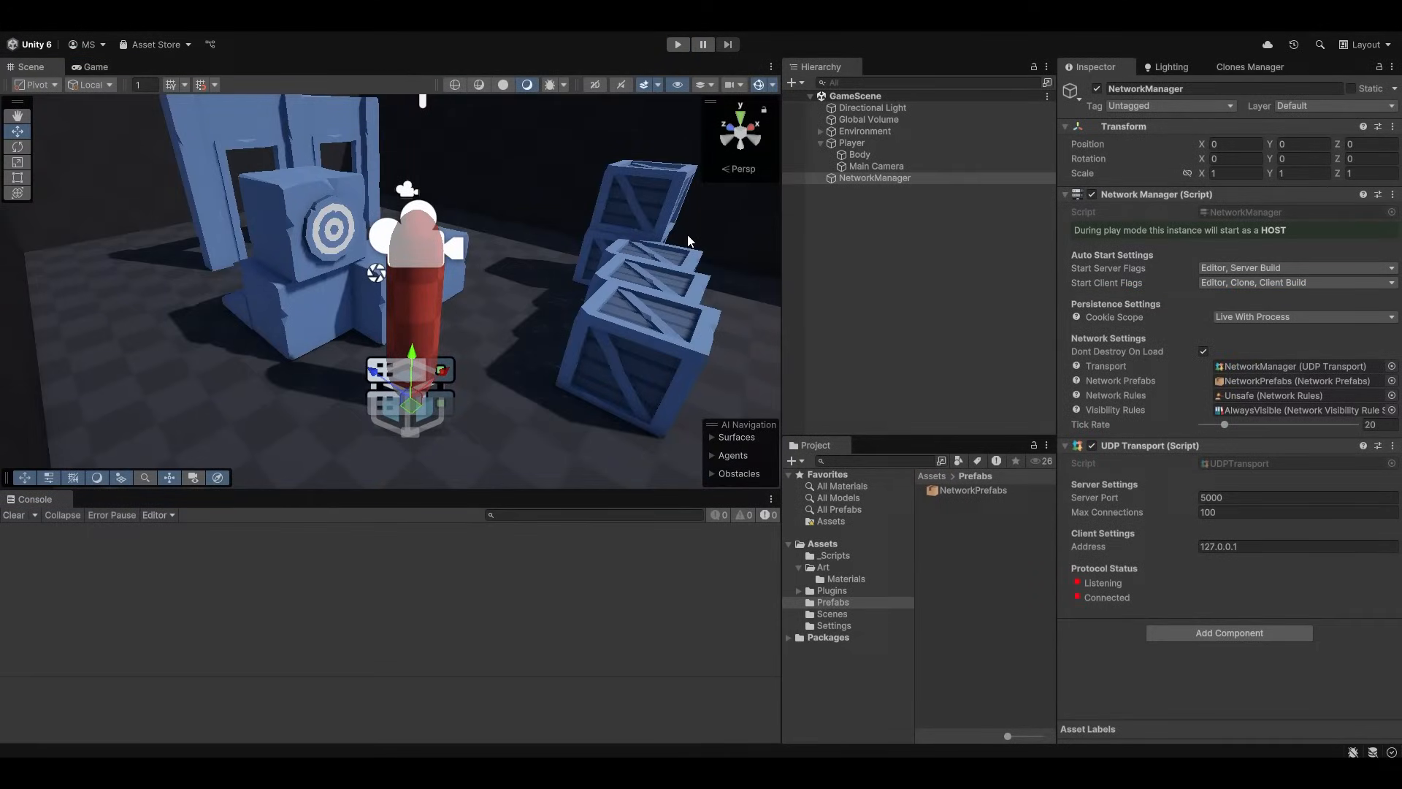
pyautogui.click(875, 153)
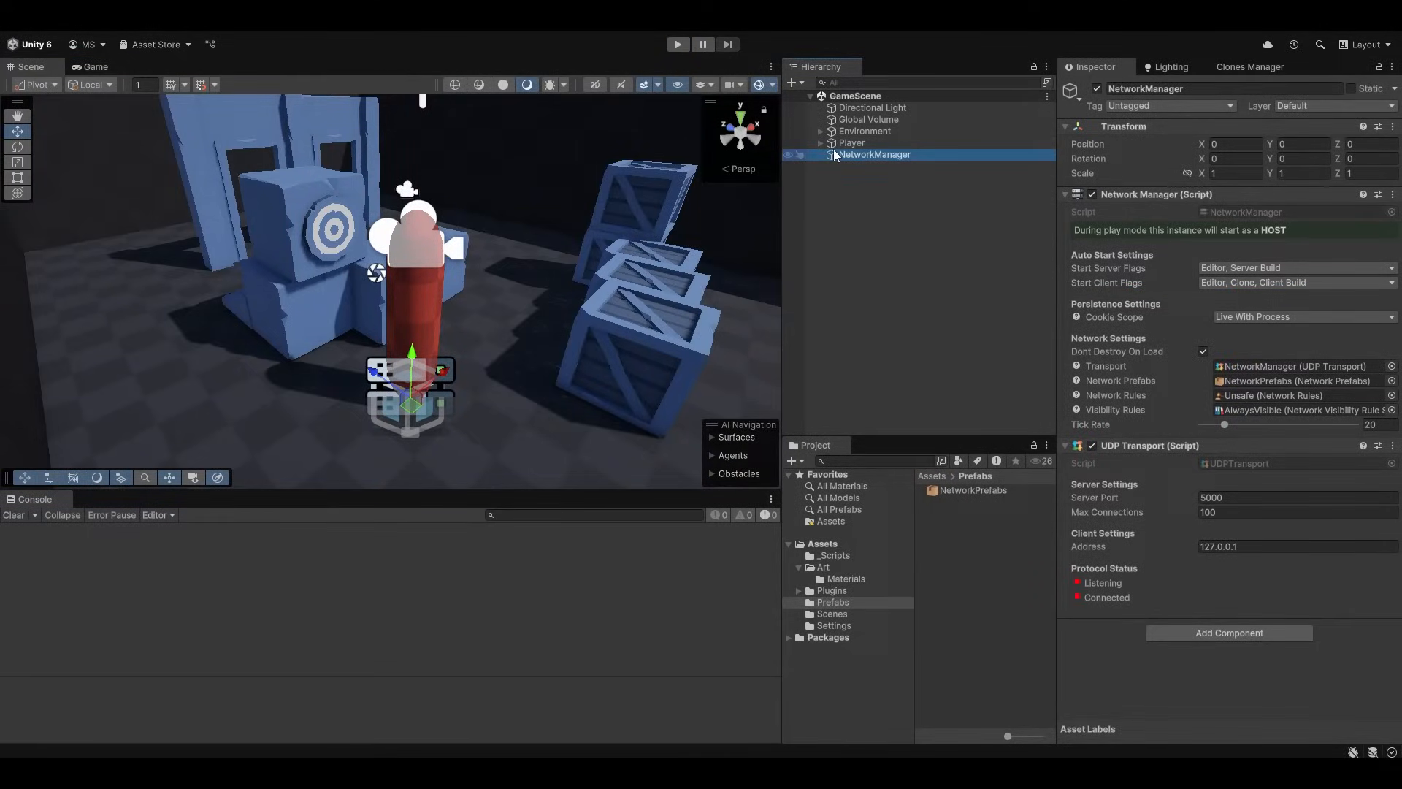
pyautogui.click(851, 141)
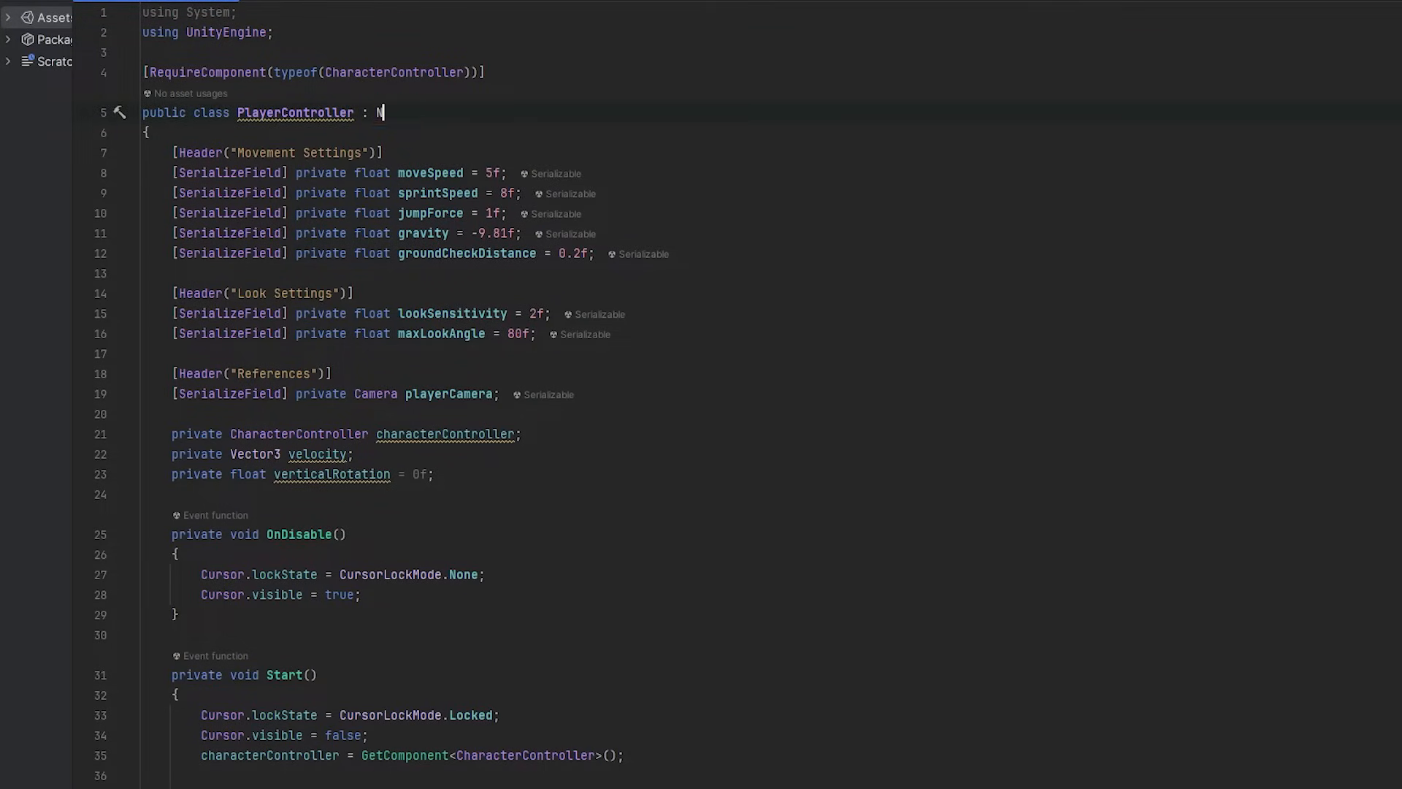
# Derive PlayerController from NetworkBehaviour and set enabled = isOwner in OnSpawned.
pyautogui.write('etworkb')
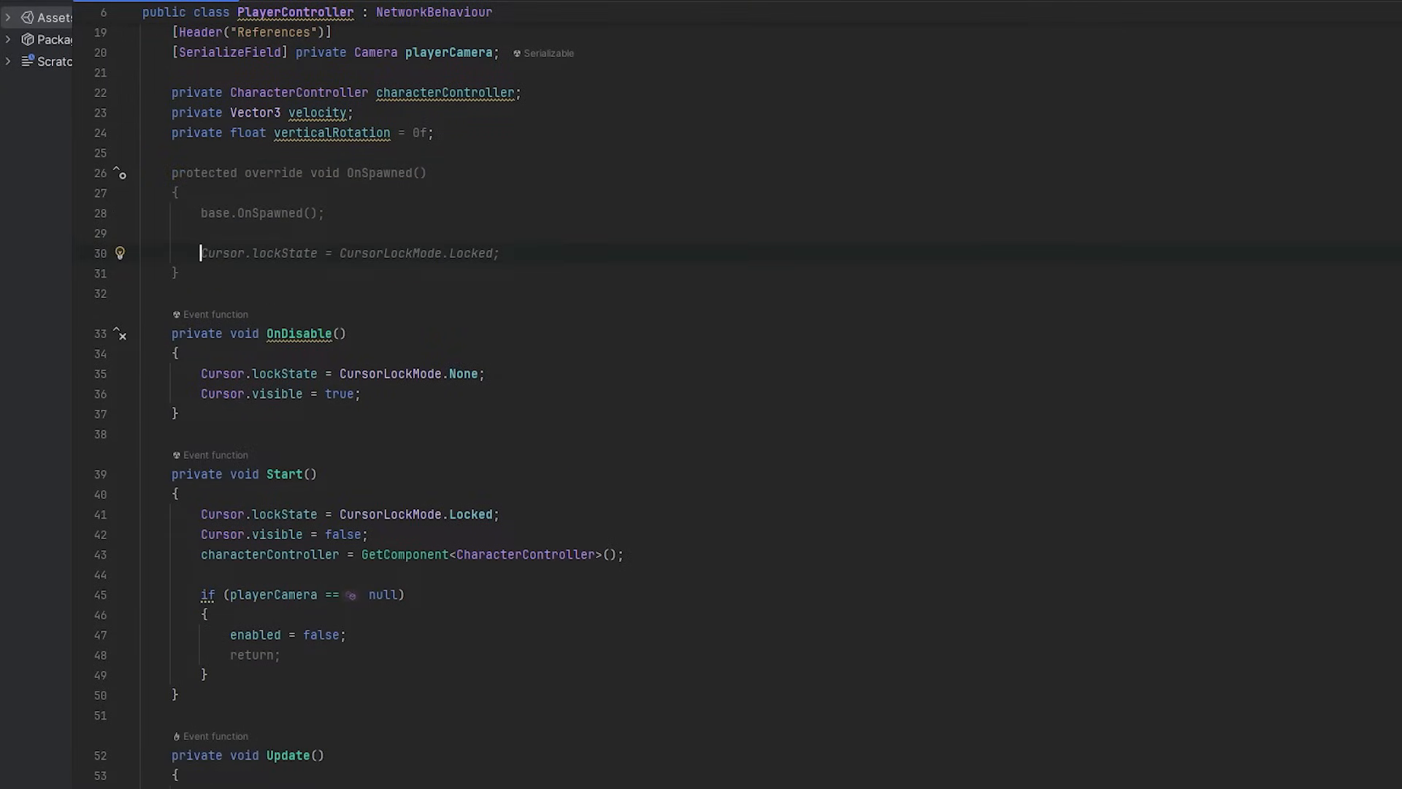
pyautogui.write('enabled =')
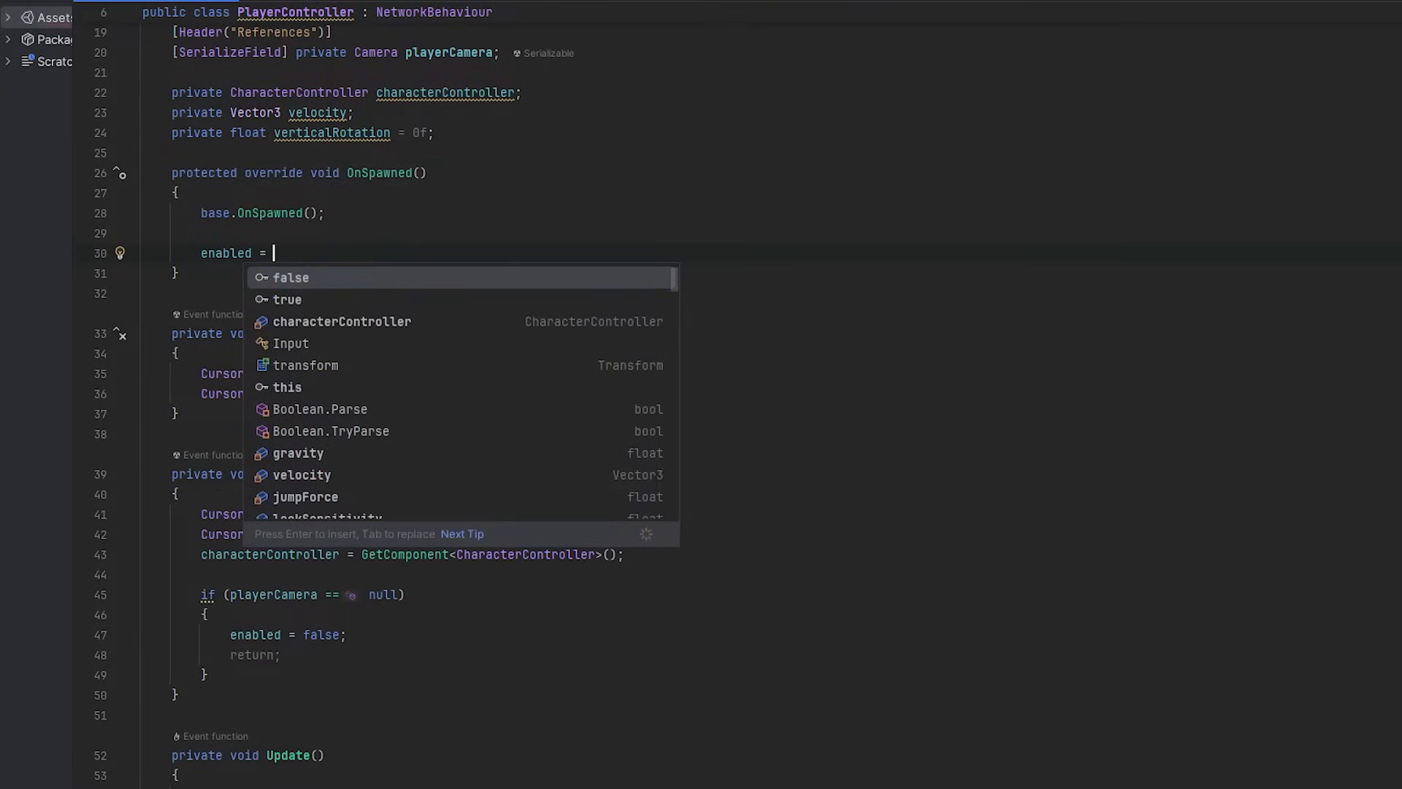
pyautogui.write('IsOwner;')
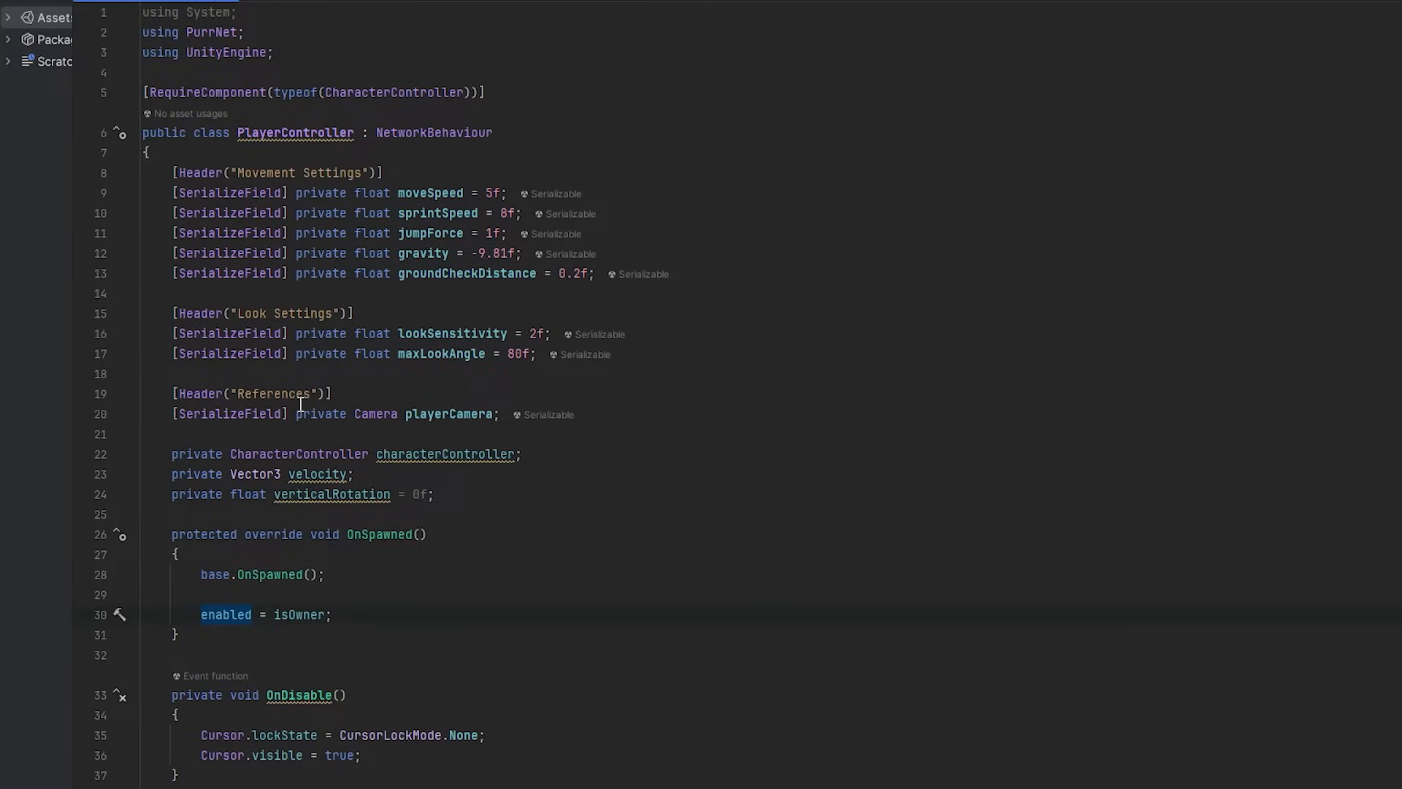
# Destroy playerCamera.gameObject in OnSpawned when !isOwner.
pyautogui.scroll(-3)
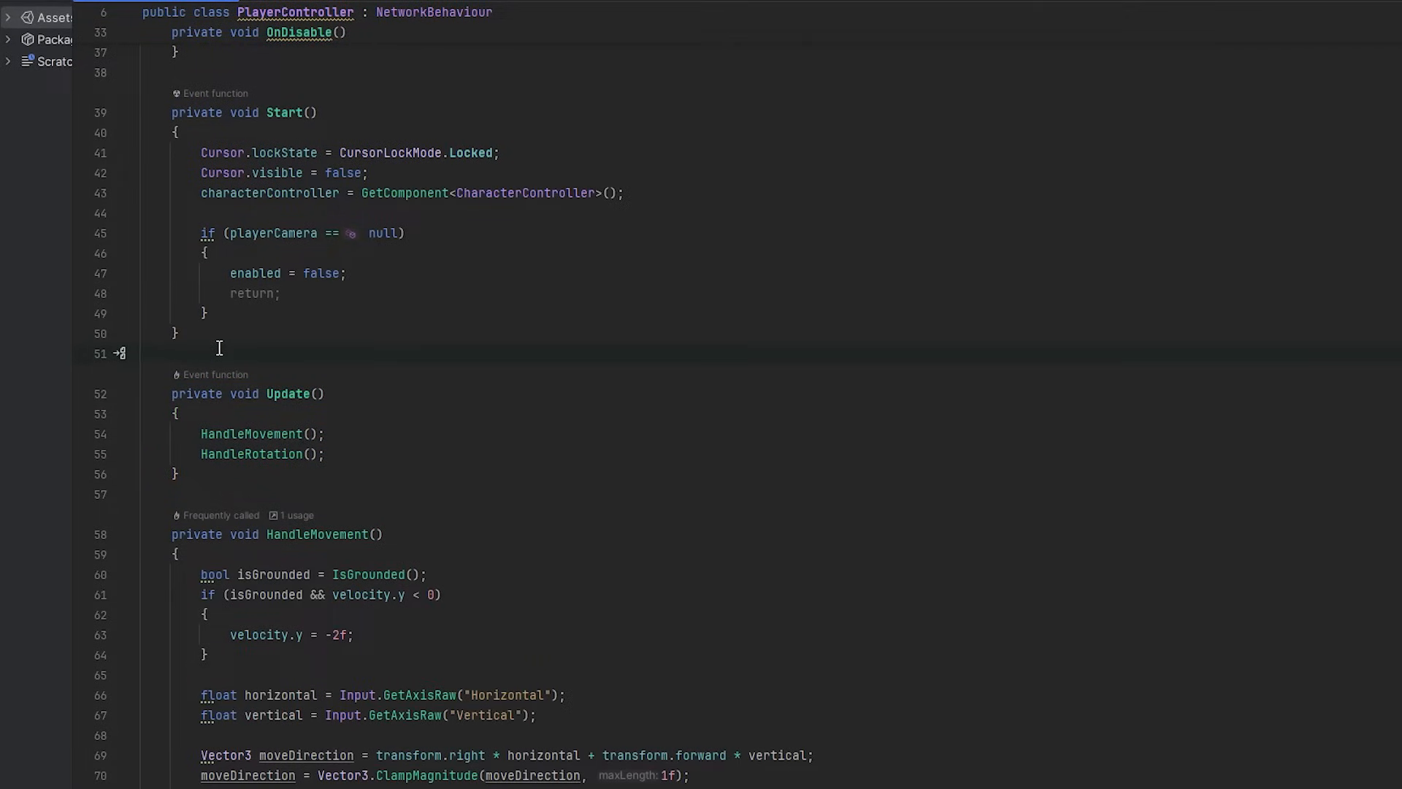
pyautogui.moveTo(365, 403)
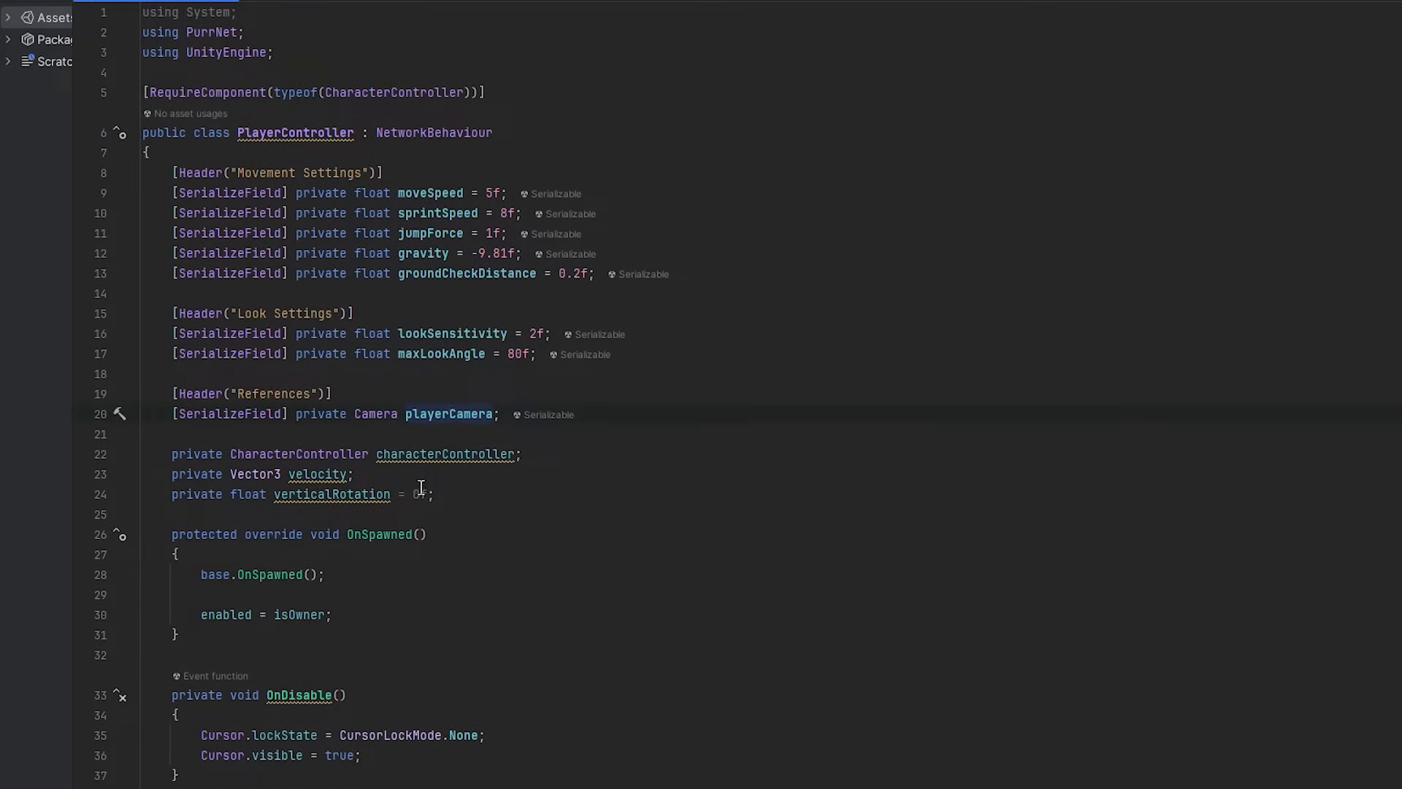
pyautogui.moveTo(319, 473)
pyautogui.write('if(!playerCamera')
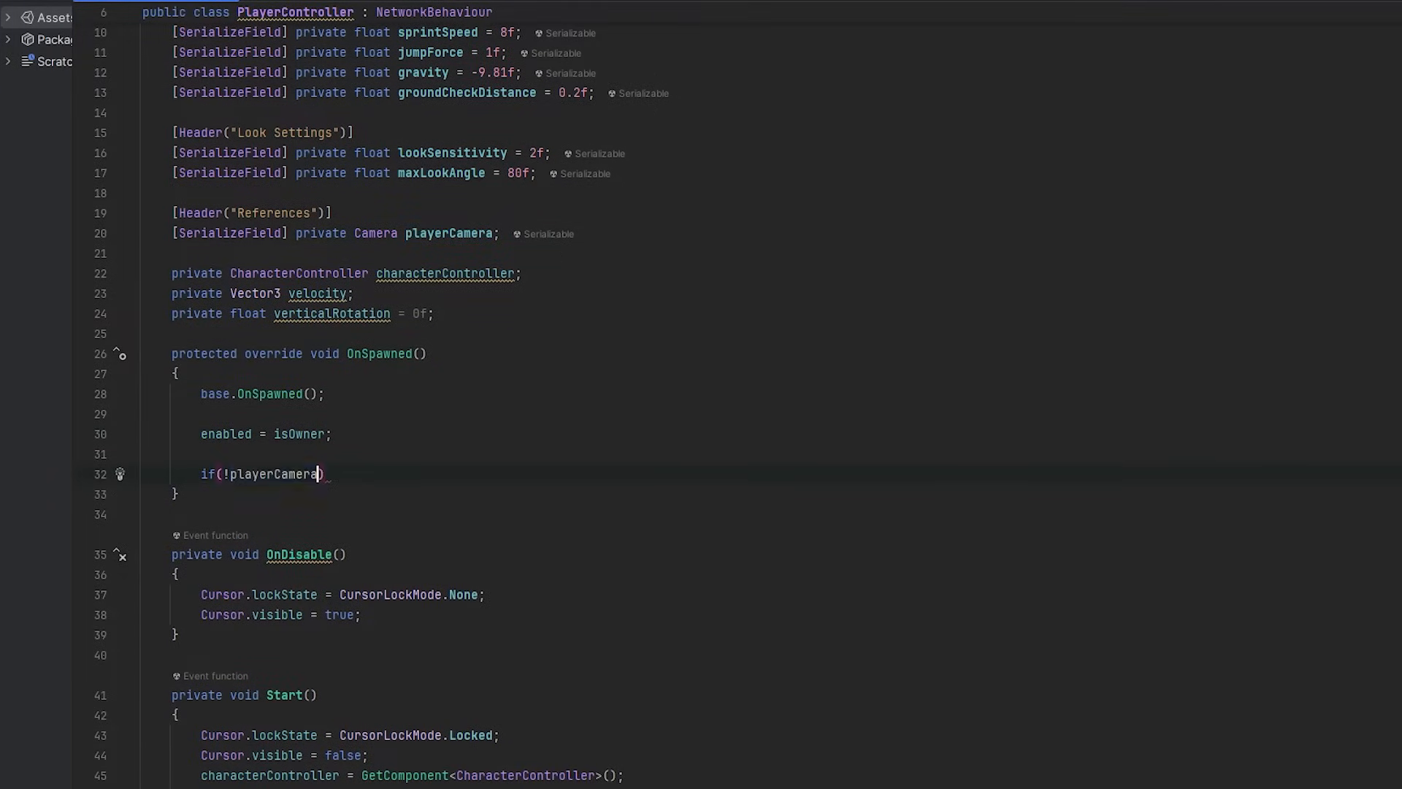
pyautogui.write('Destroy(playerCamera.gameObject);')
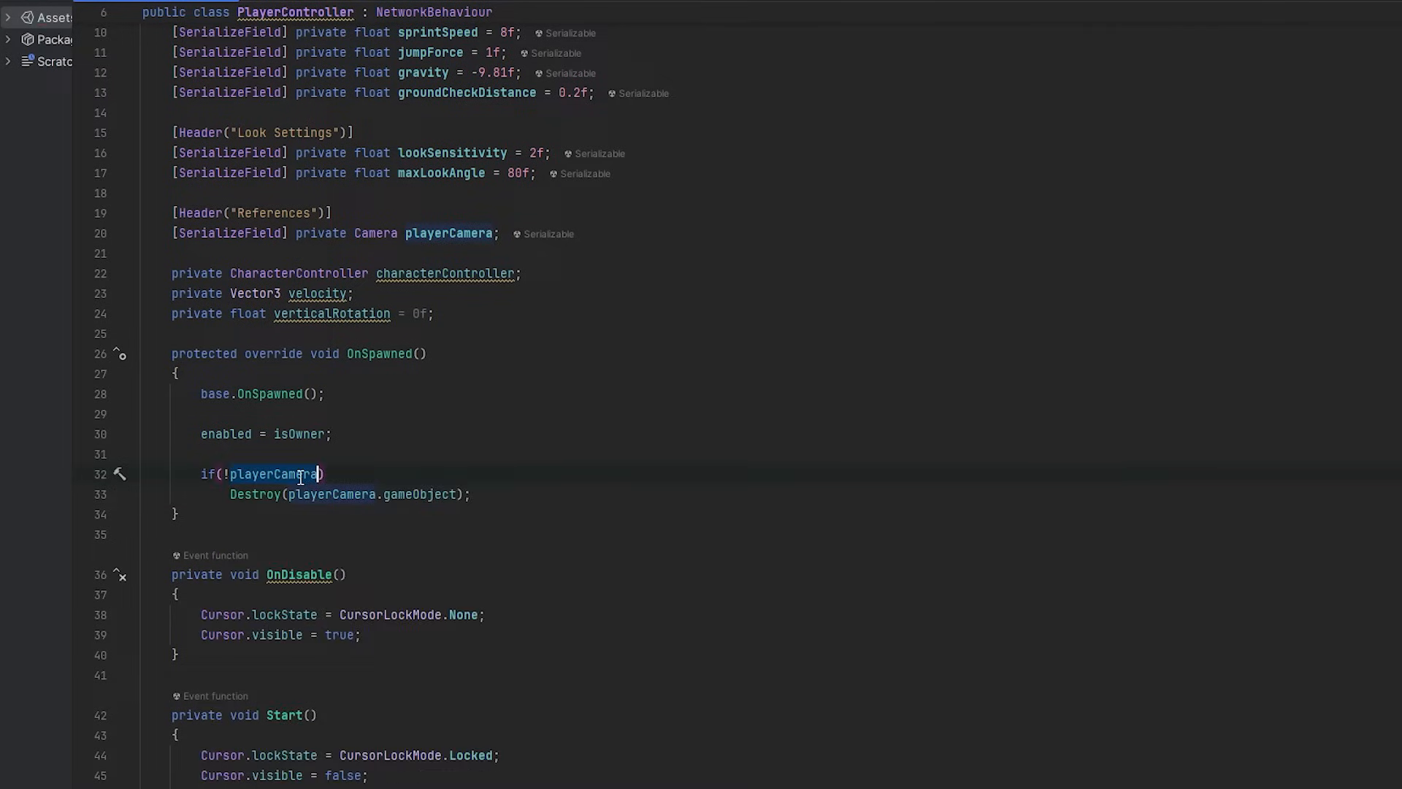
pyautogui.write('isOwner')
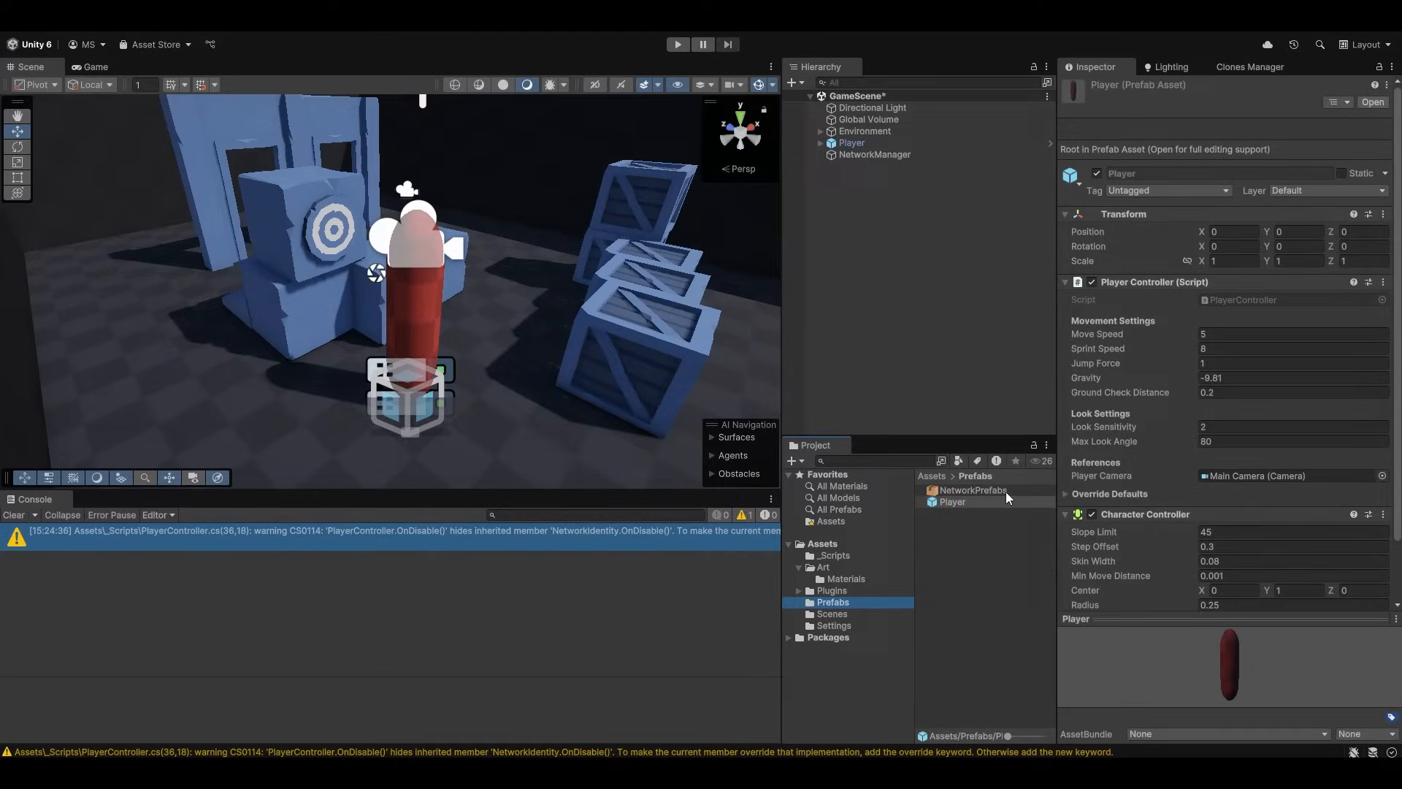
# Remove Player from the scene and give NetworkManager a Player Spawner using the Player prefab.
pyautogui.click(972, 491)
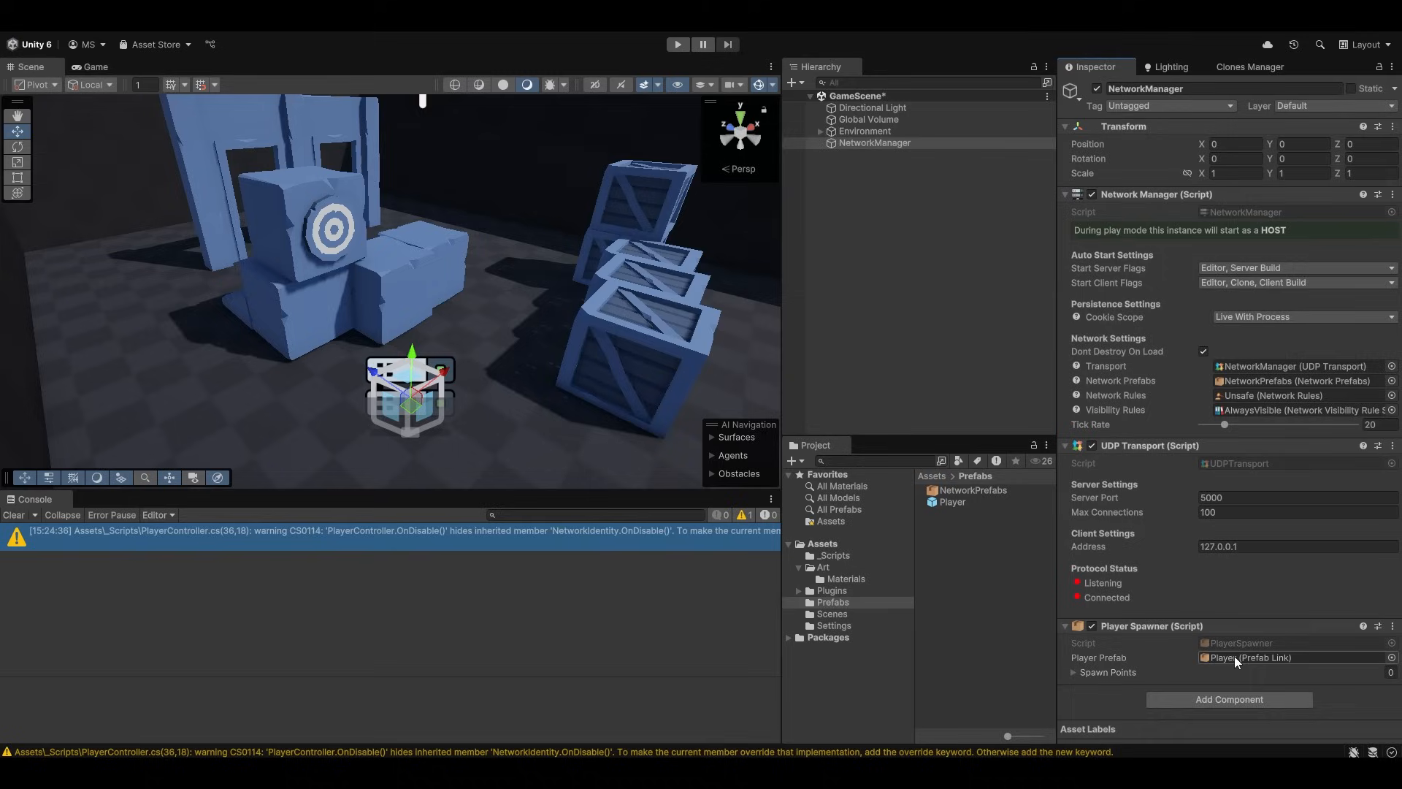
pyautogui.click(1074, 672)
pyautogui.write('SpawnPo')
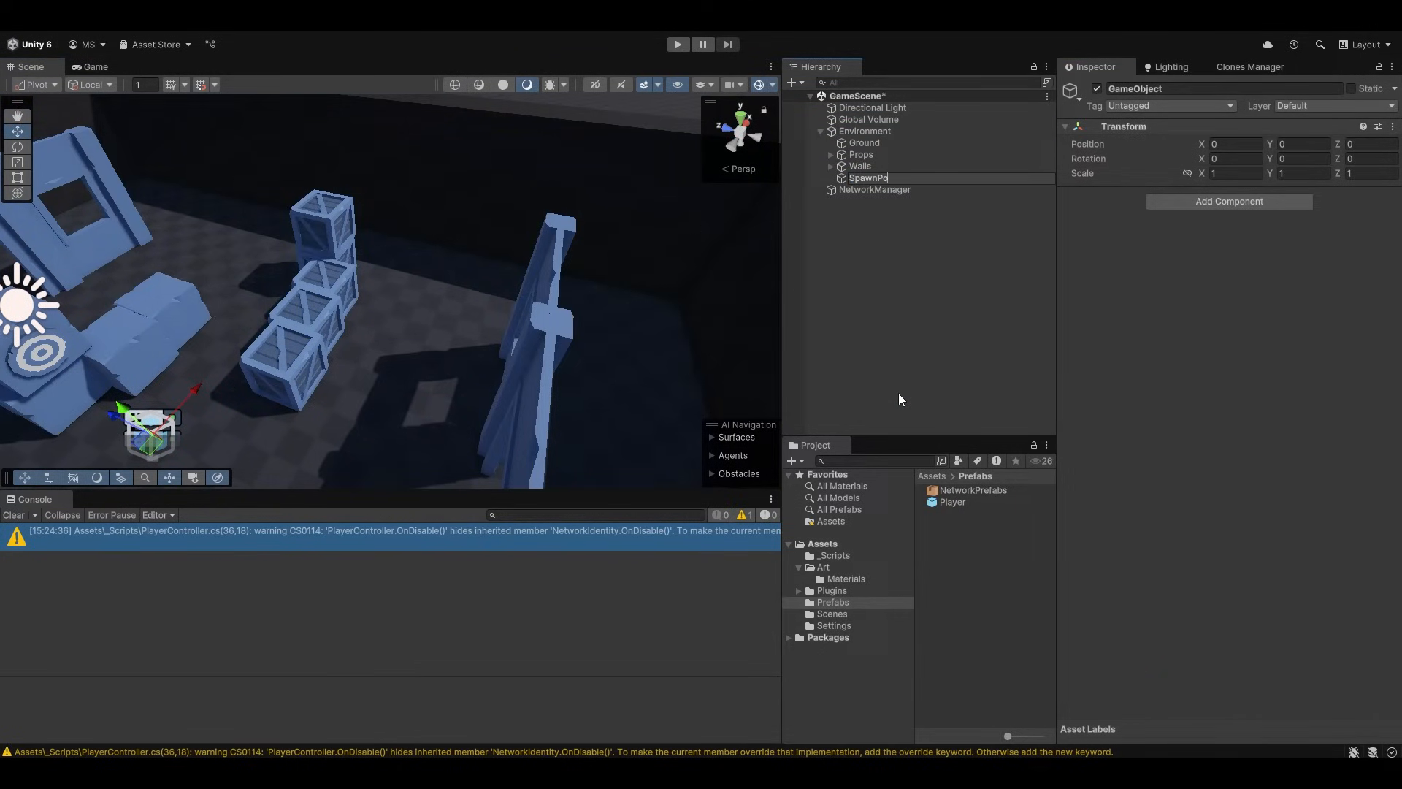
# Create the four Point children under SpawnPoints and position them around the arena.
pyautogui.rightClick(872, 178)
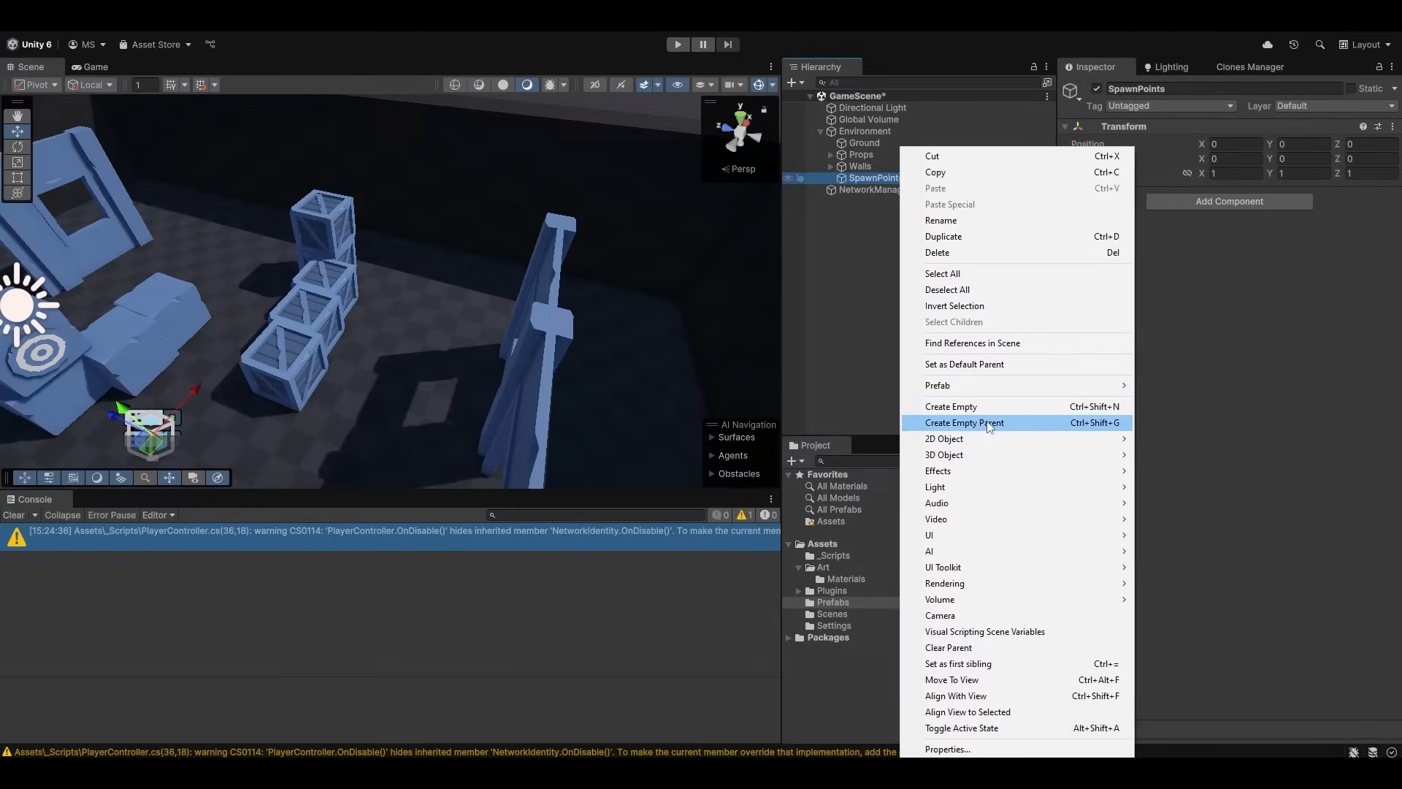
pyautogui.click(950, 406)
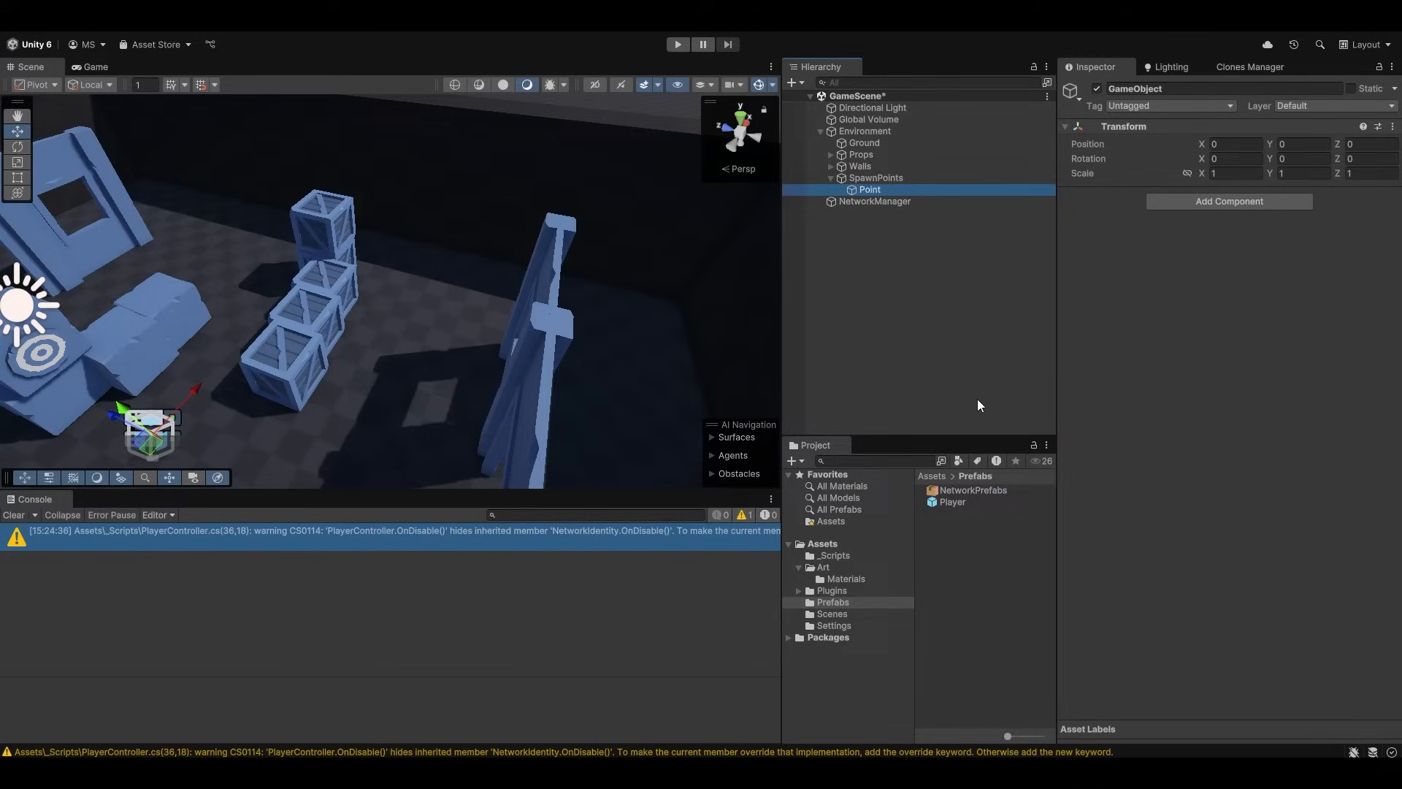
pyautogui.click(1070, 89)
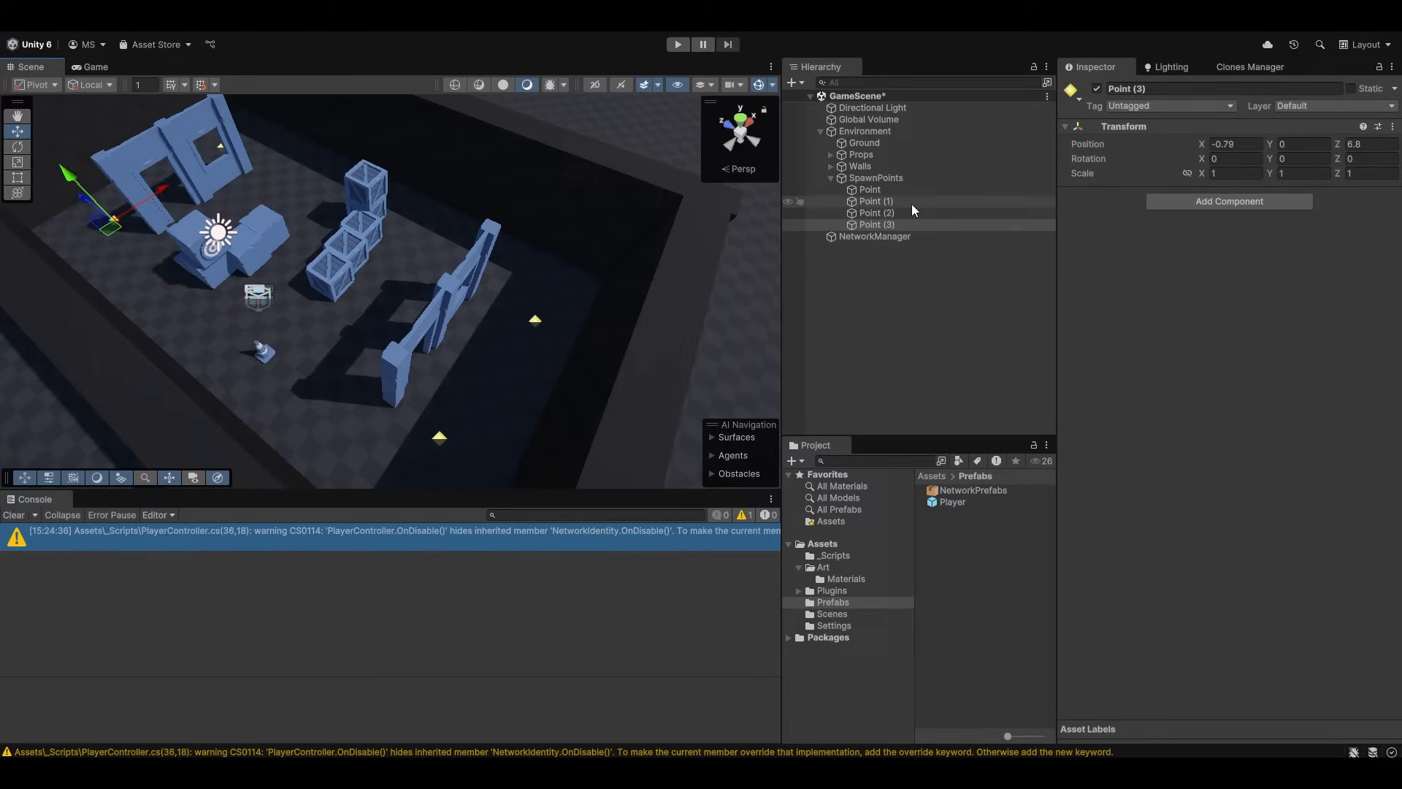
# Assign the four points to the Player Spawner's Spawn Points and run the scene.
pyautogui.click(874, 236)
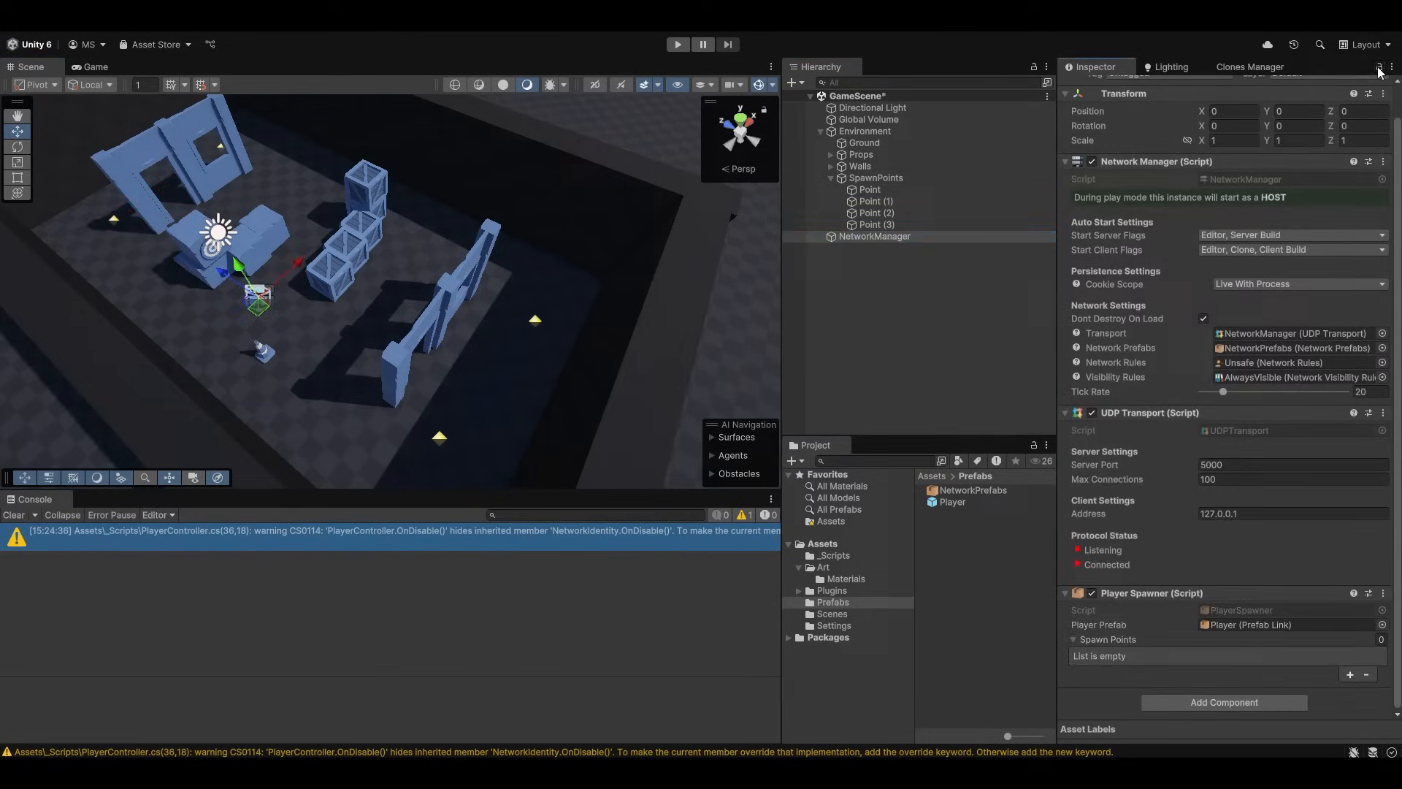
pyautogui.click(869, 190)
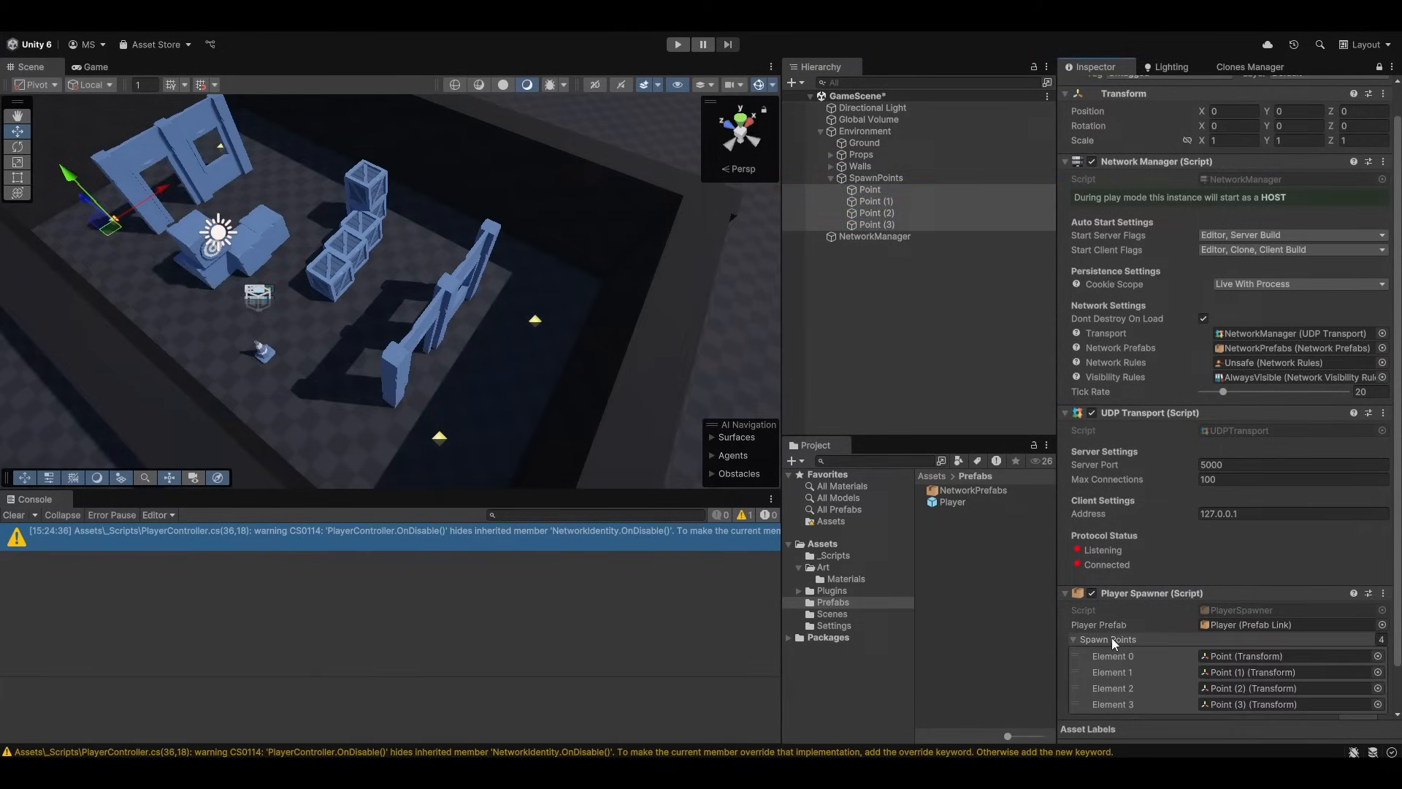
pyautogui.click(819, 176)
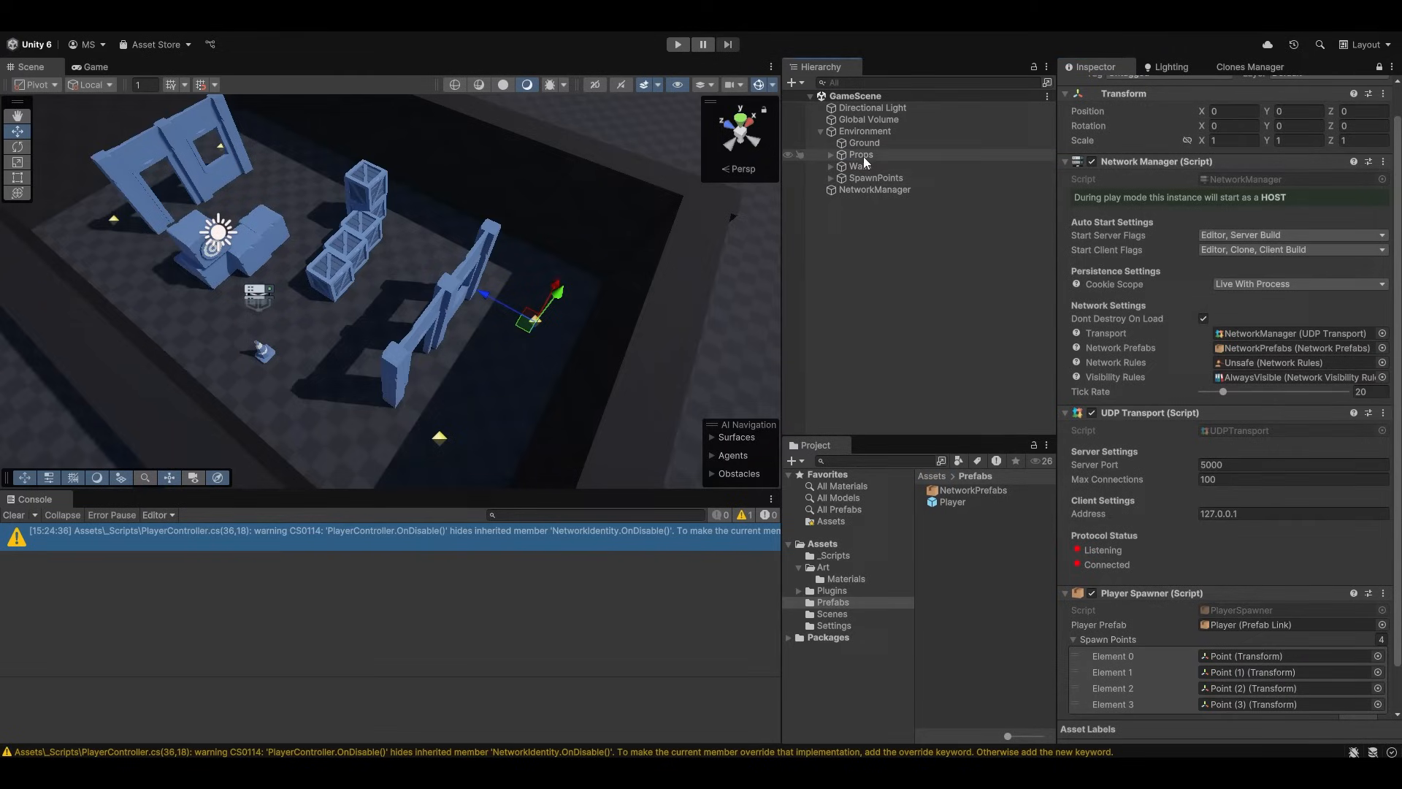
pyautogui.click(875, 188)
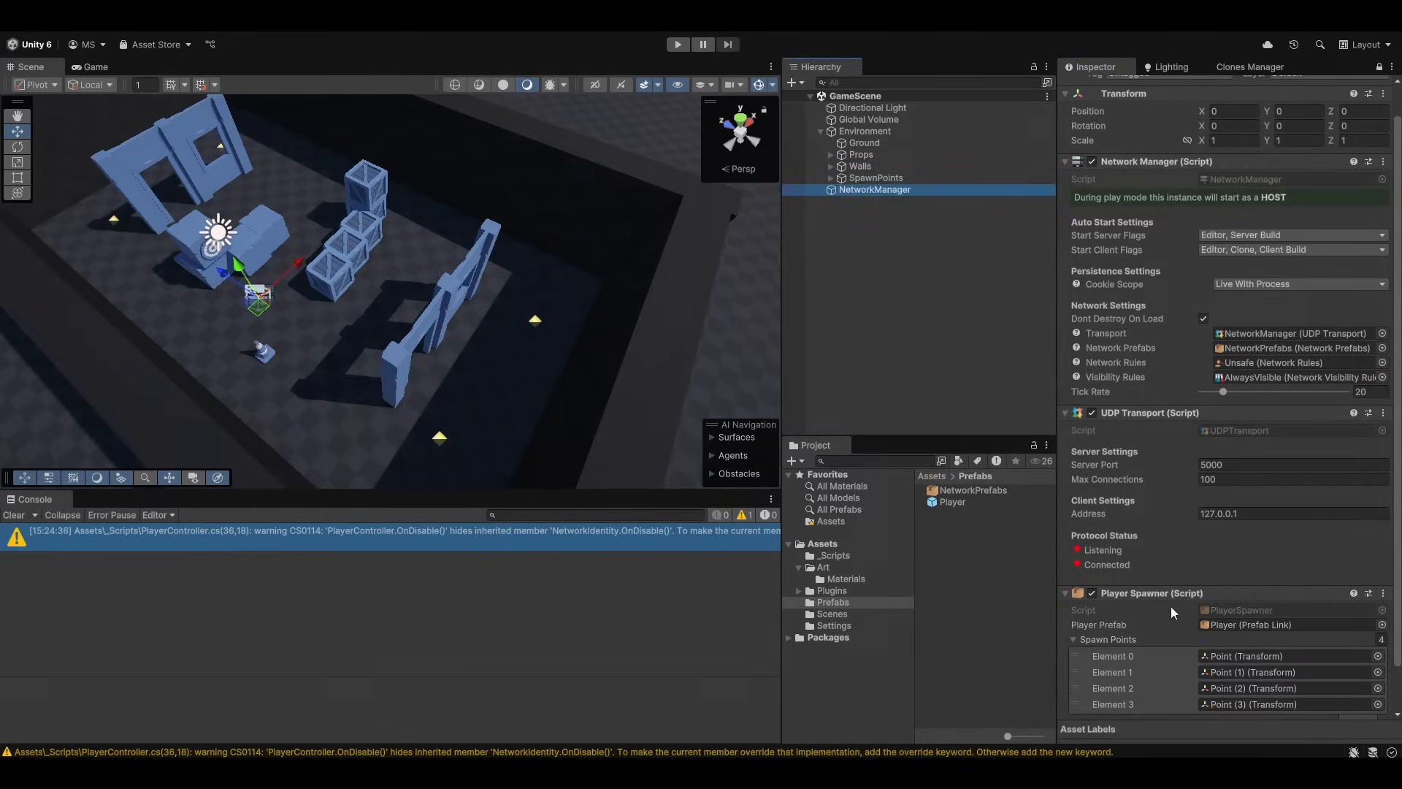
pyautogui.click(676, 44)
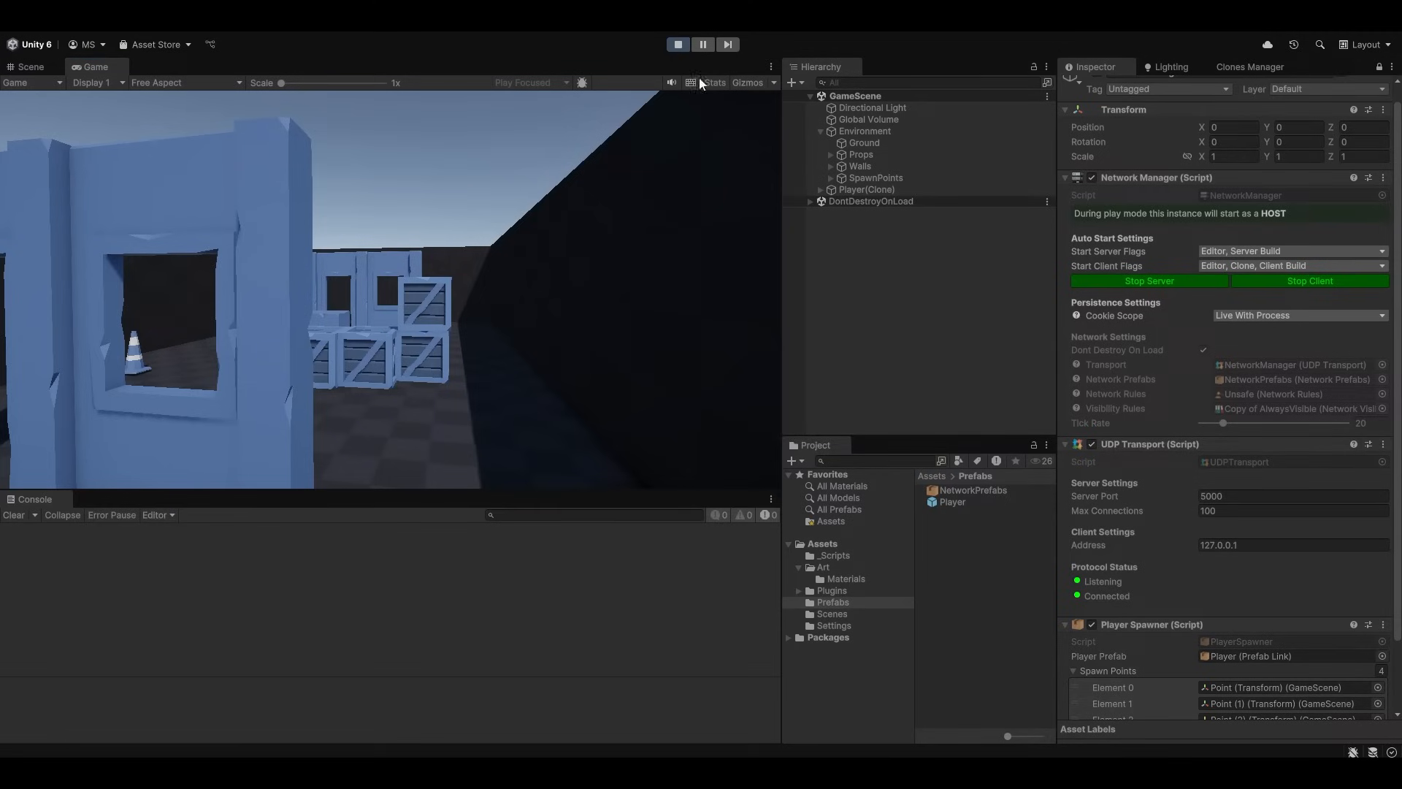
# Watch a second Player clone spawn, then stop play mode.
pyautogui.click(29, 66)
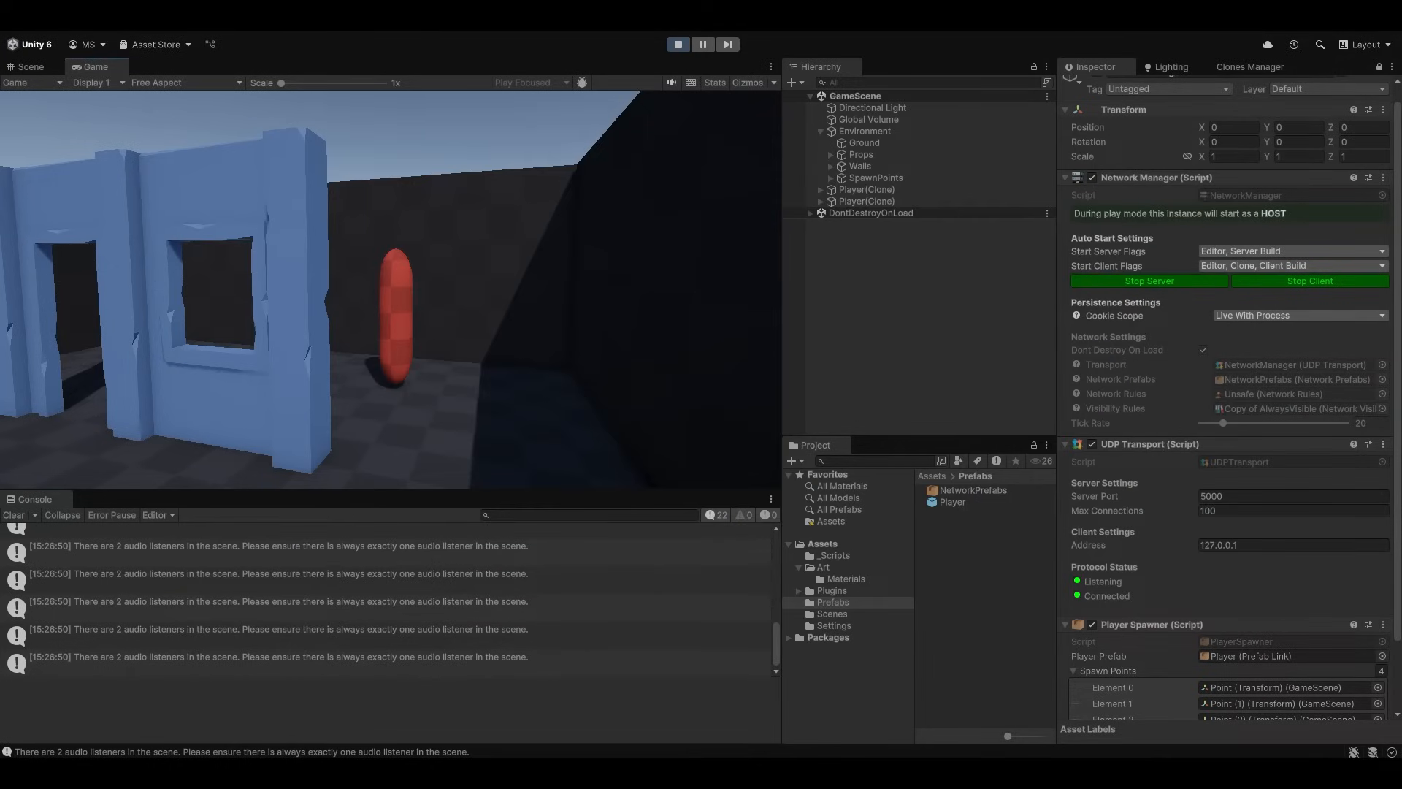
pyautogui.click(676, 44)
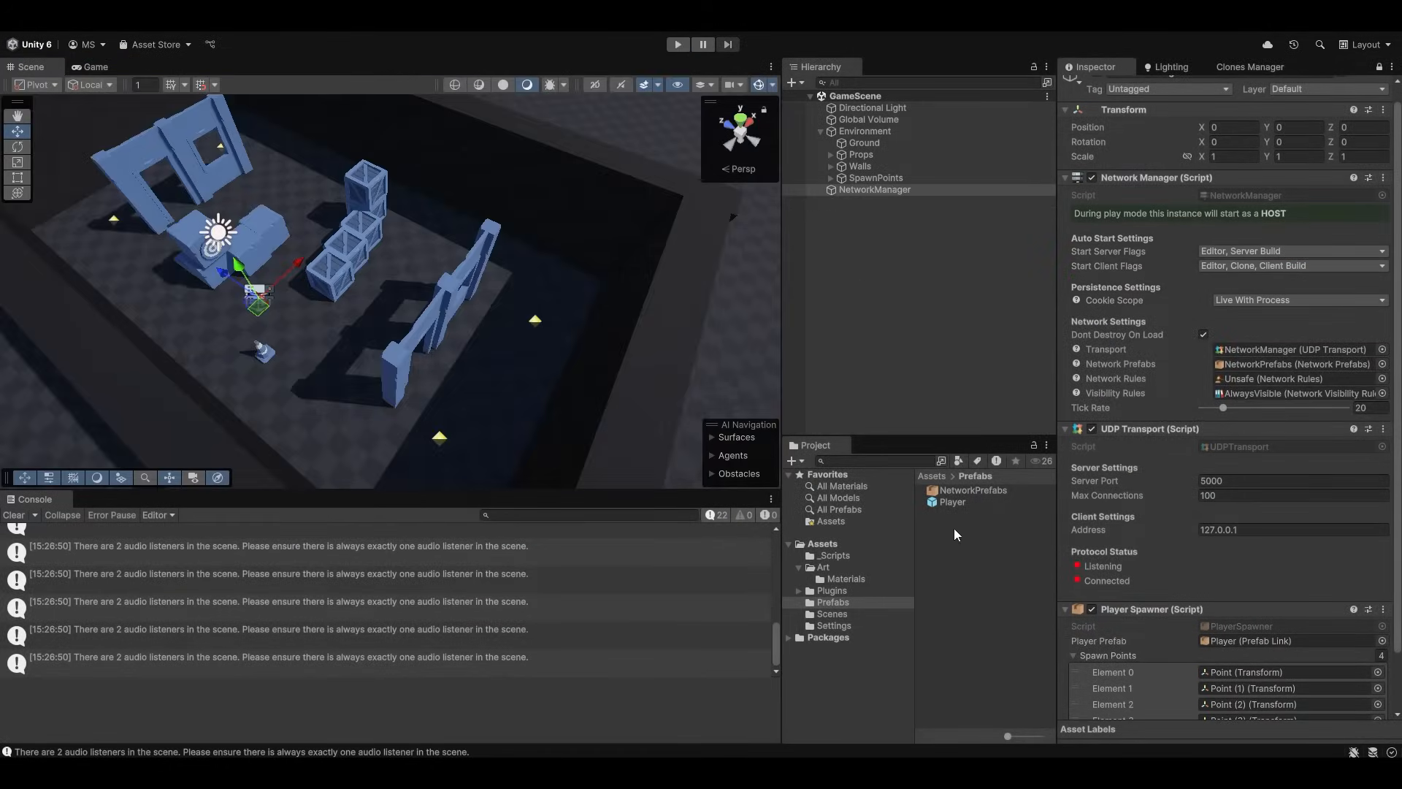
# Assign the Player prefab and four spawn Points to a Player Spawner, and give Player a Network Transform.
pyautogui.doubleClick(951, 501)
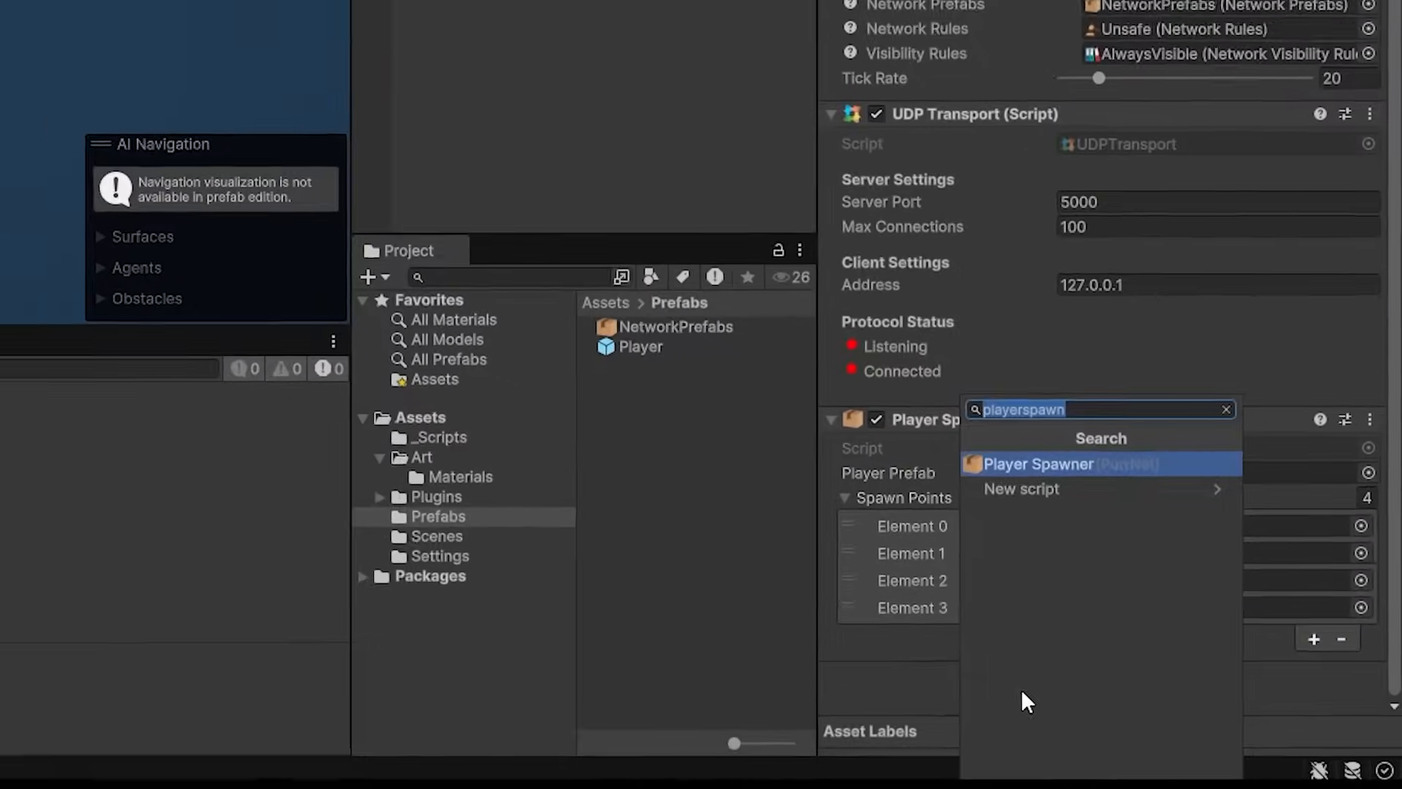
pyautogui.click(1038, 462)
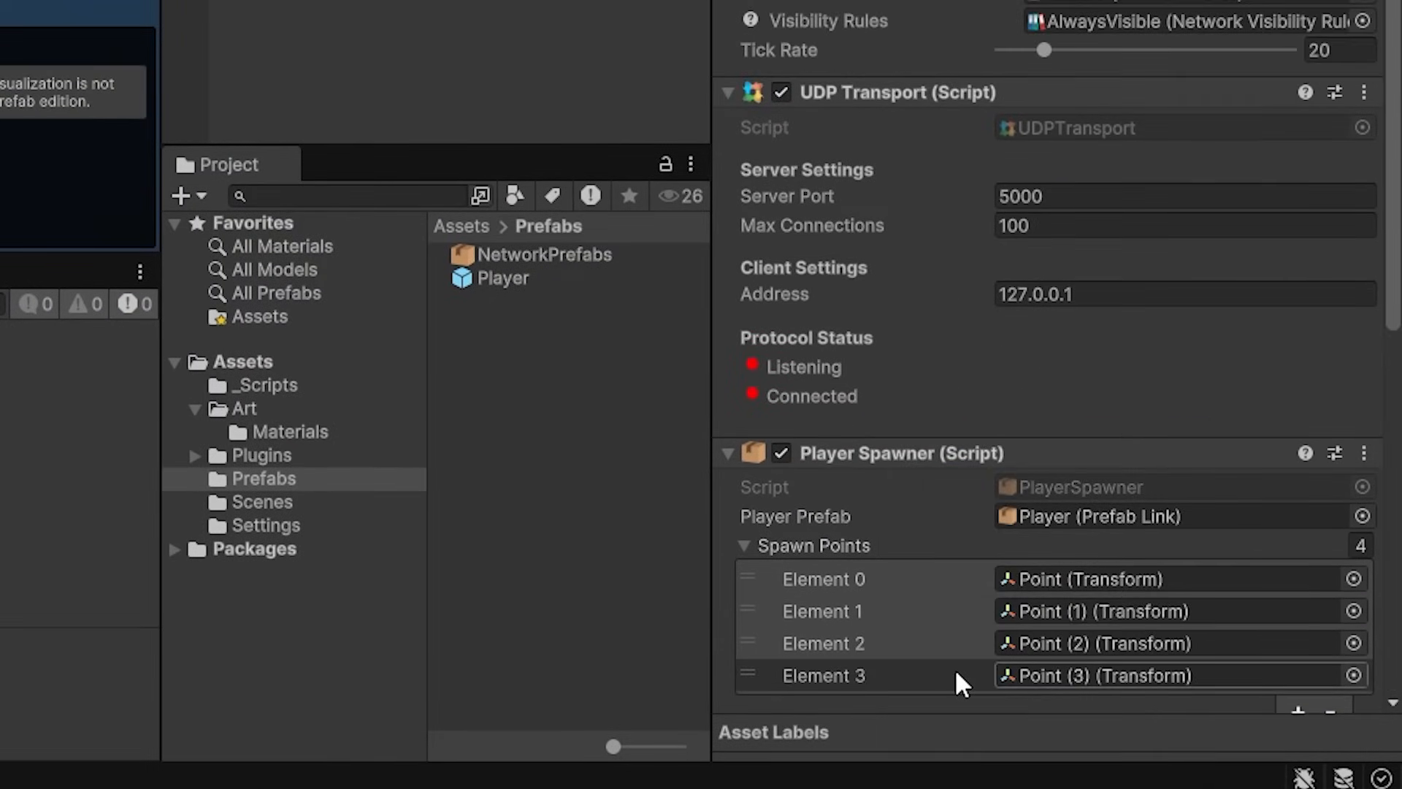
pyautogui.scroll(-3)
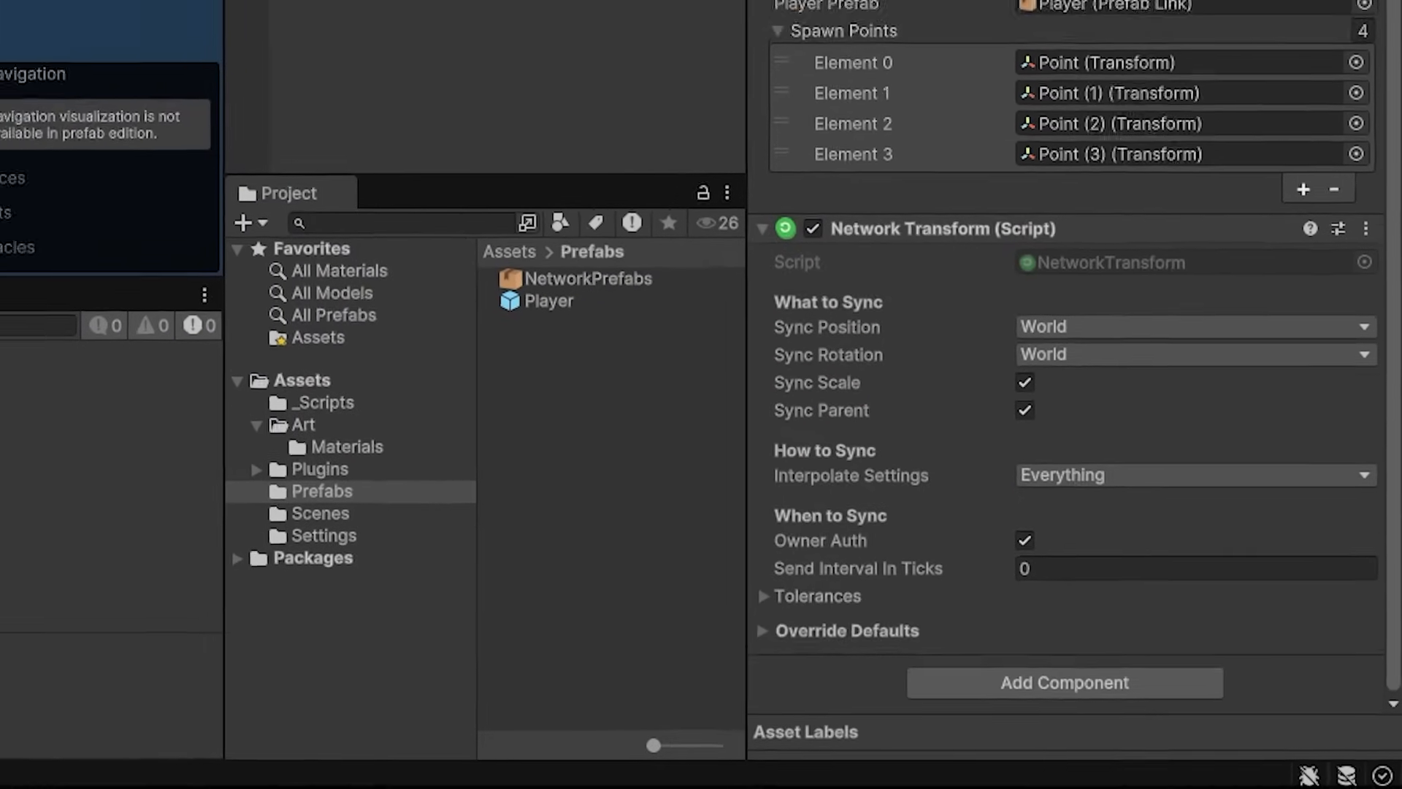
pyautogui.click(676, 44)
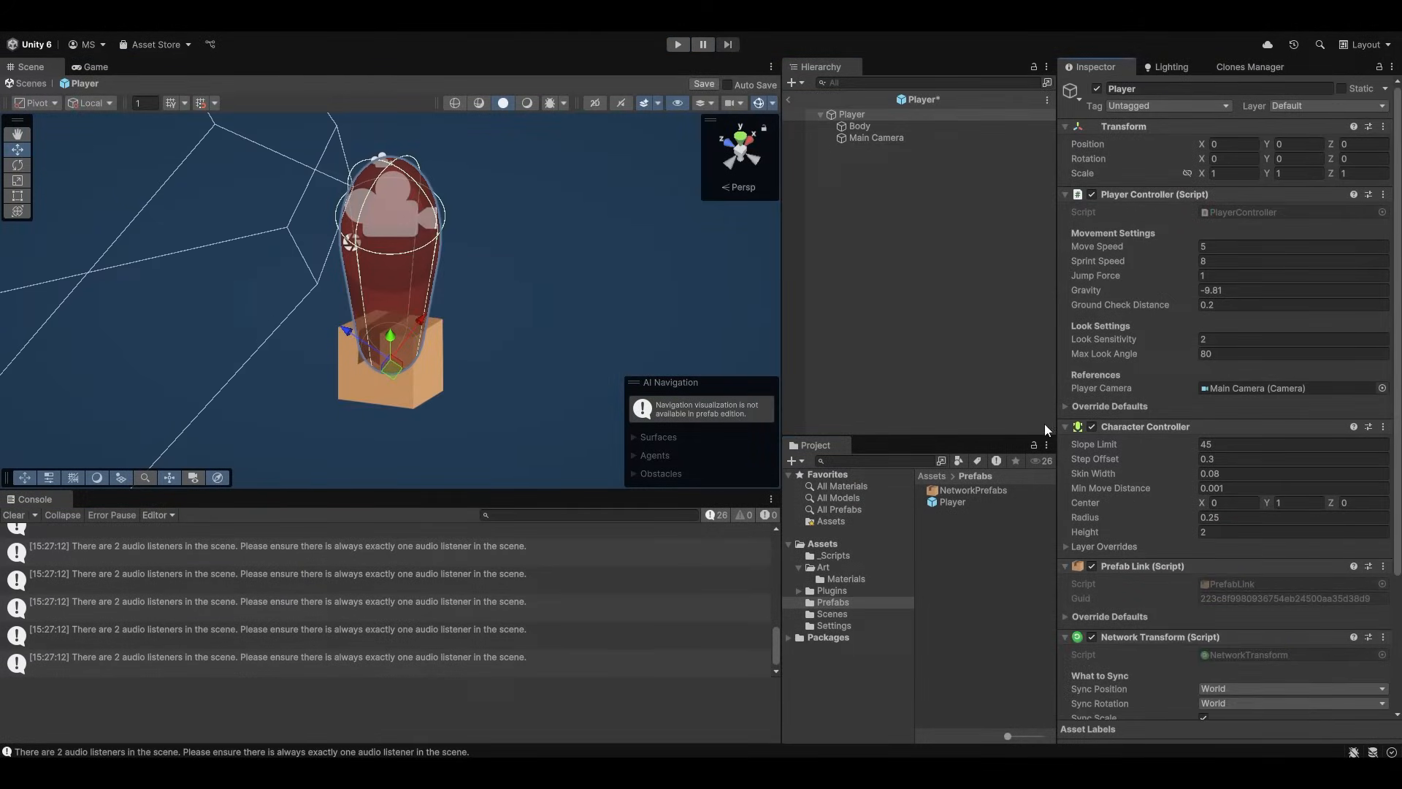
pyautogui.click(676, 44)
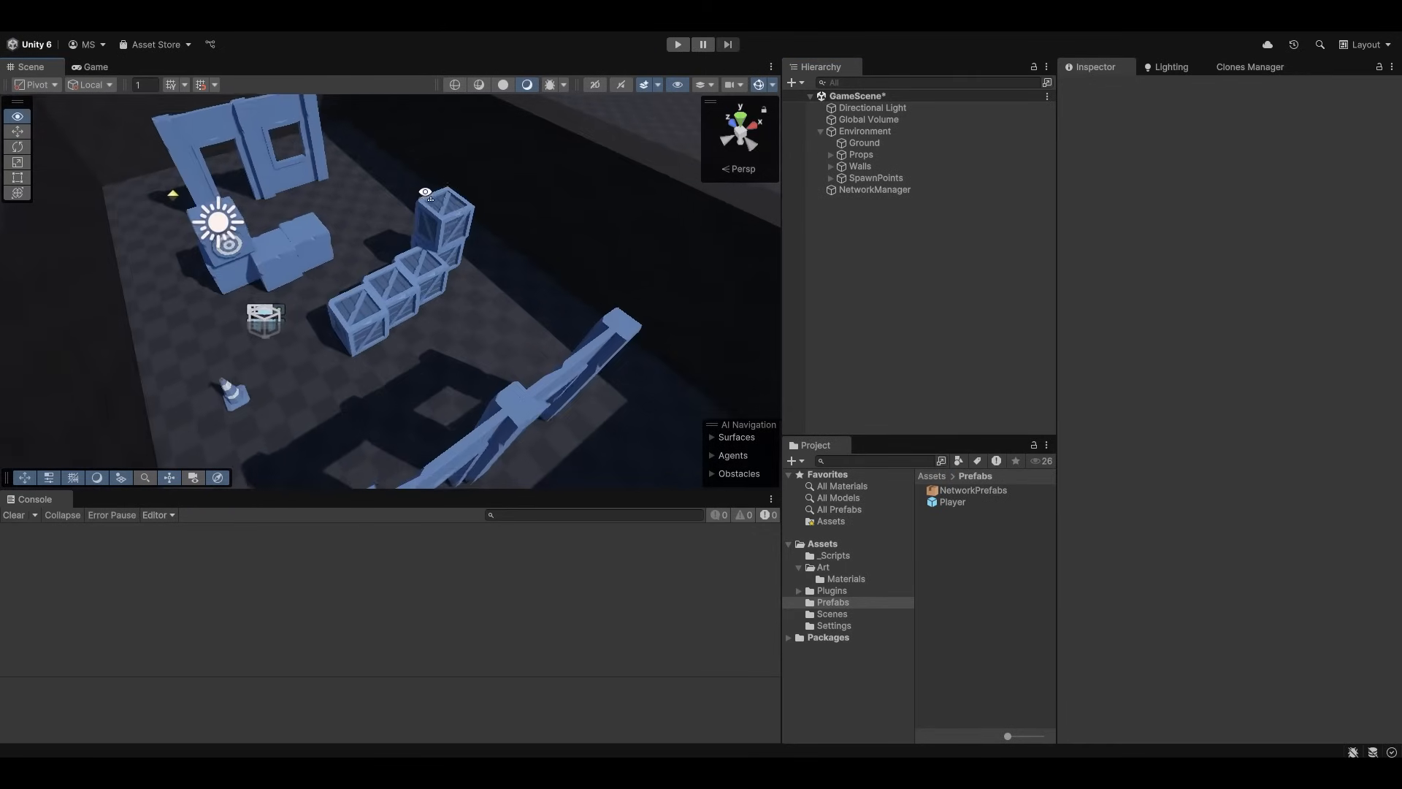
# Add a Main Camera to GameScene and preview its view of the level in the Game window.
pyautogui.doubleClick(952, 501)
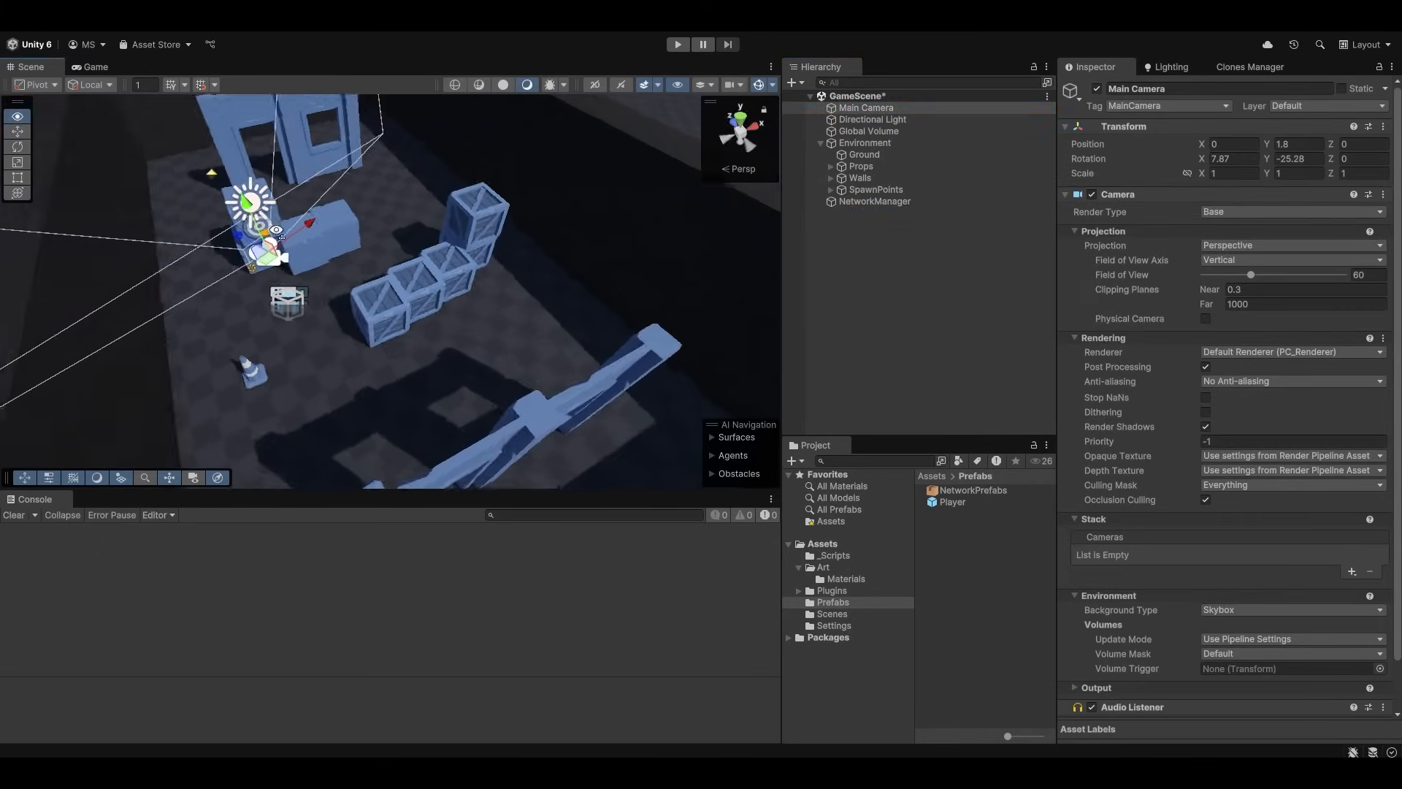
pyautogui.click(93, 66)
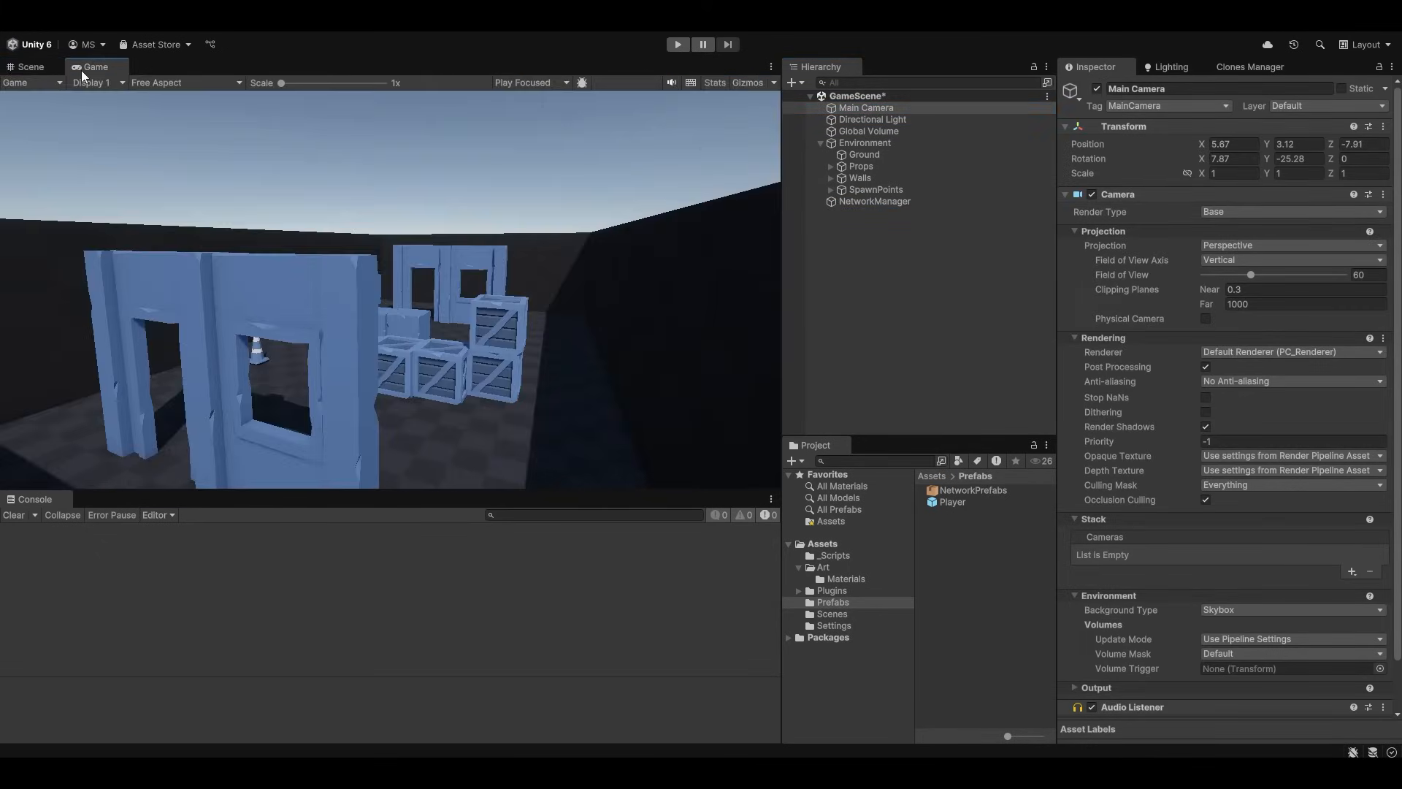
pyautogui.click(30, 66)
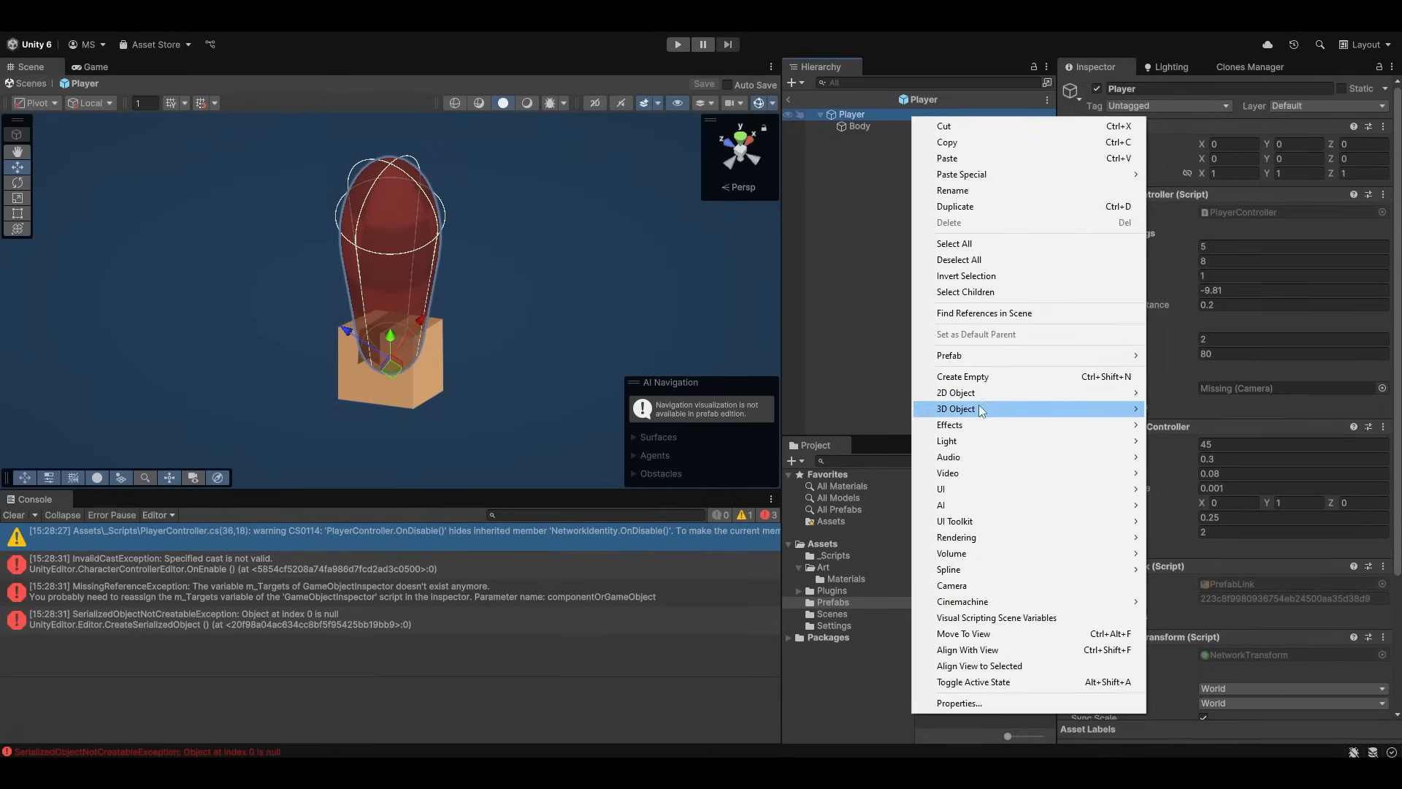
pyautogui.moveTo(962, 600)
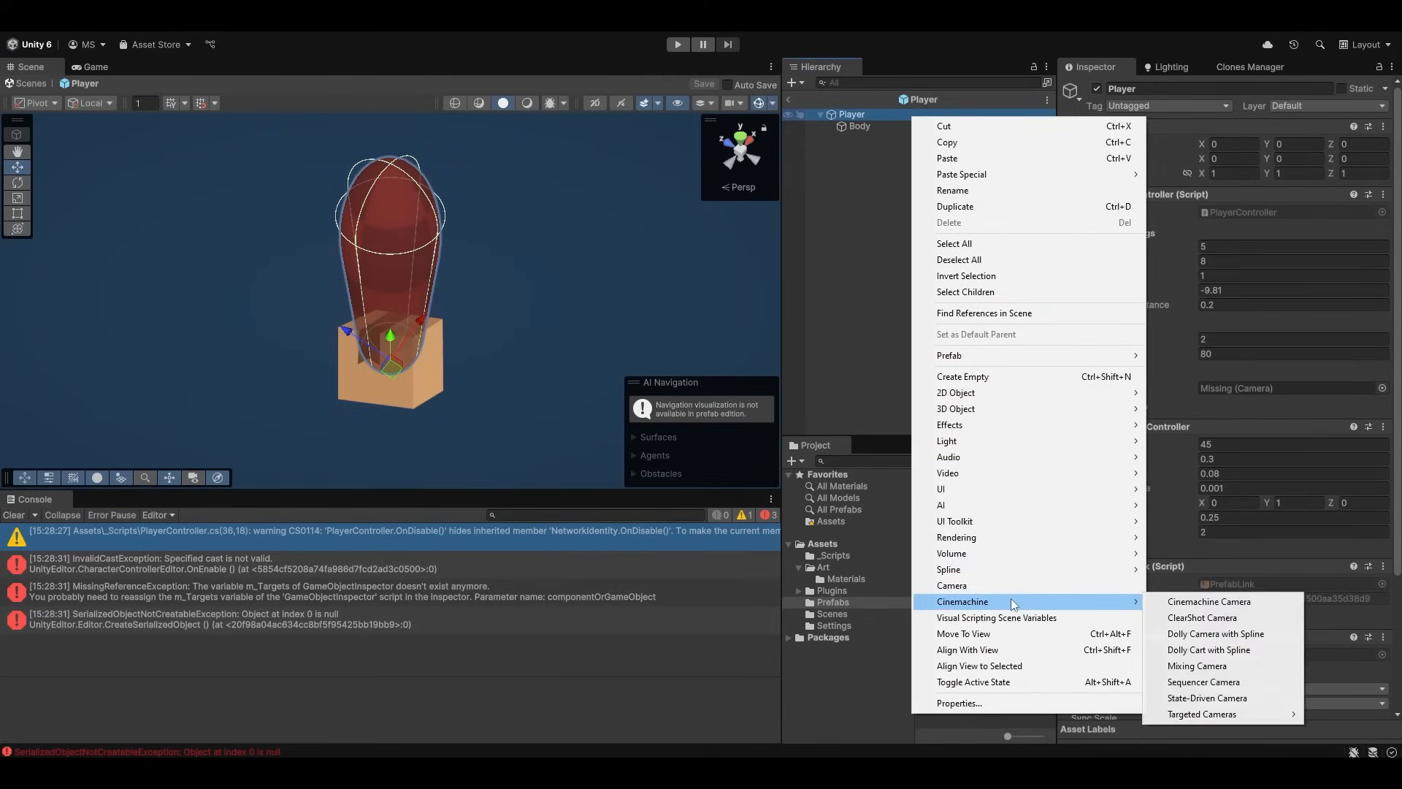
# Create a CinemachineCamera child under Player at Y 1.75 and untick its active checkbox.
pyautogui.click(1207, 600)
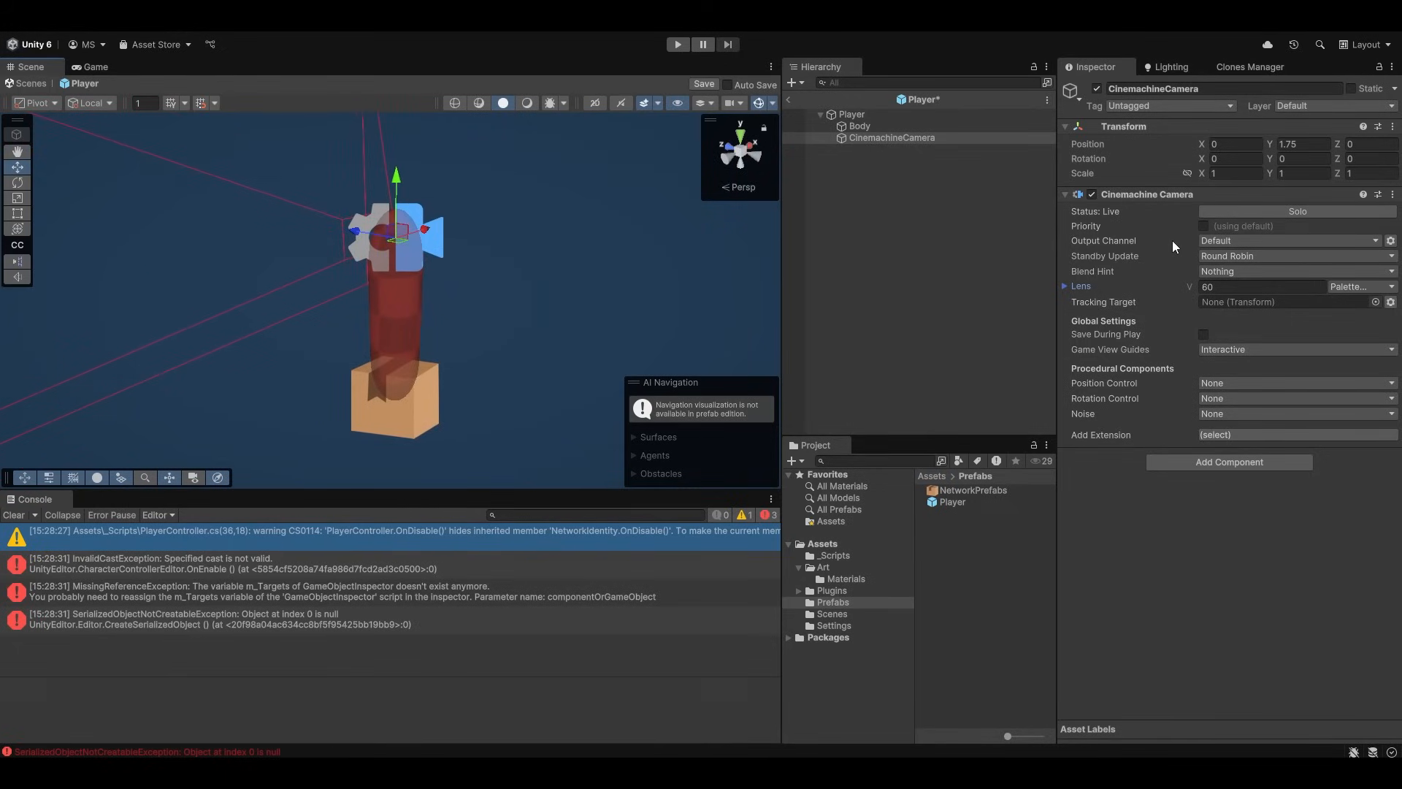
pyautogui.moveTo(1114, 276)
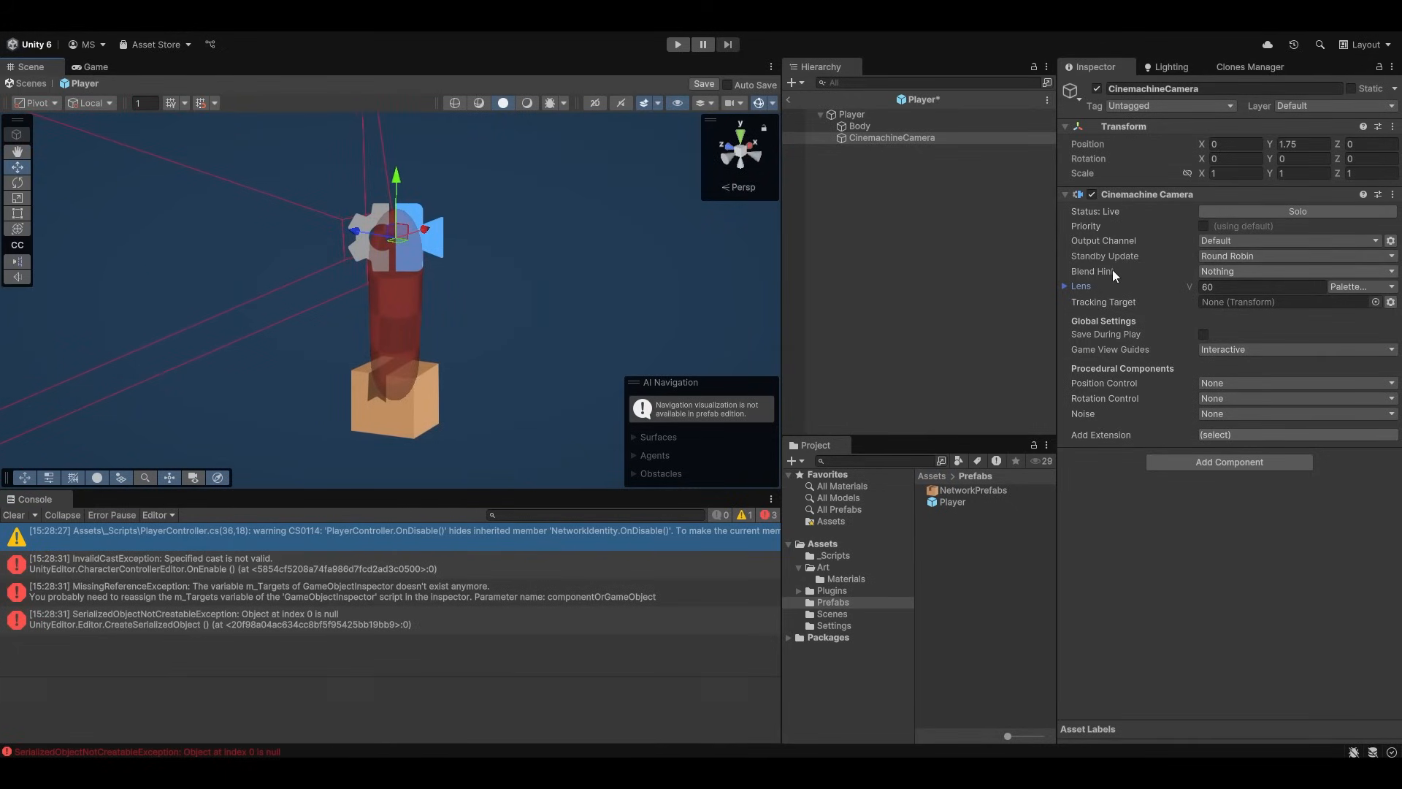
pyautogui.click(1203, 225)
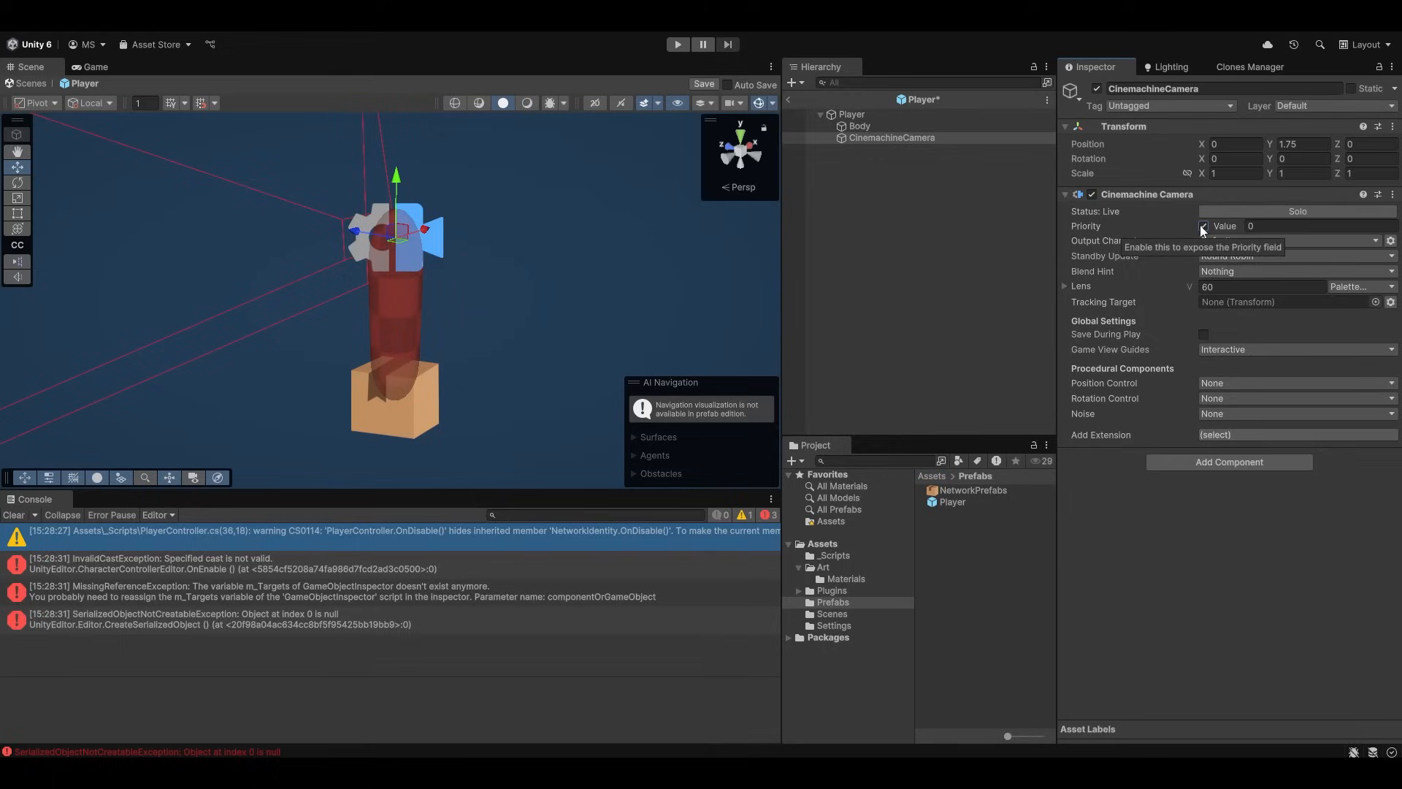
pyautogui.click(1096, 89)
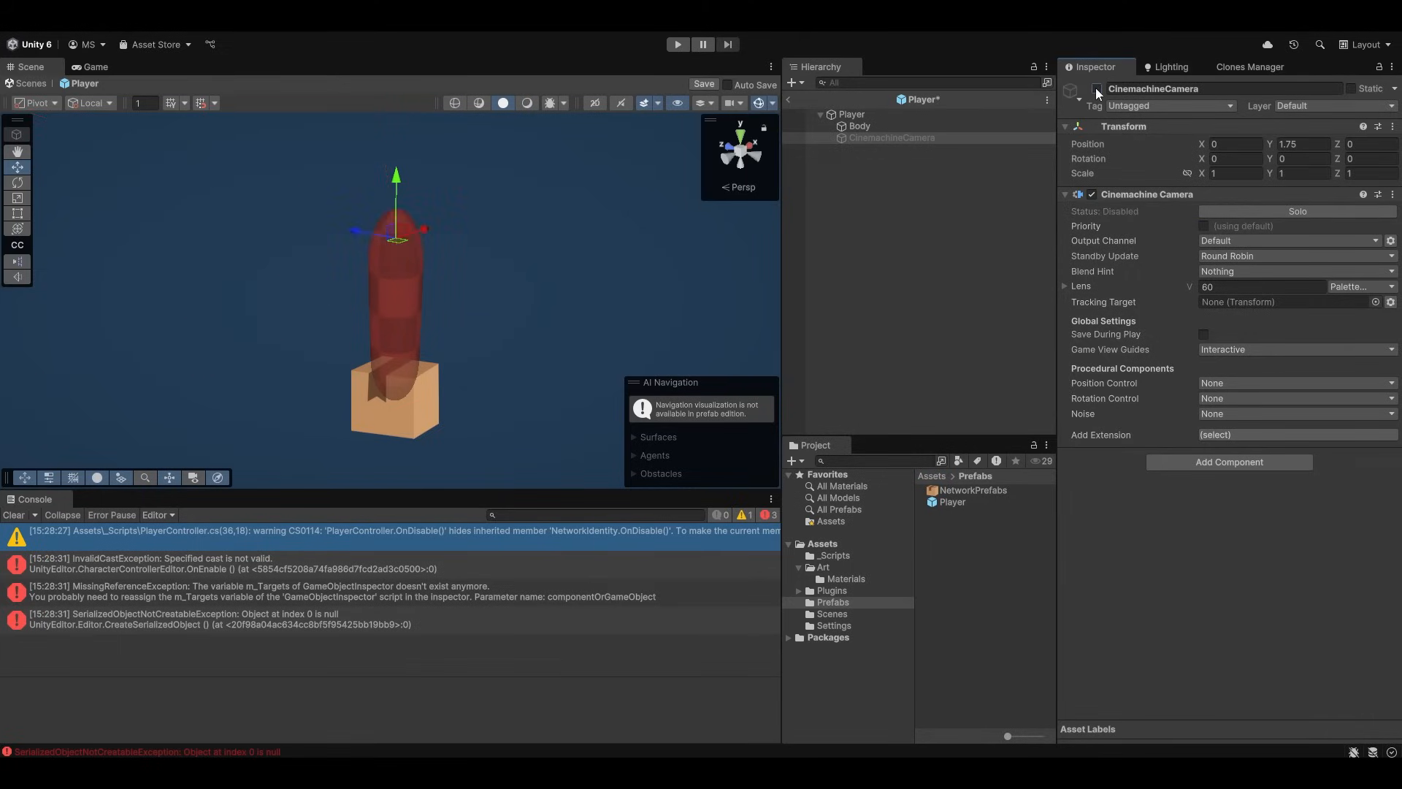
pyautogui.click(1094, 89)
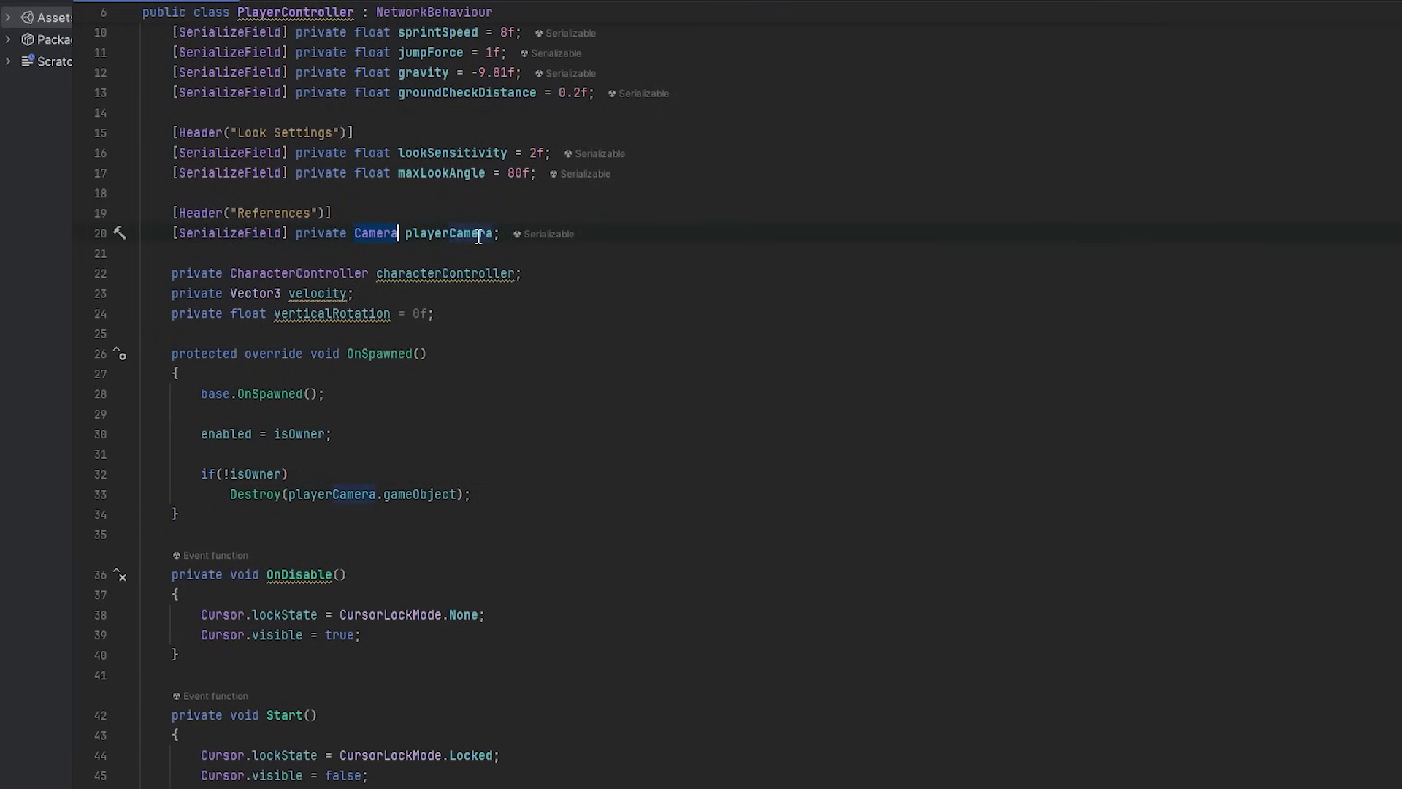
# Retype playerCamera as CinemachineCamera and activate it with playerCamera.gameObject.SetActive(isOwner).
pyautogui.write('Cinemachinecam')
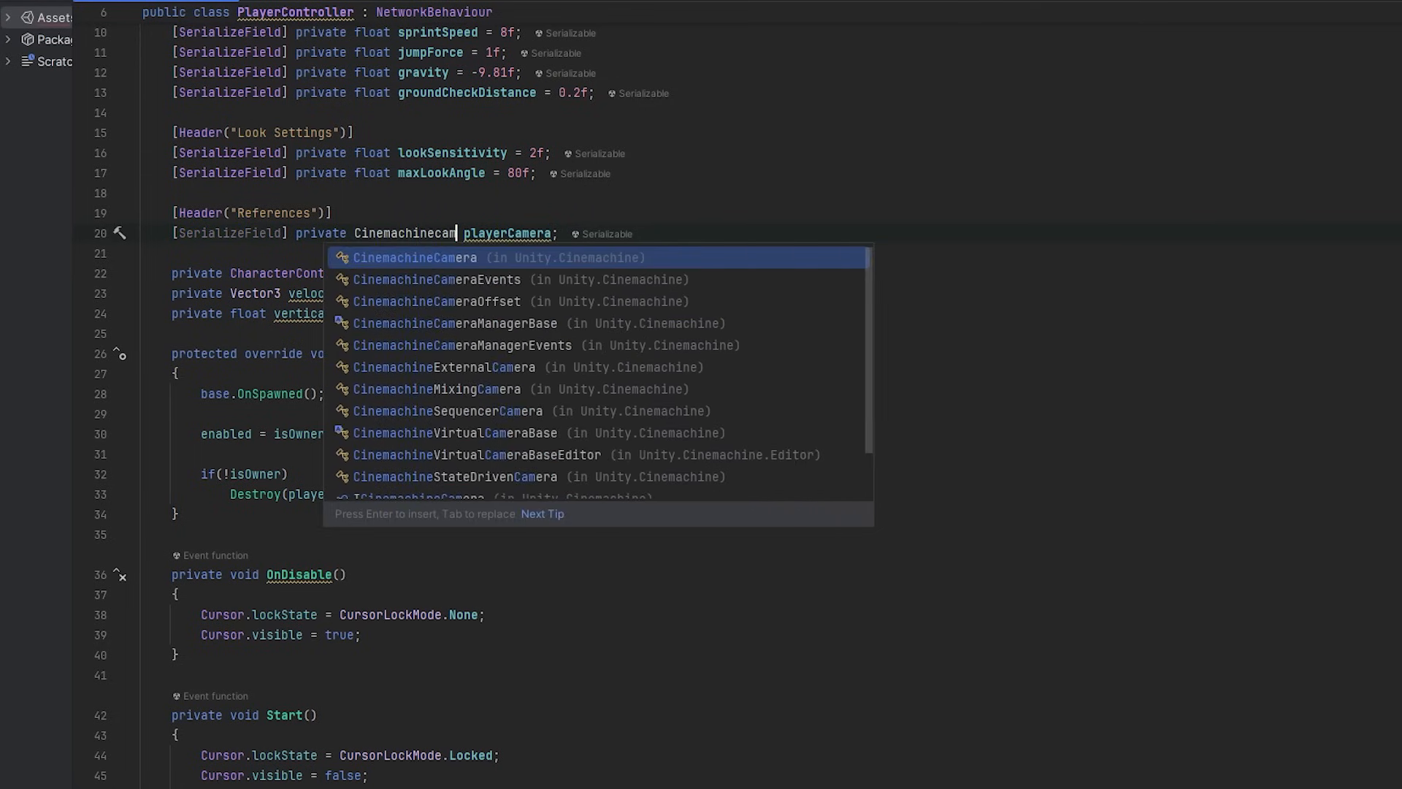
pyautogui.press('Enter')
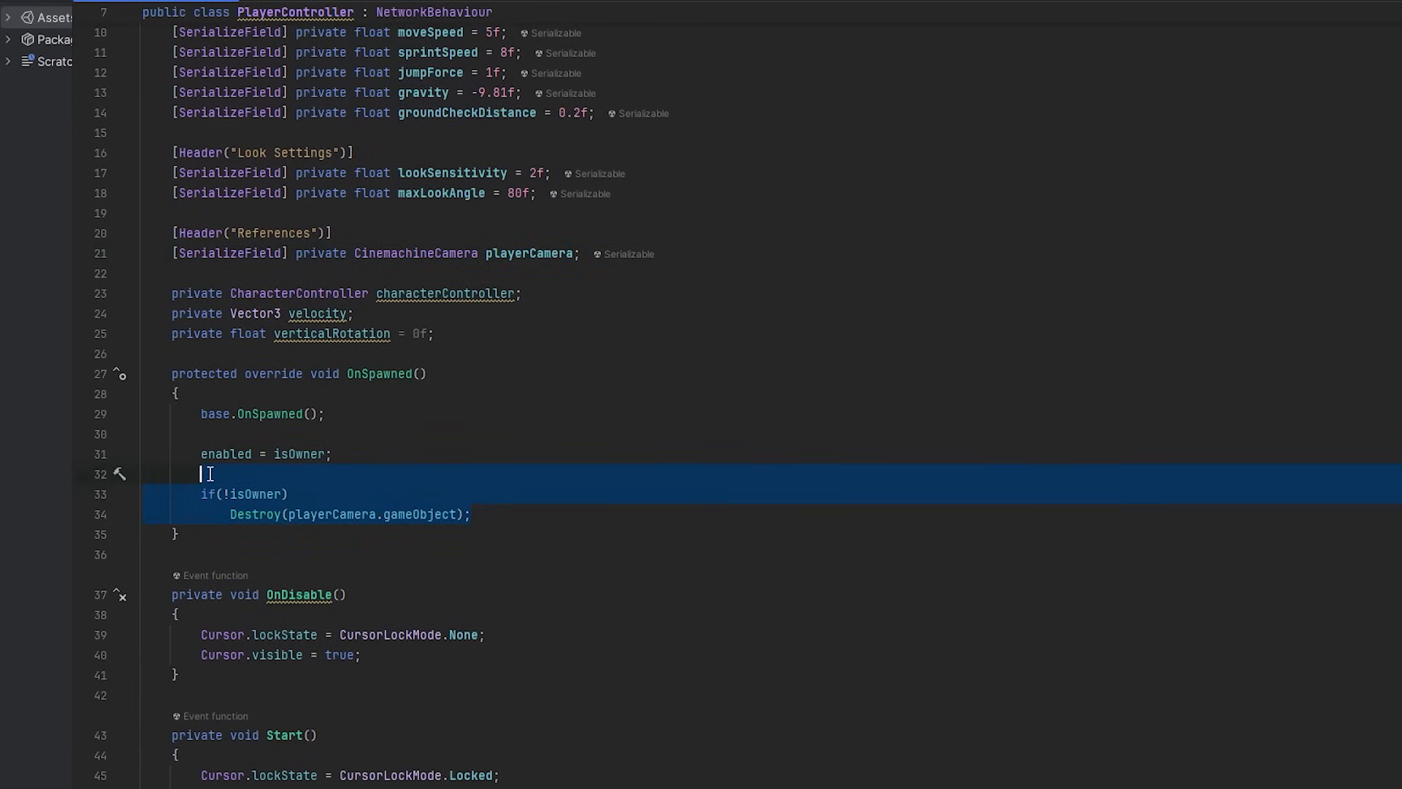
pyautogui.write('playerCamera.gameObject.SetActive(isOwner);')
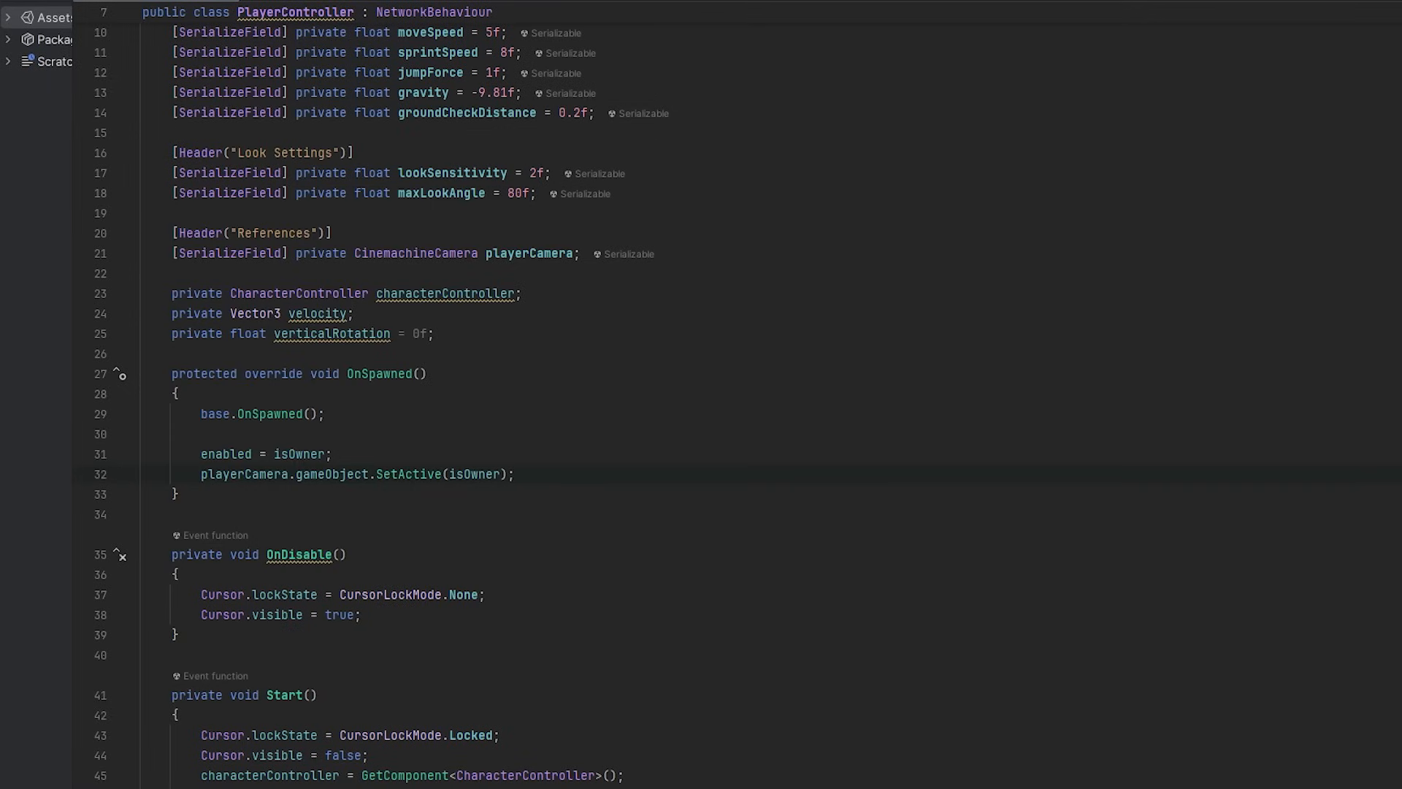
pyautogui.moveTo(1276, 153)
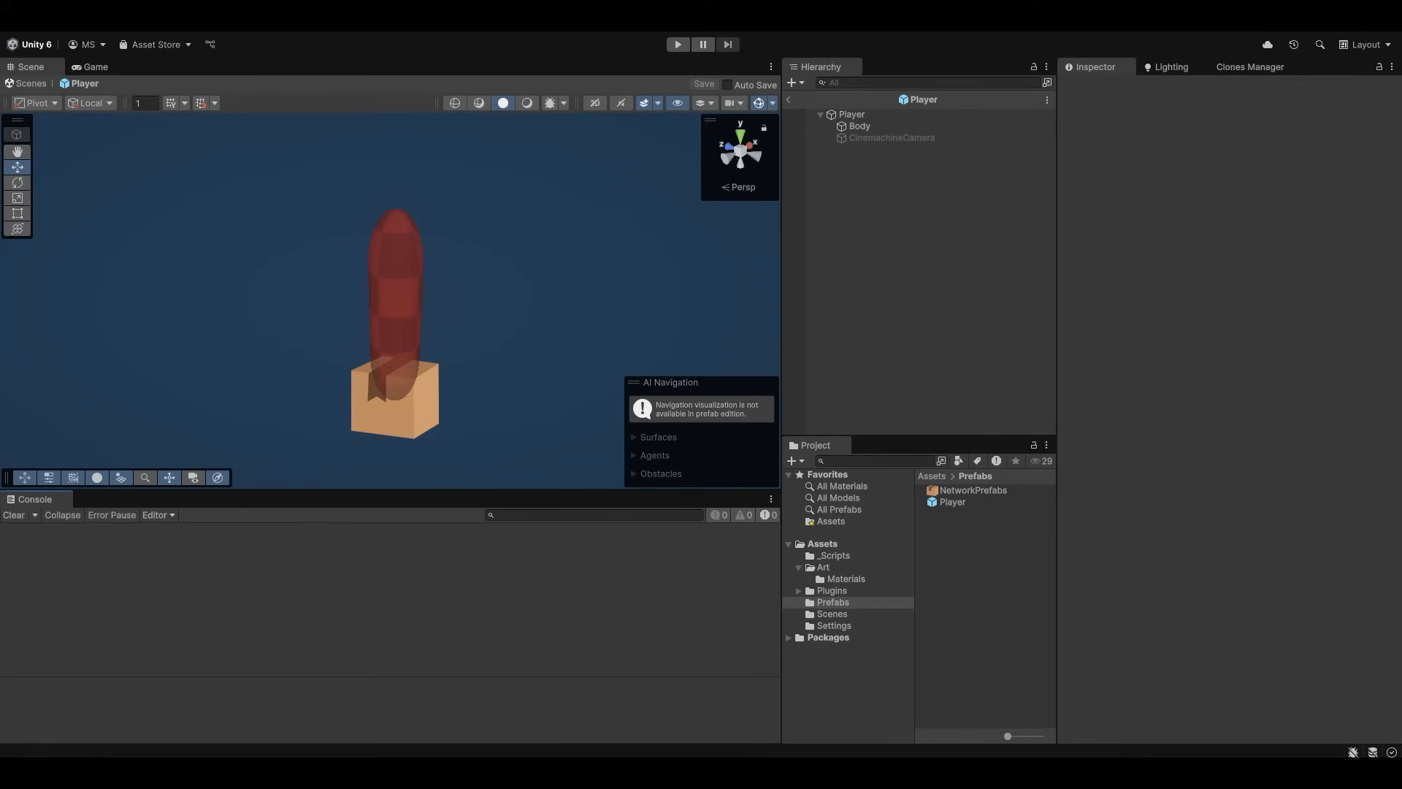
# Reference CinemachineCamera in Player Controller's Player Camera field, playtest it, then stop.
pyautogui.click(676, 46)
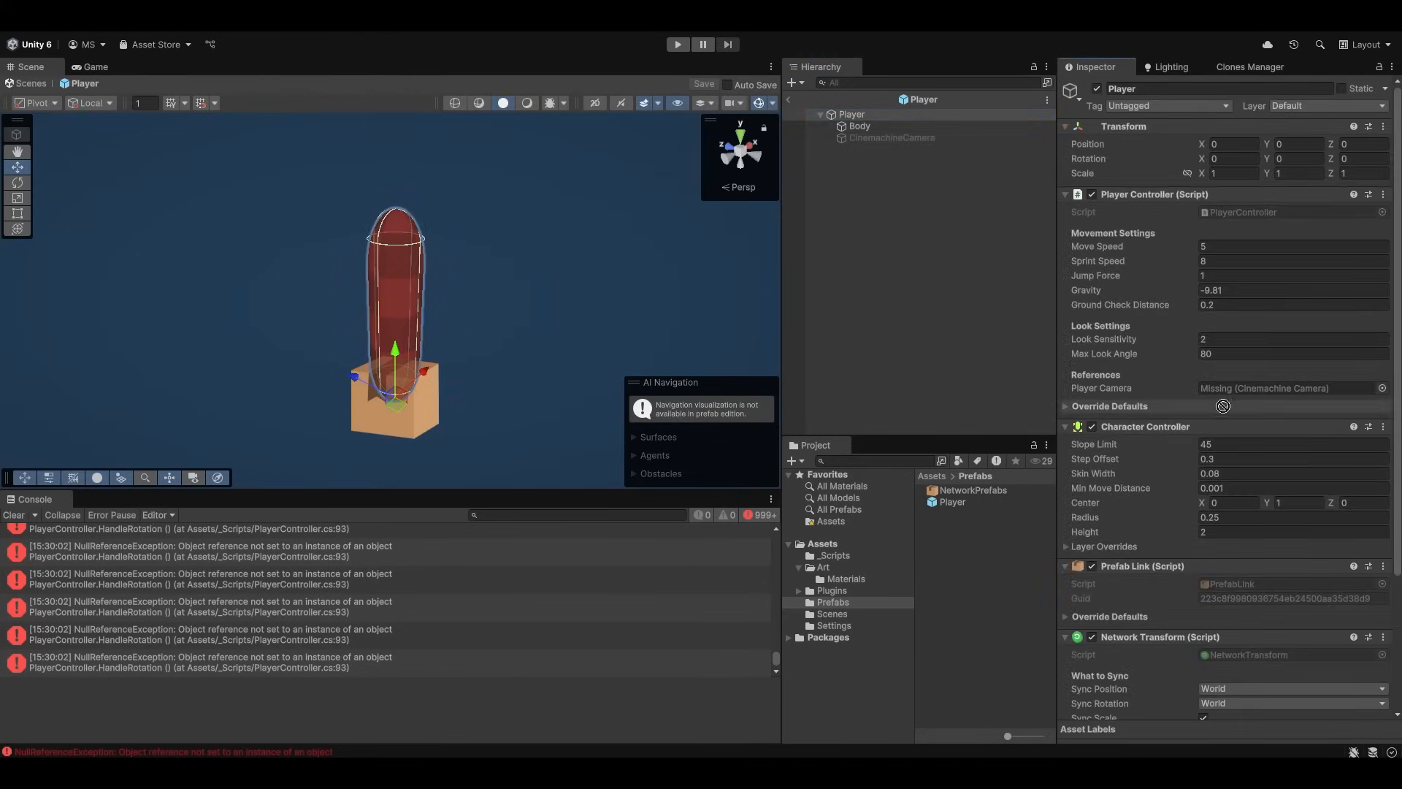
pyautogui.click(676, 46)
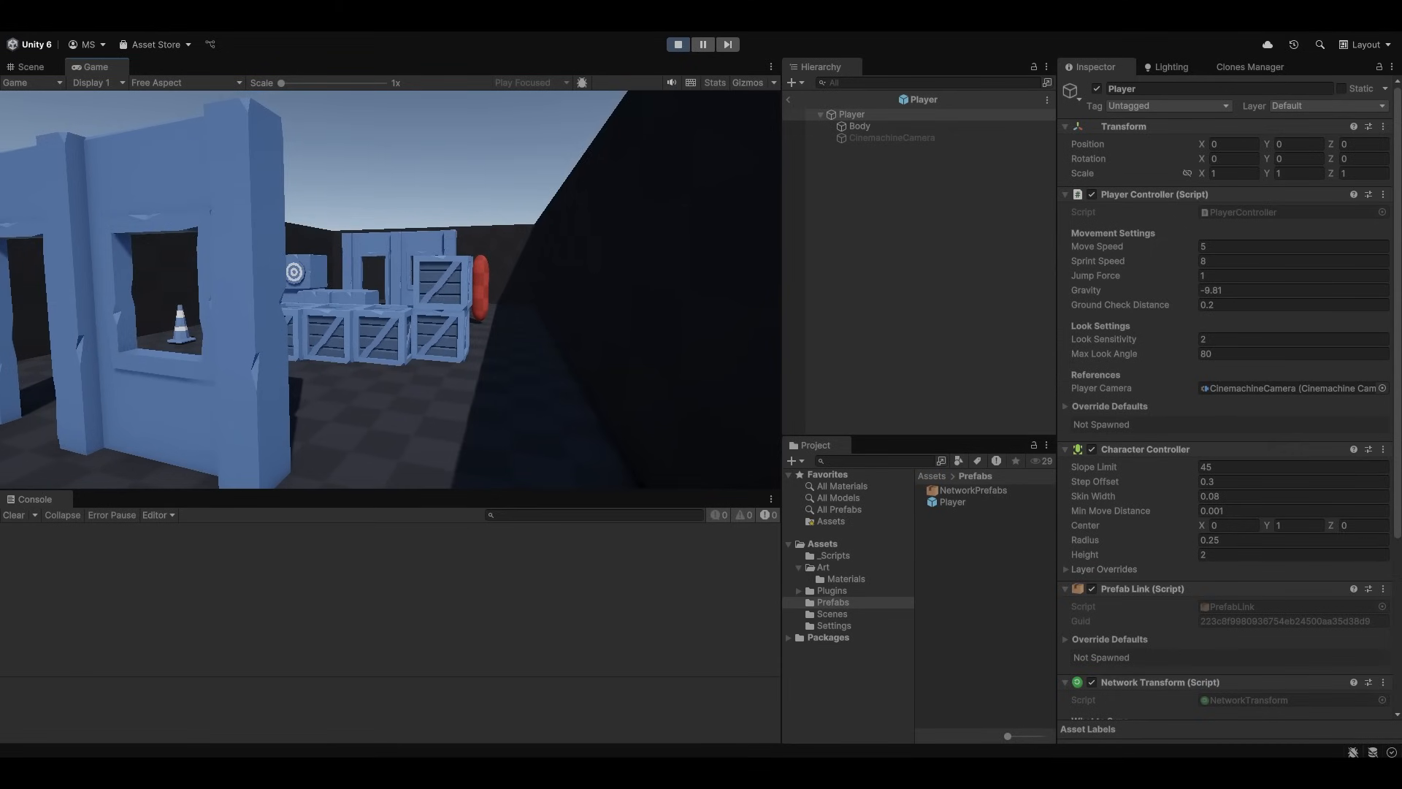
pyautogui.click(676, 46)
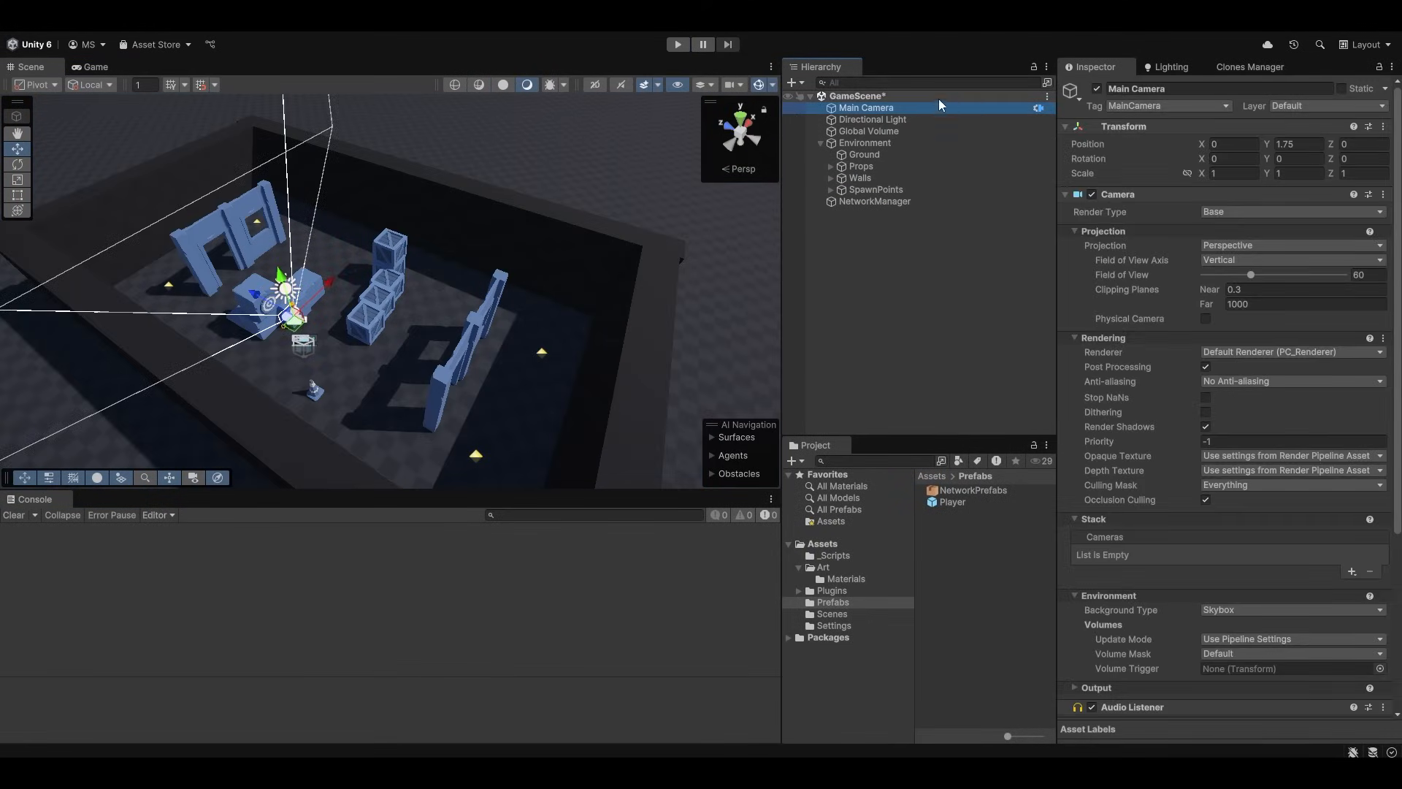
# Check Main Camera's Cinemachine Brain and playtest two players spawning through a player's camera.
pyautogui.scroll(-3)
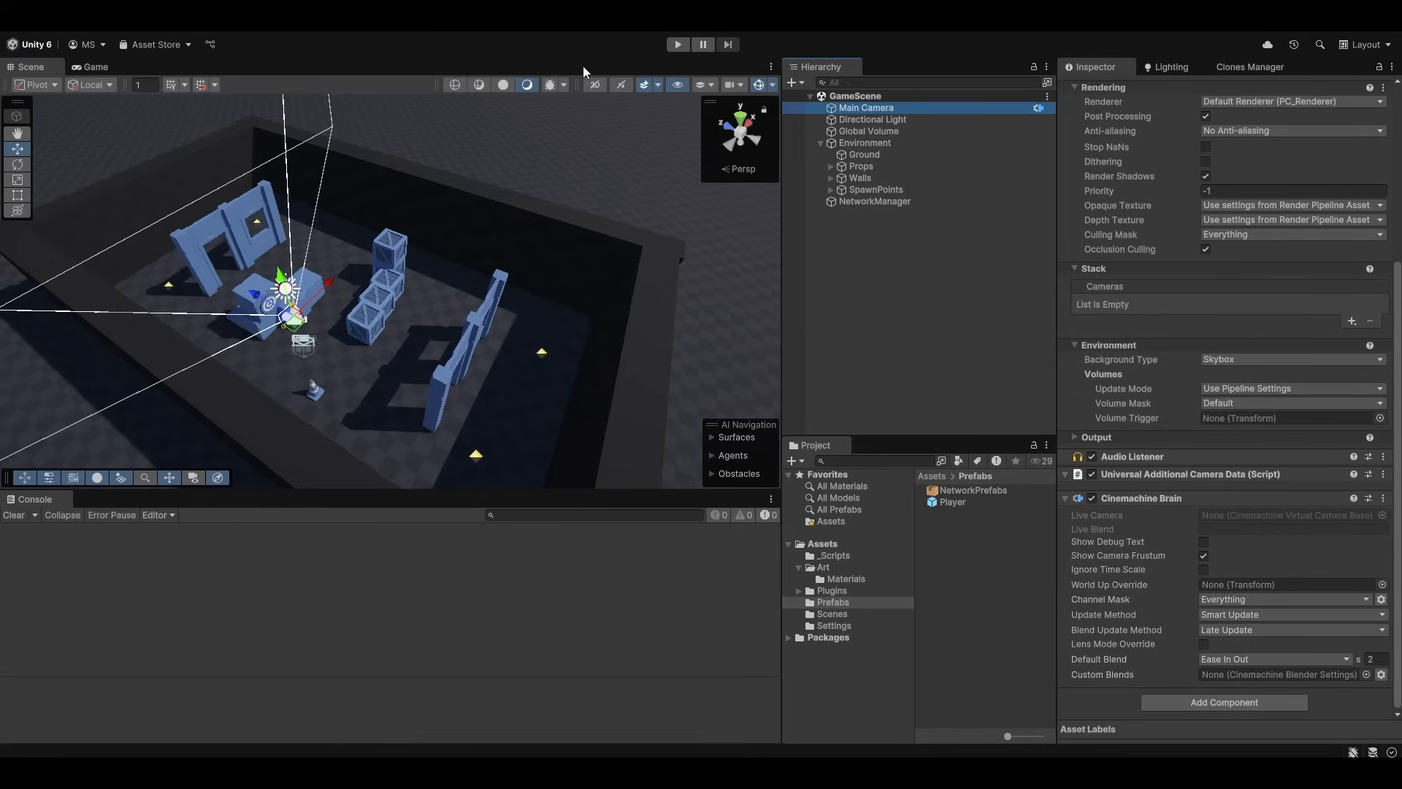
pyautogui.click(676, 45)
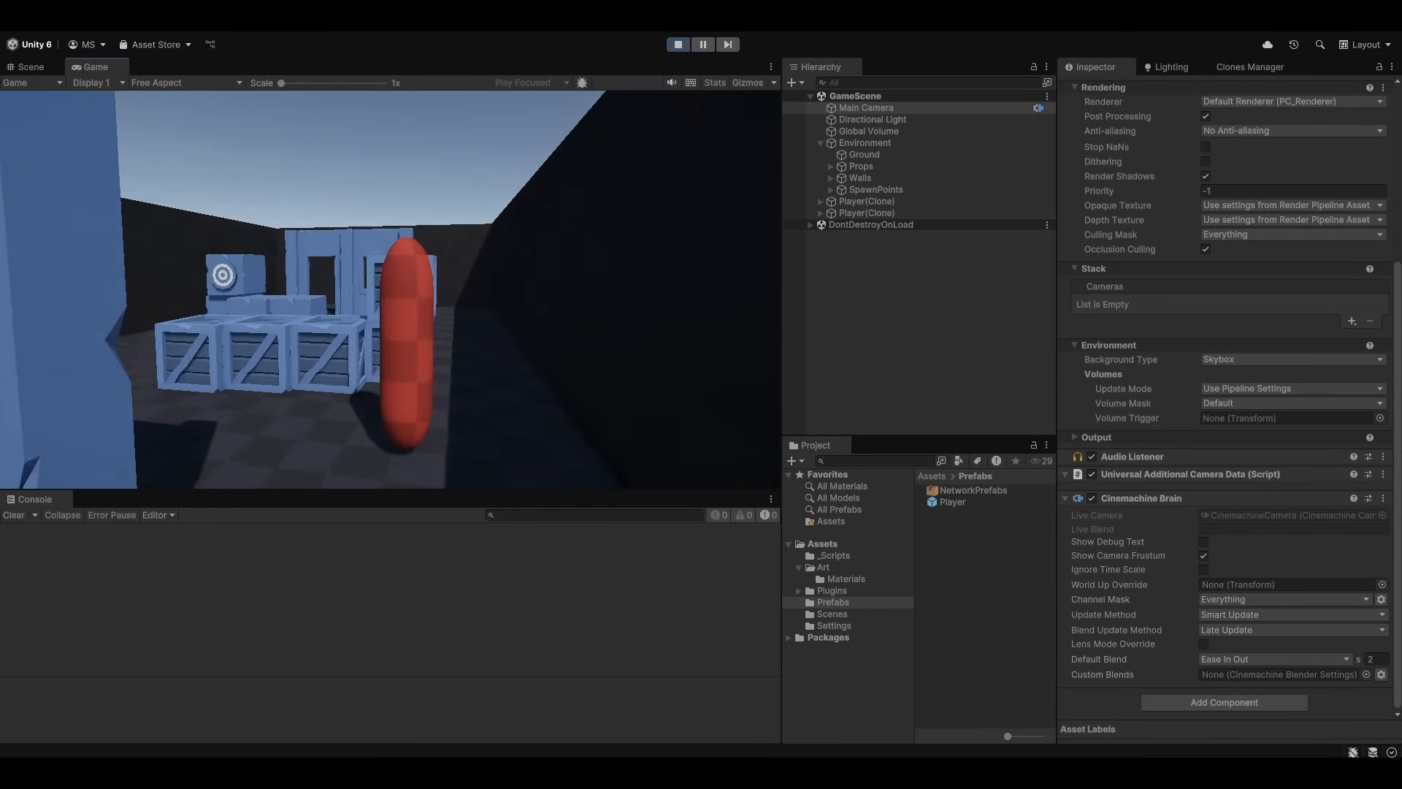
pyautogui.click(676, 44)
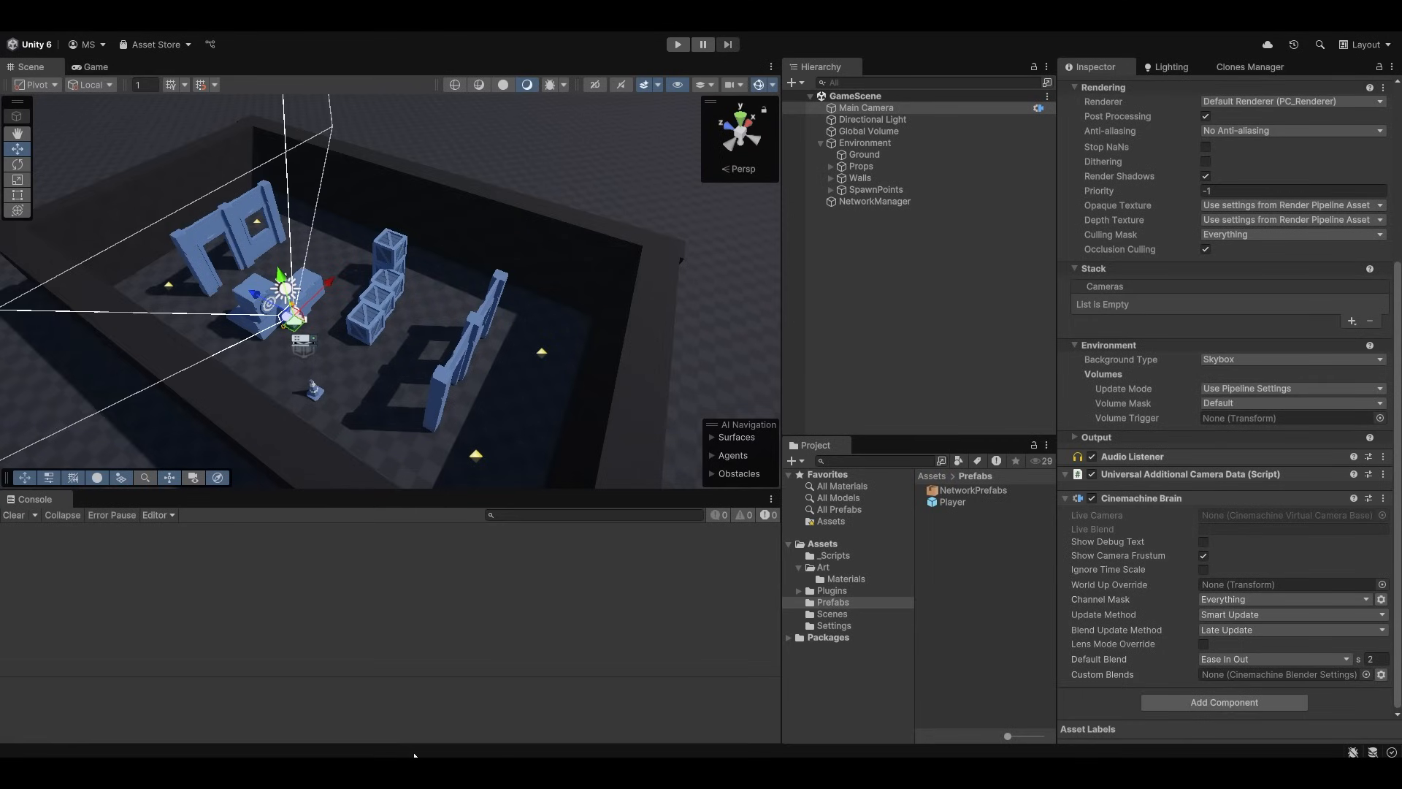
pyautogui.moveTo(197, 636)
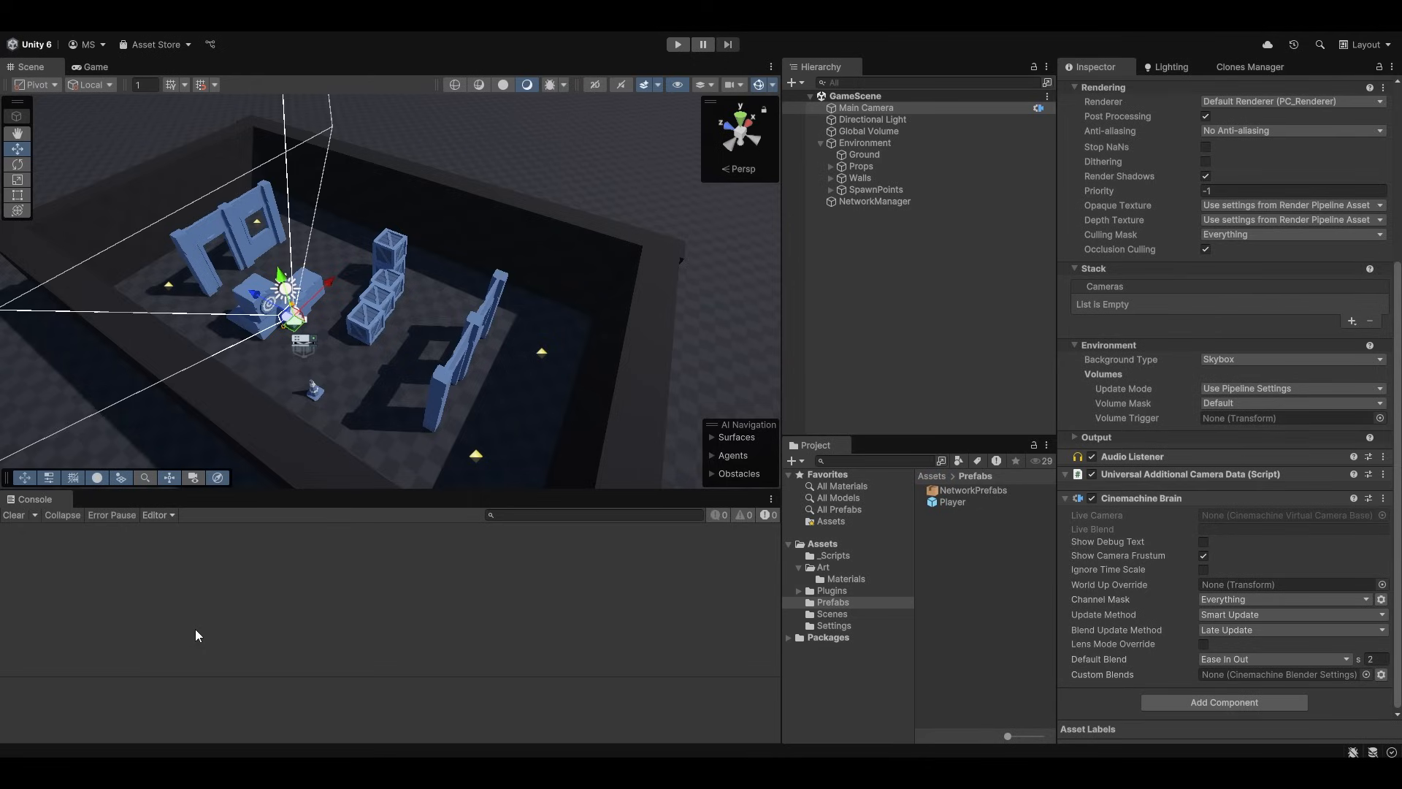
pyautogui.moveTo(157, 651)
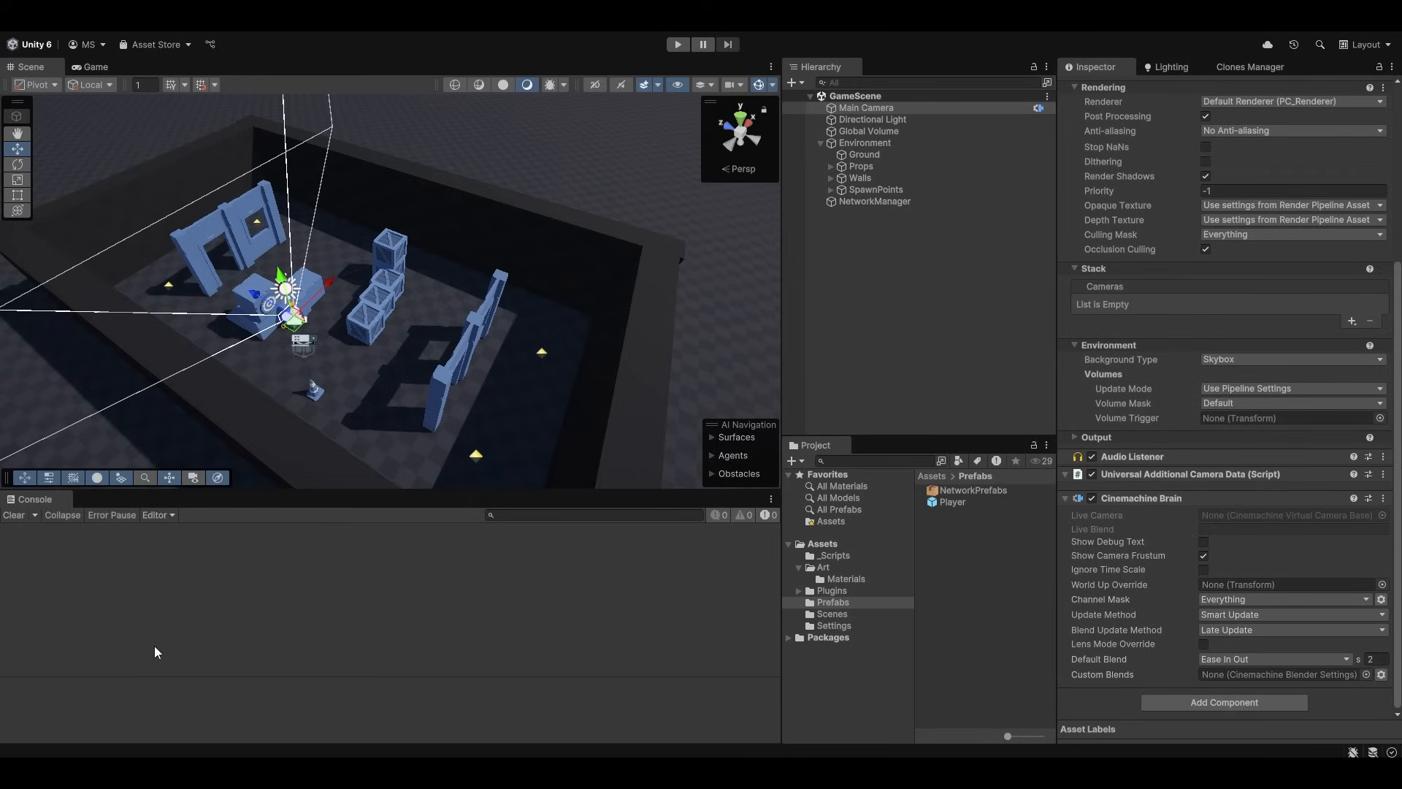